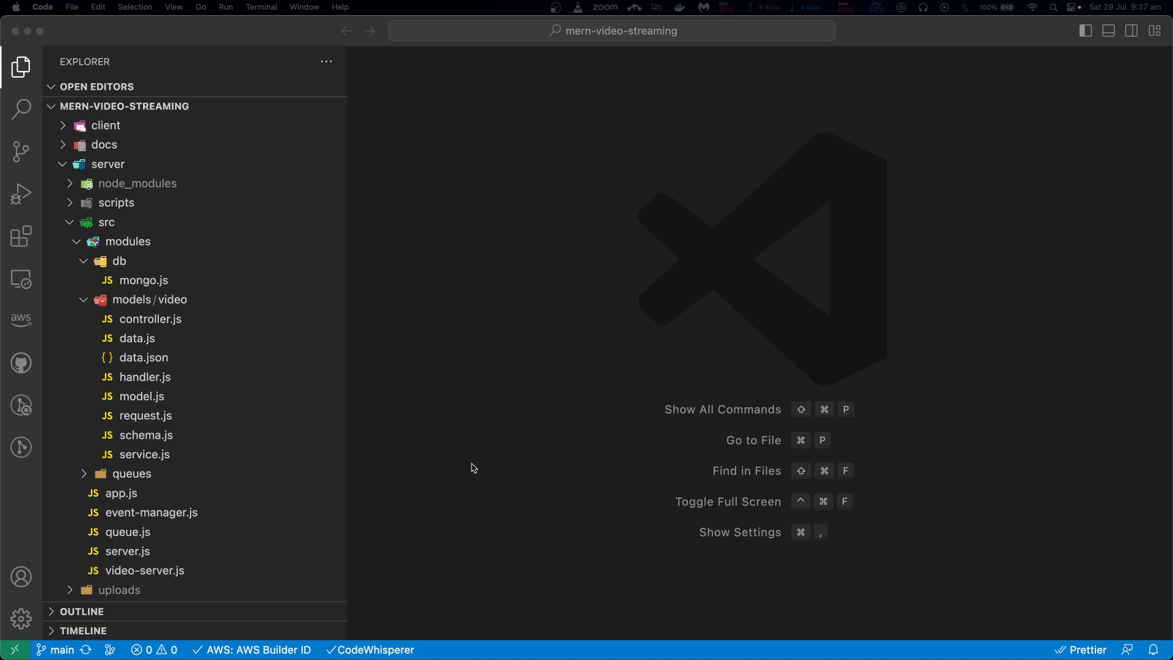
pyautogui.moveTo(144, 570)
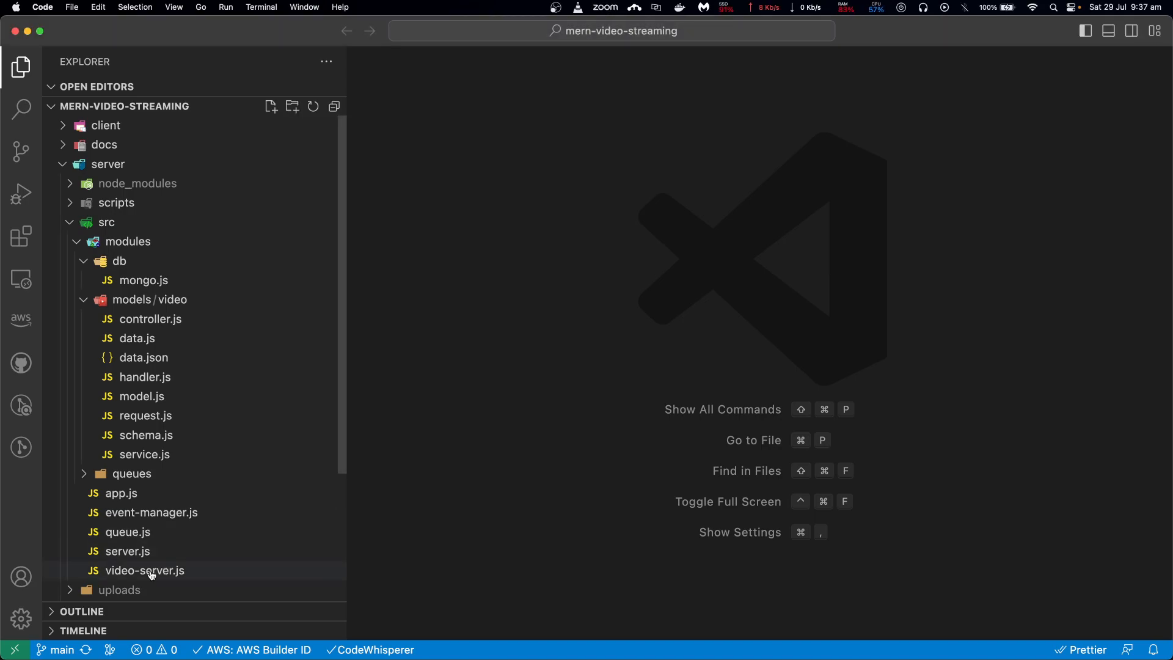
pyautogui.moveTo(149, 271)
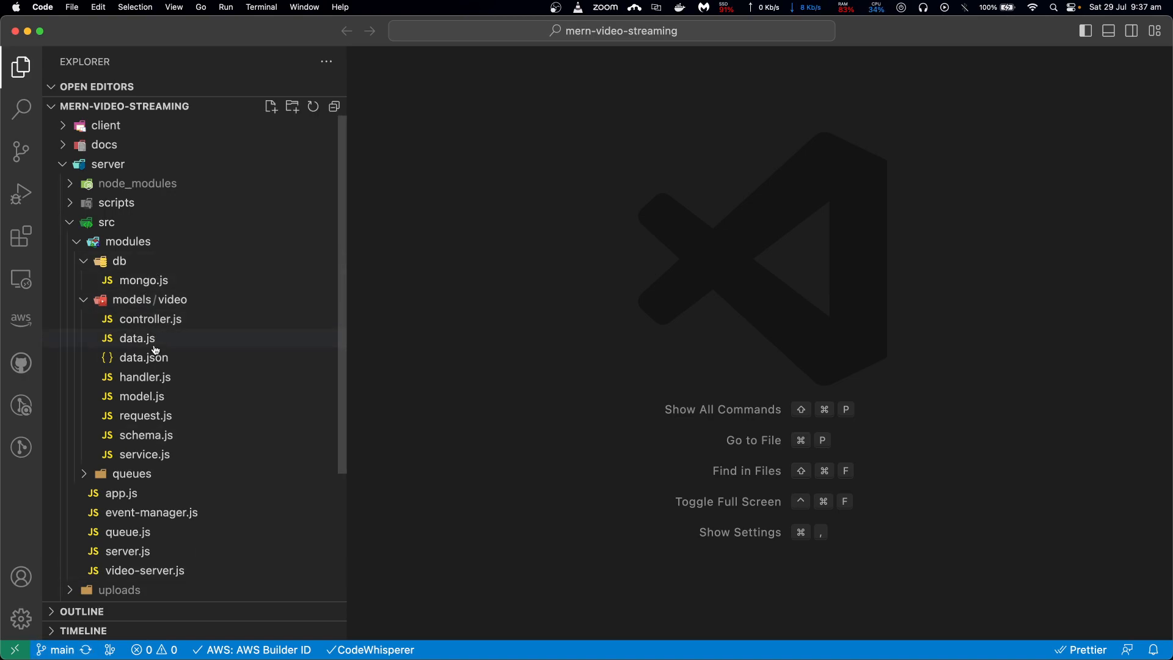
# - Open data.js, then controller.js, in server/src/modules/models/video and scroll to its top
pyautogui.click(137, 337)
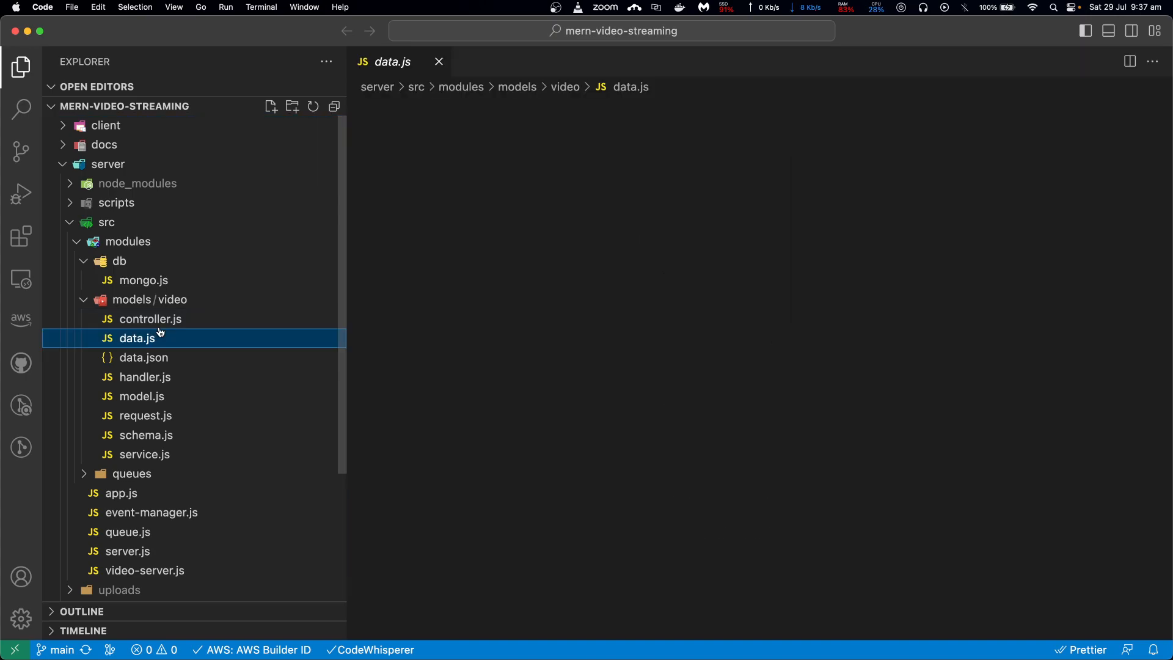
pyautogui.click(150, 318)
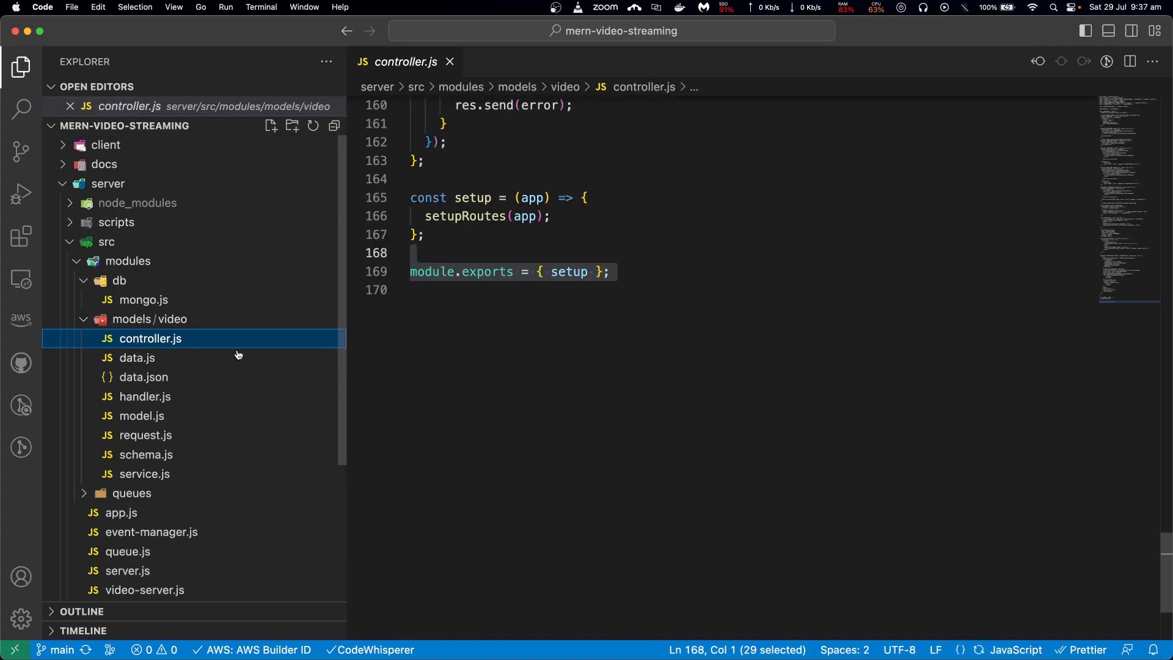
pyautogui.scroll(3)
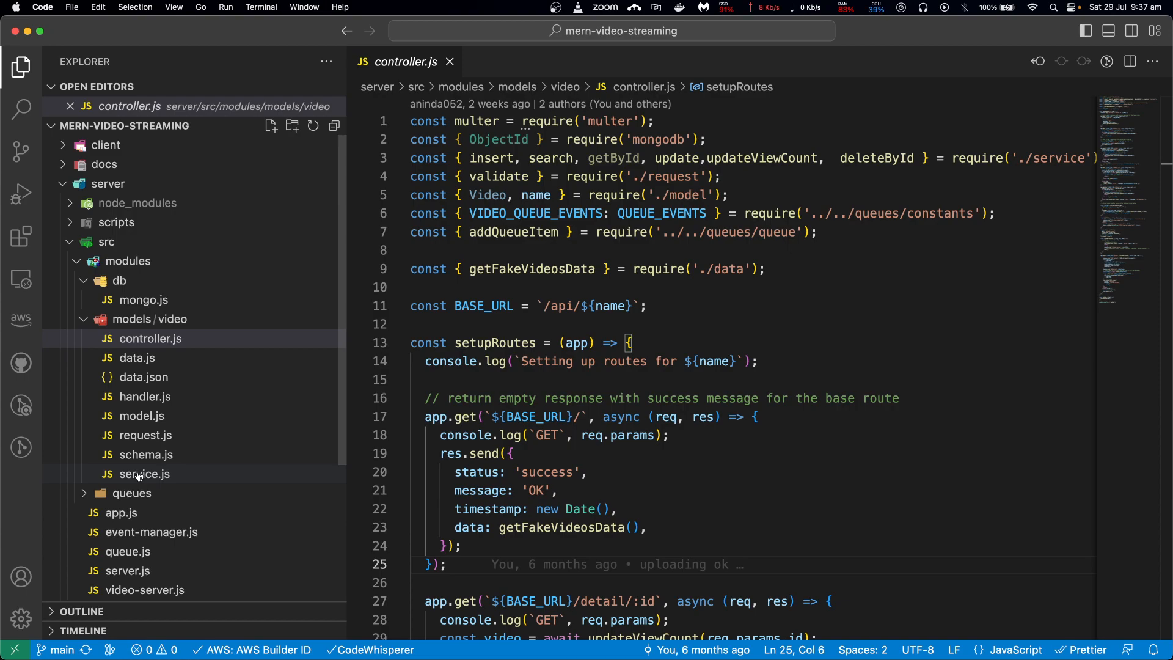
# - Open the video service.js, mark every Video use, and inspect the search function's find call
pyautogui.click(143, 474)
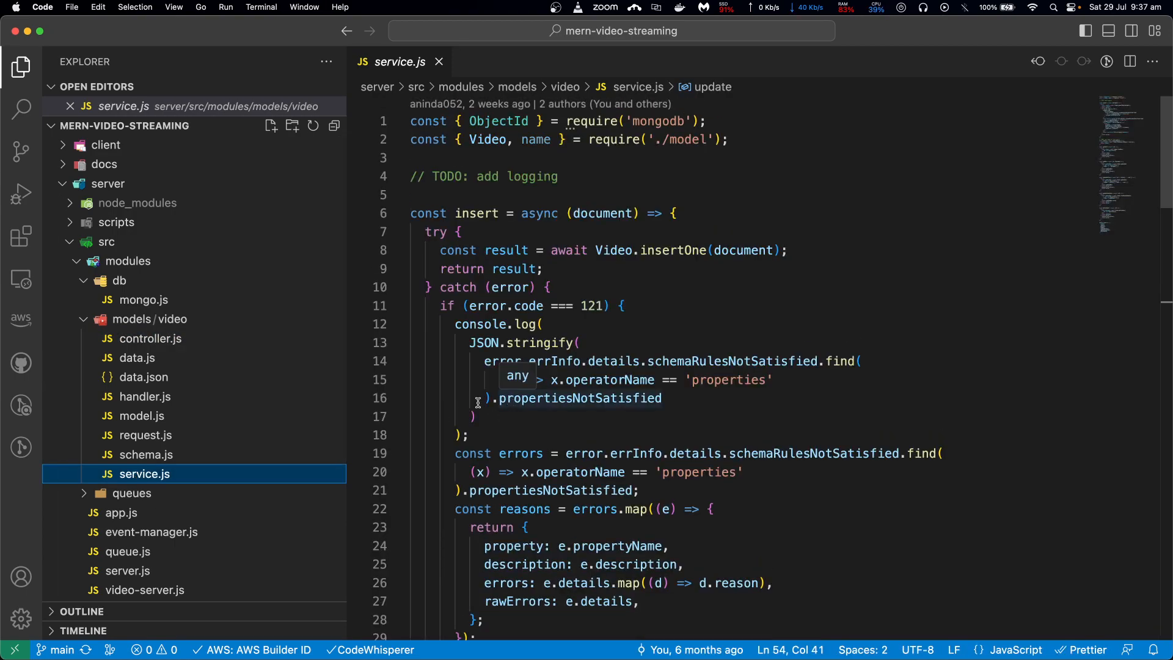
pyautogui.doubleClick(487, 140)
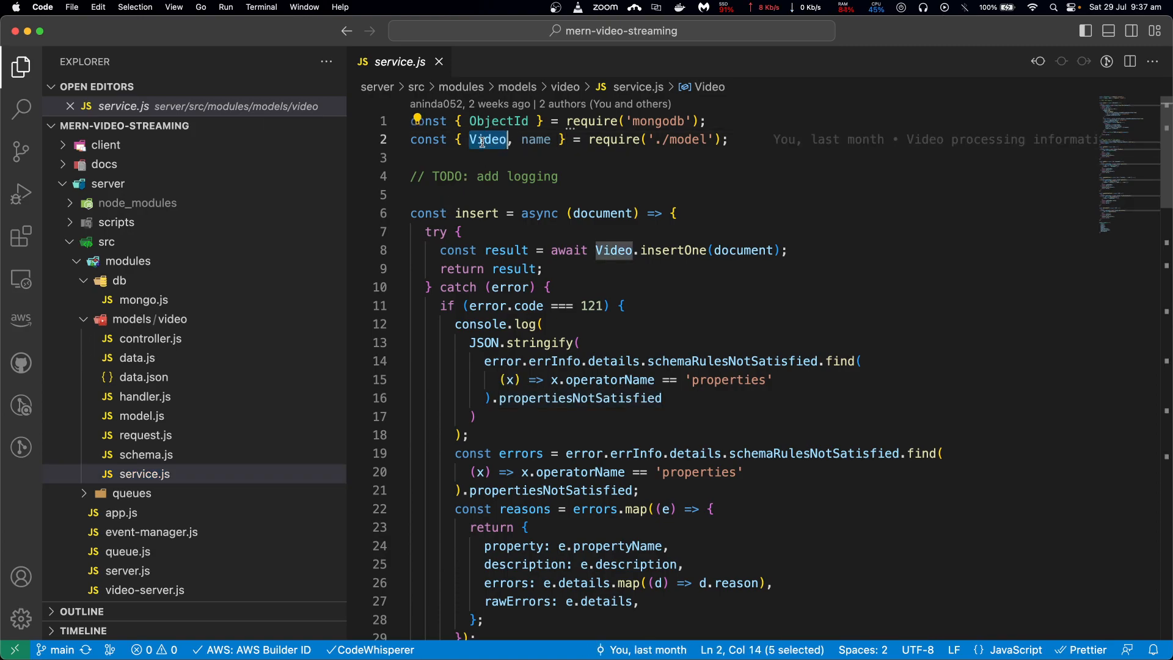
pyautogui.moveTo(637, 250)
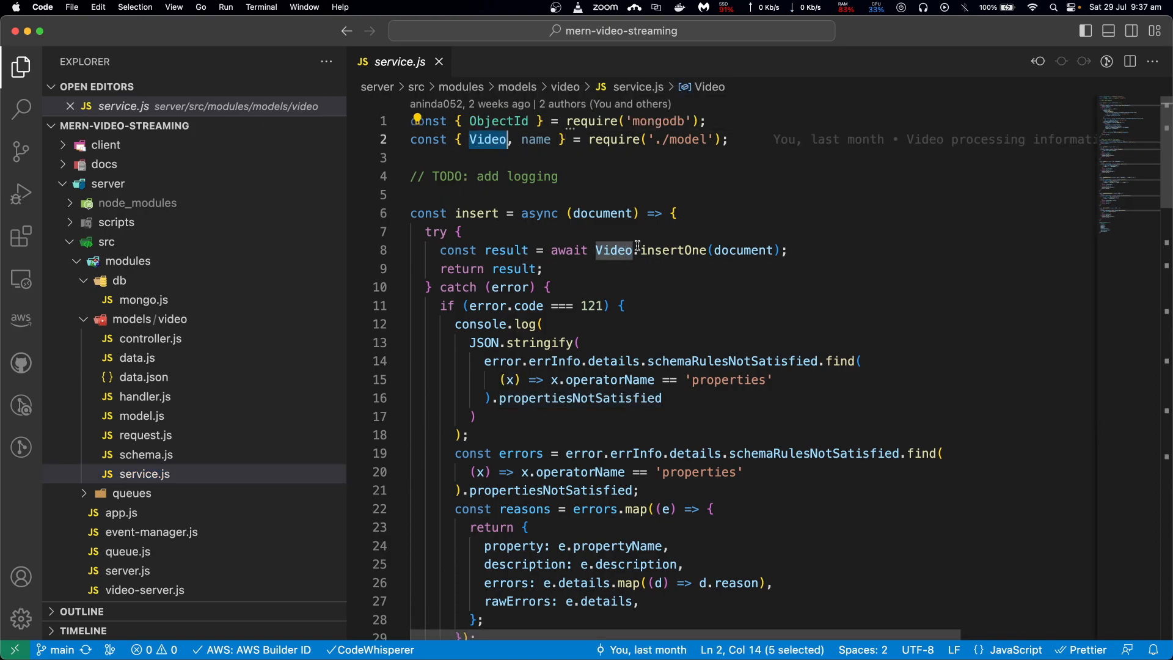
pyautogui.scroll(-3)
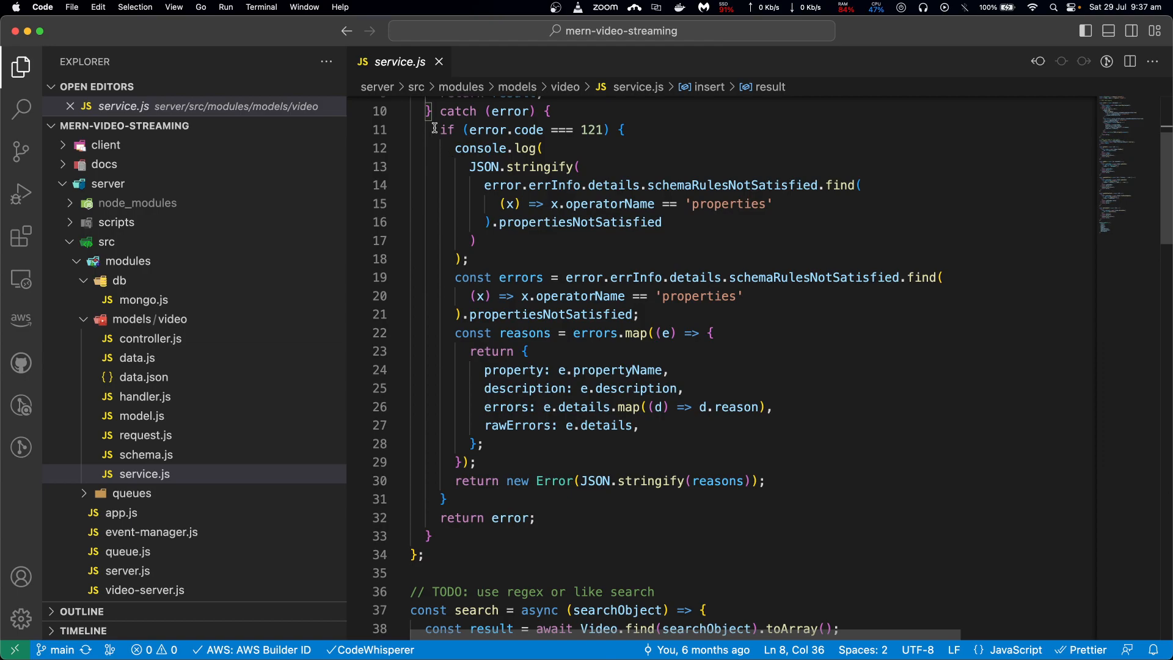
pyautogui.scroll(-3)
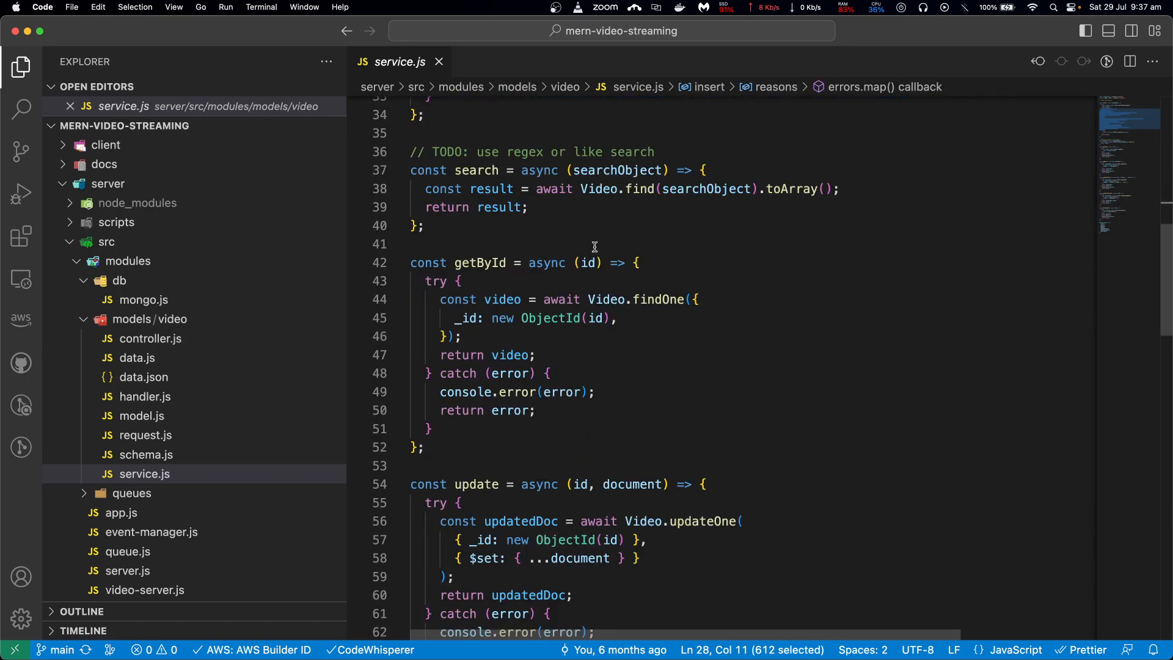
pyautogui.click(685, 188)
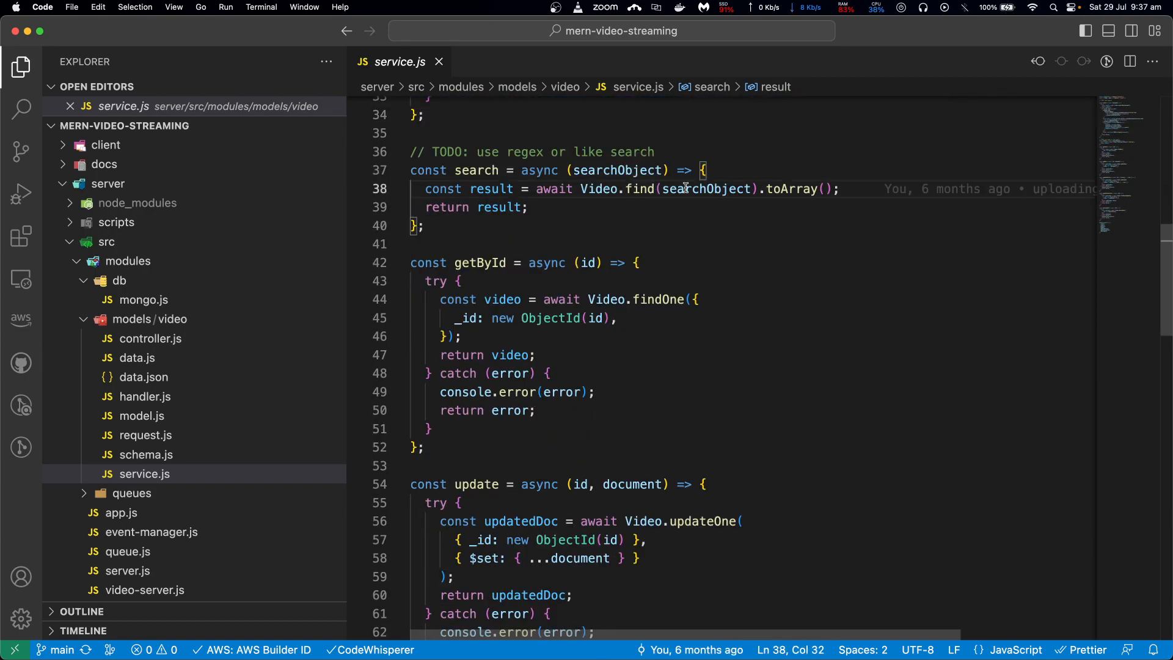
pyautogui.moveTo(682, 353)
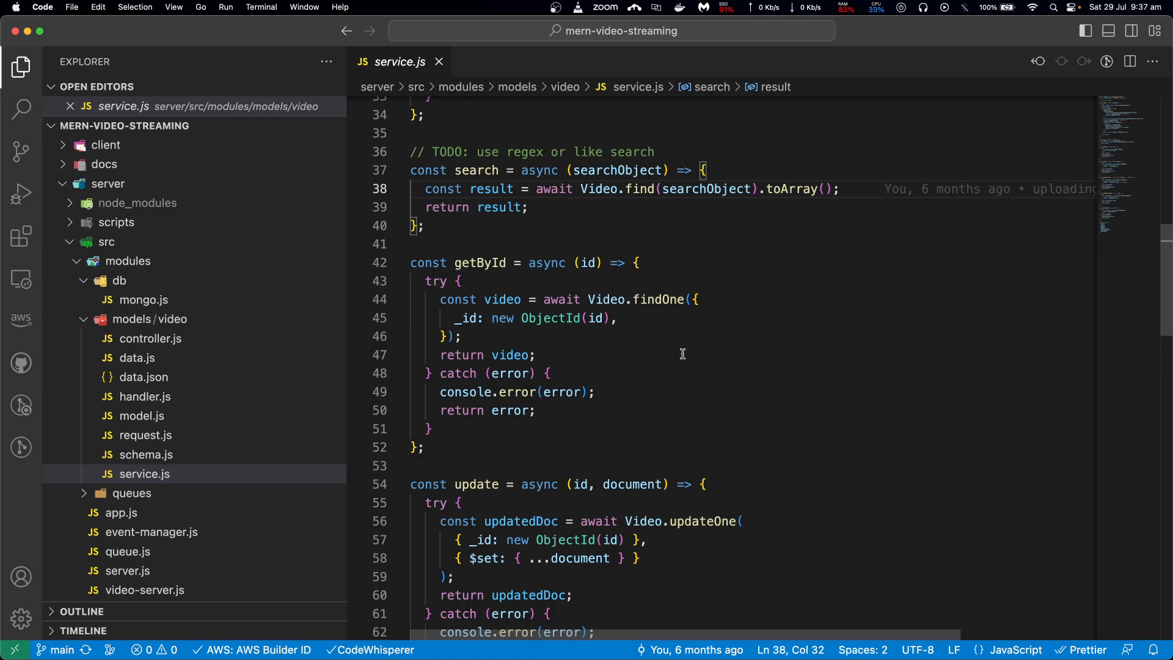
# - Review the update function's Video uses, its ending and its error handling block
pyautogui.scroll(-3)
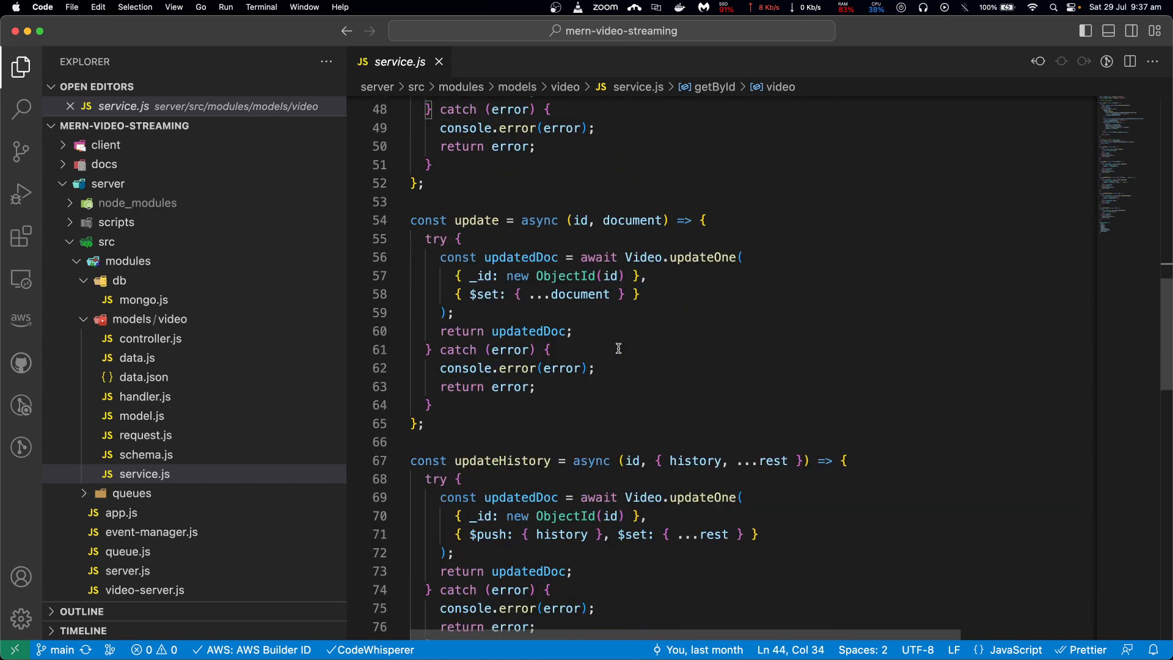
pyautogui.moveTo(480, 387)
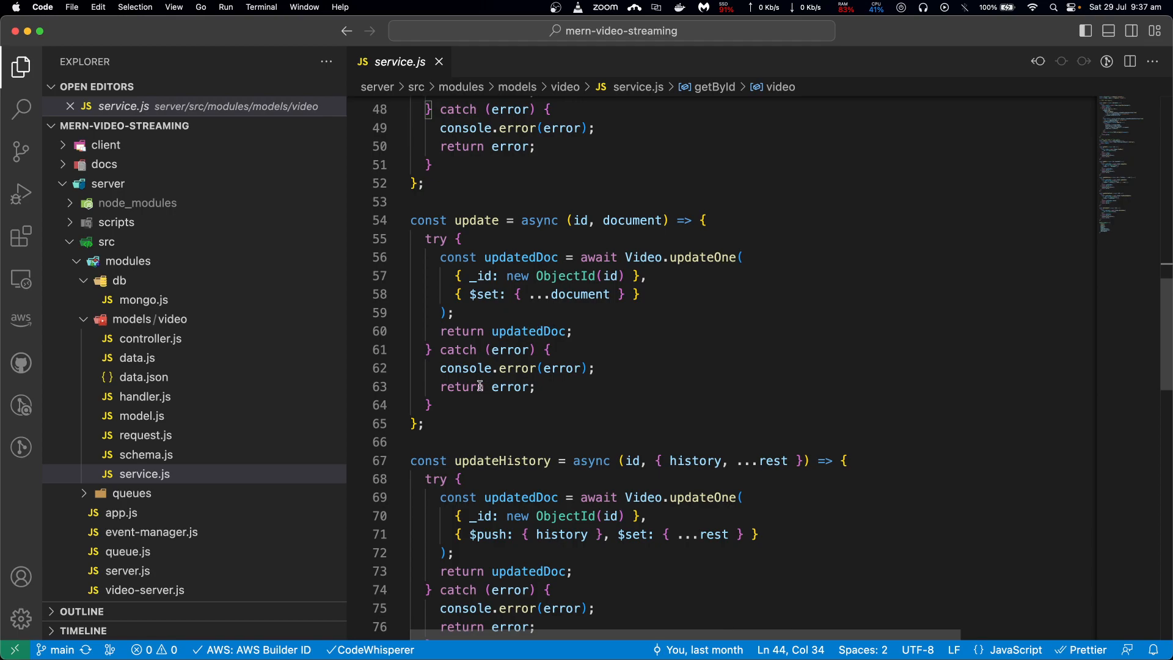
pyautogui.doubleClick(642, 256)
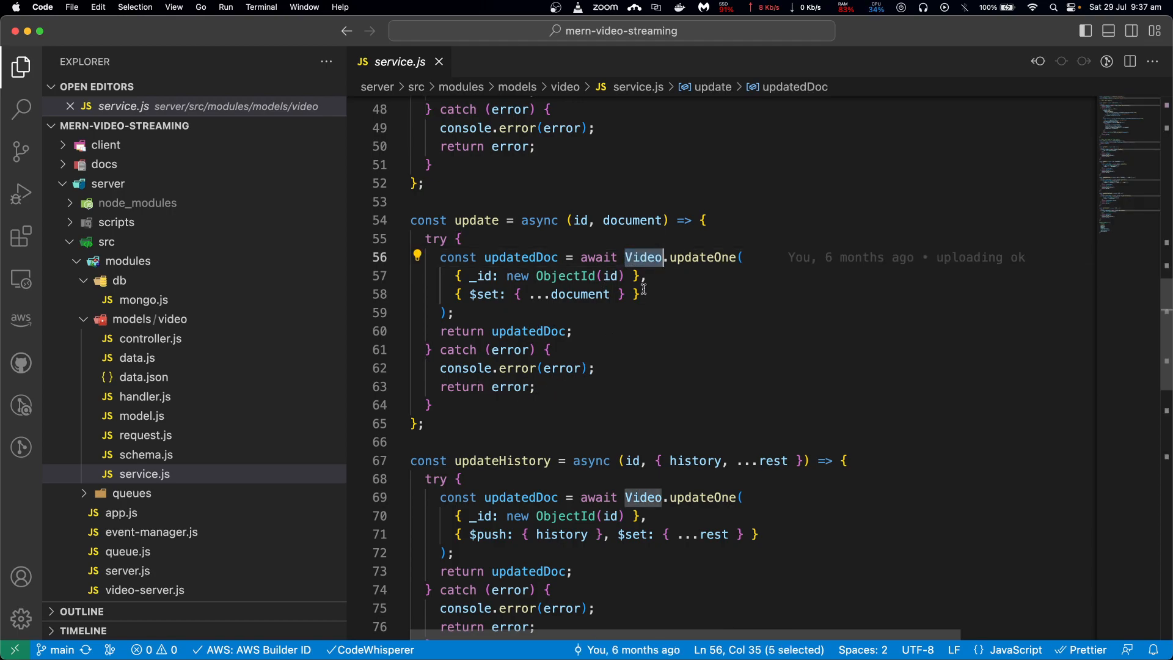
pyautogui.click(643, 257)
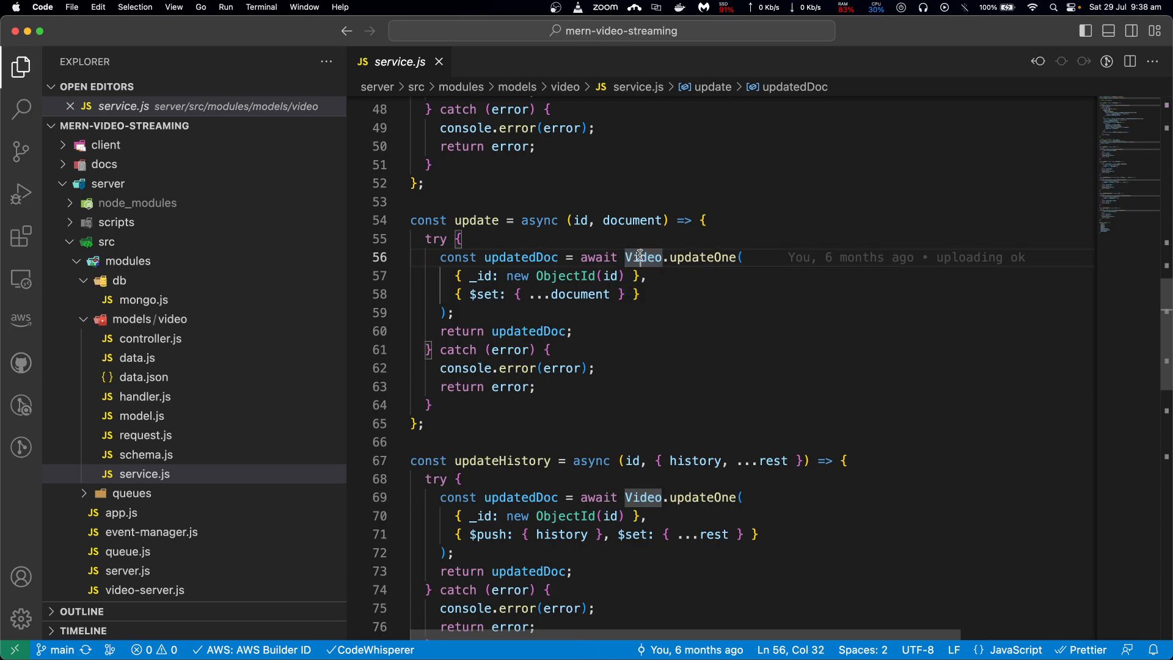
pyautogui.moveTo(633, 354)
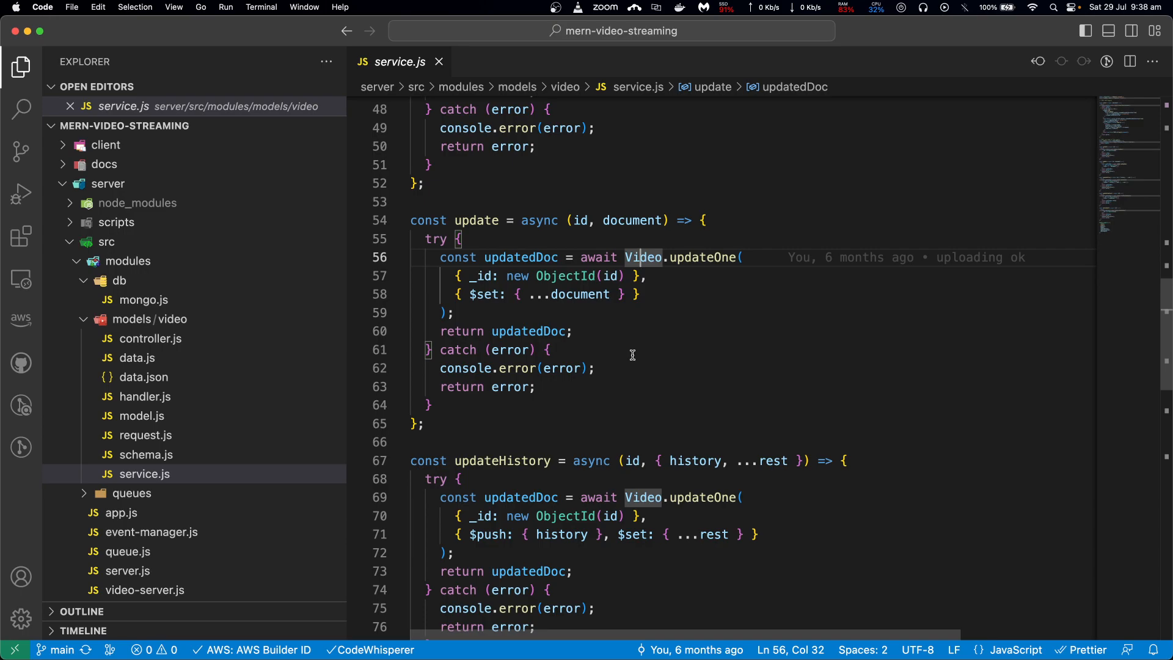
pyautogui.click(445, 423)
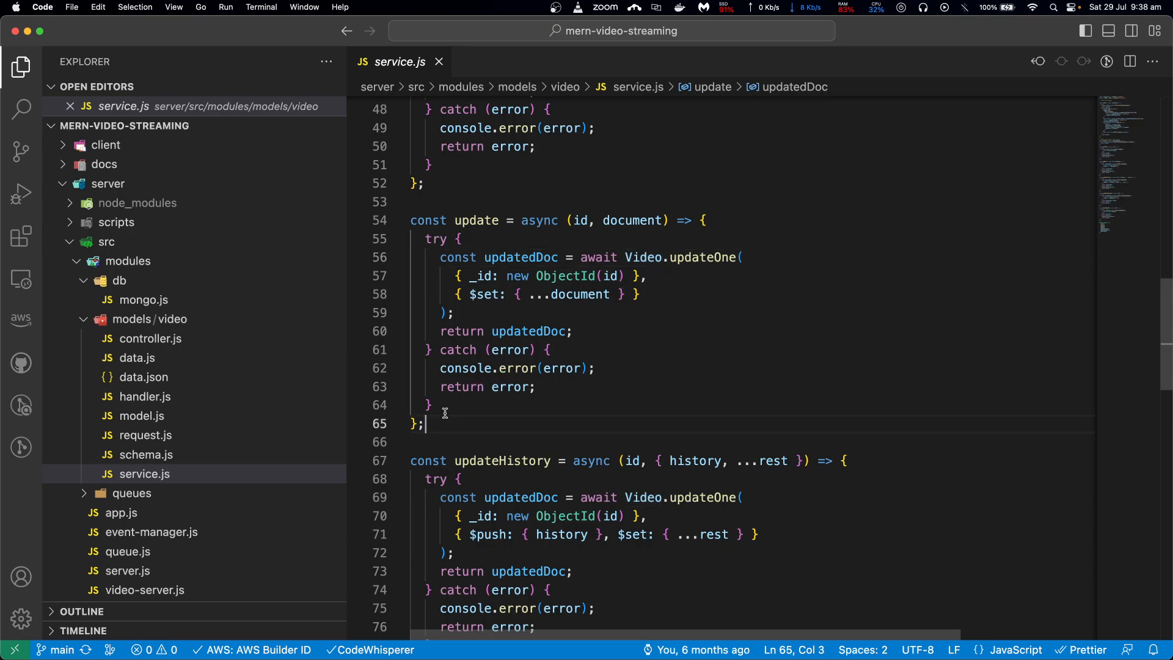
pyautogui.click(550, 350)
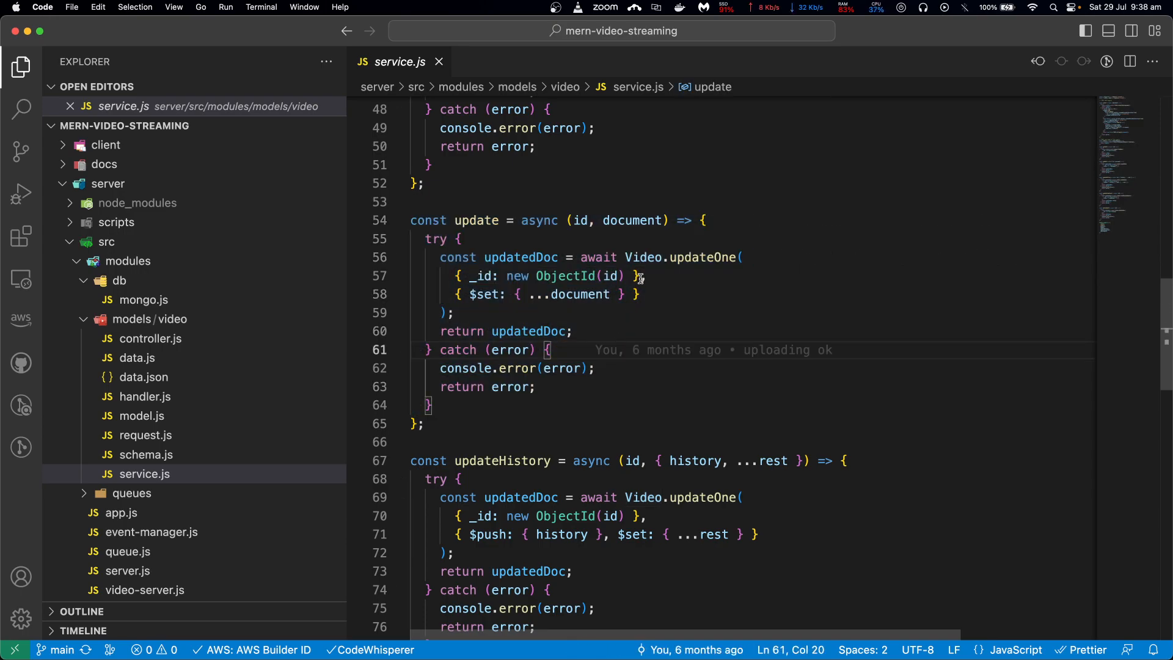
pyautogui.doubleClick(642, 257)
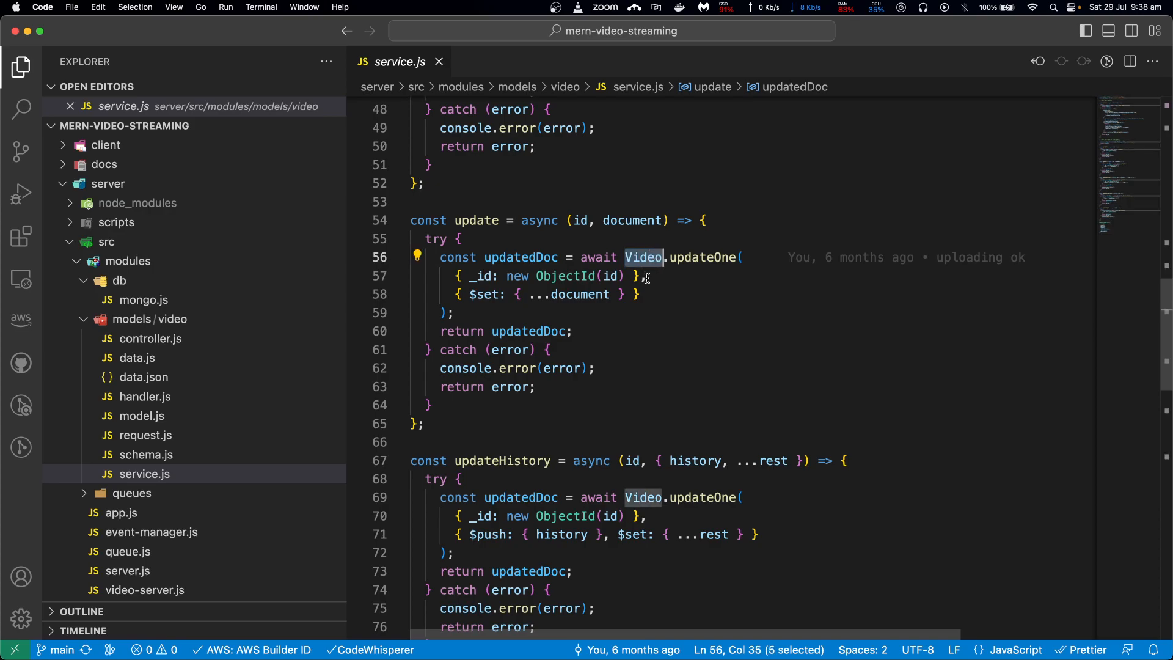
pyautogui.moveTo(531, 377)
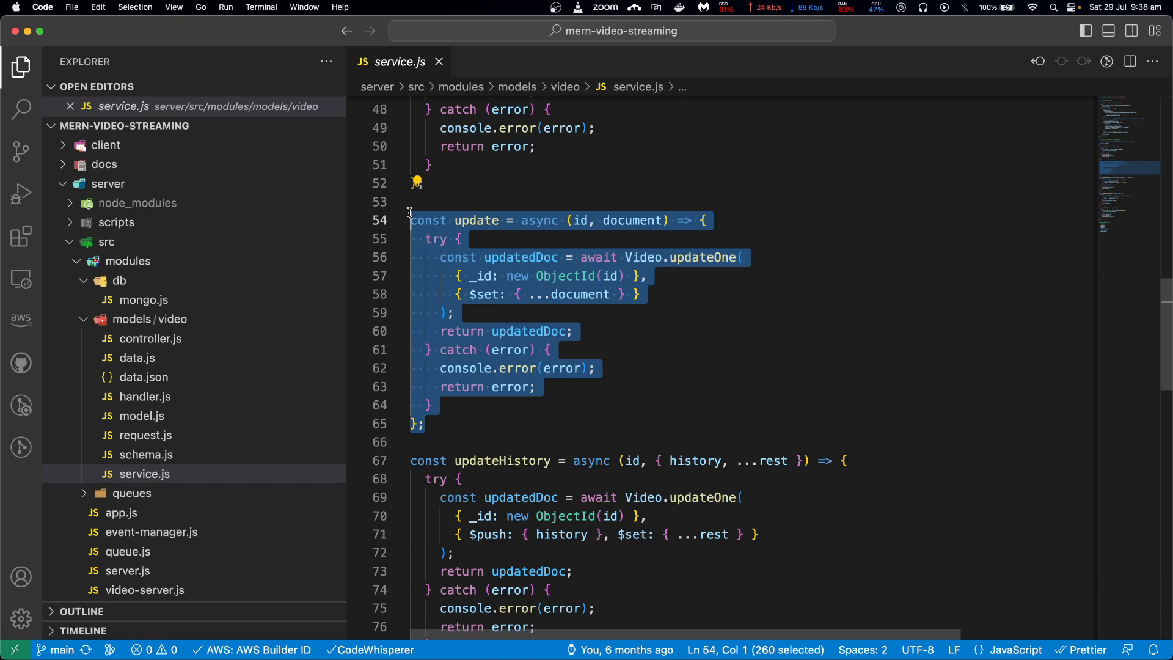
pyautogui.click(423, 423)
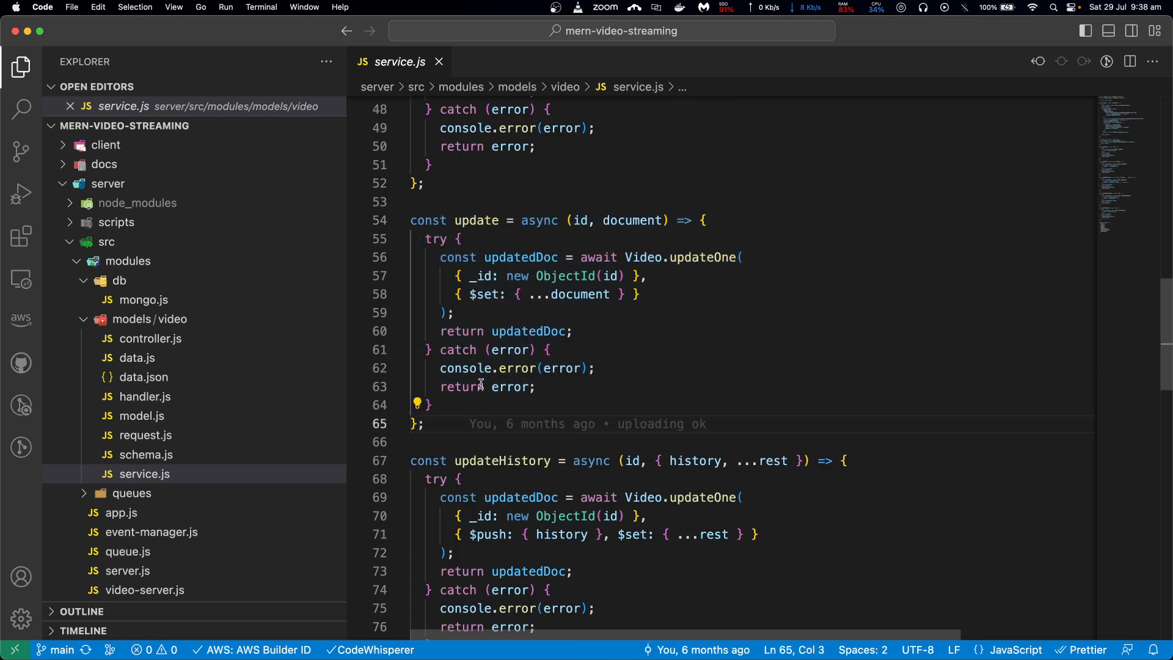
pyautogui.scroll(-3)
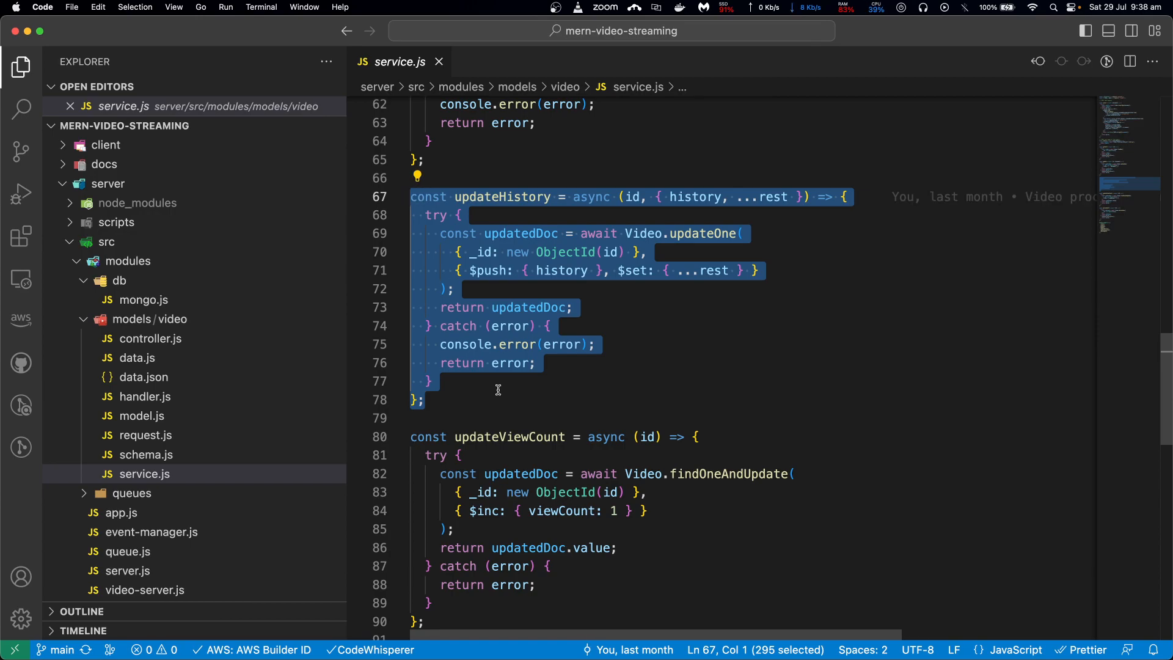
pyautogui.click(482, 382)
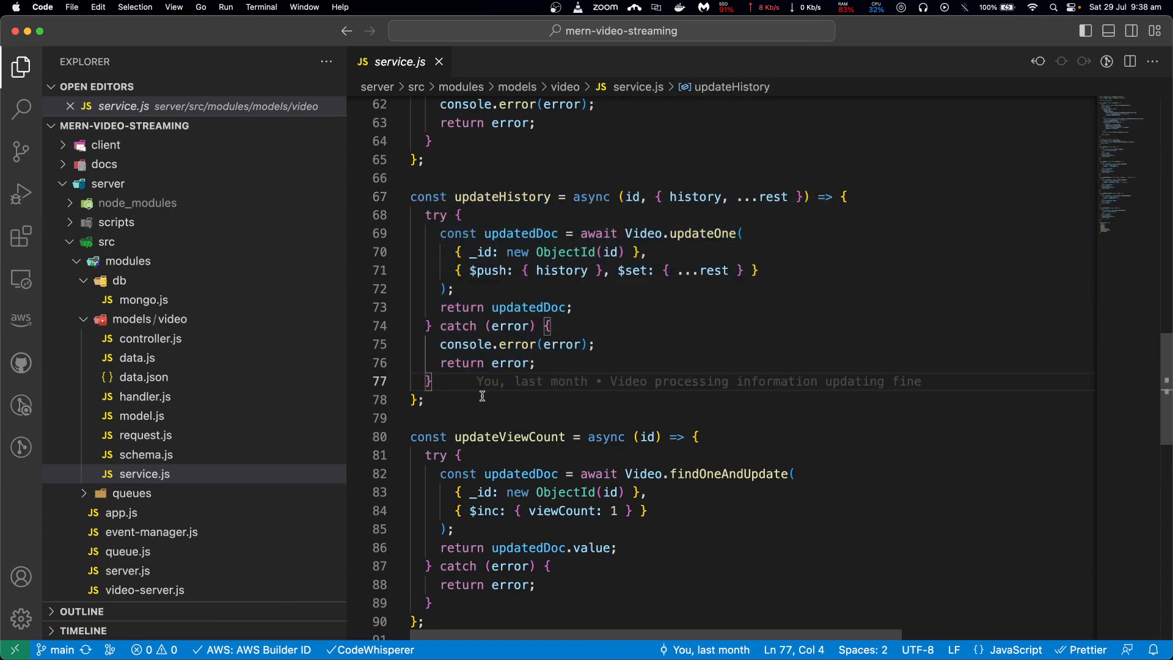
pyautogui.moveTo(503, 415)
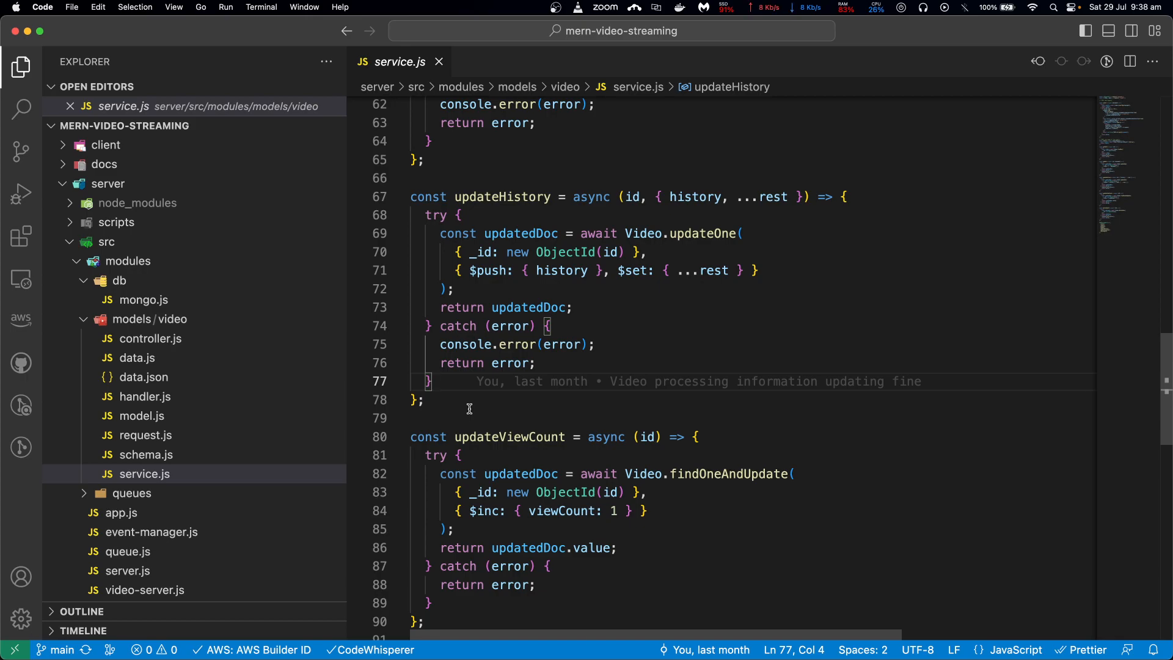
pyautogui.scroll(-3)
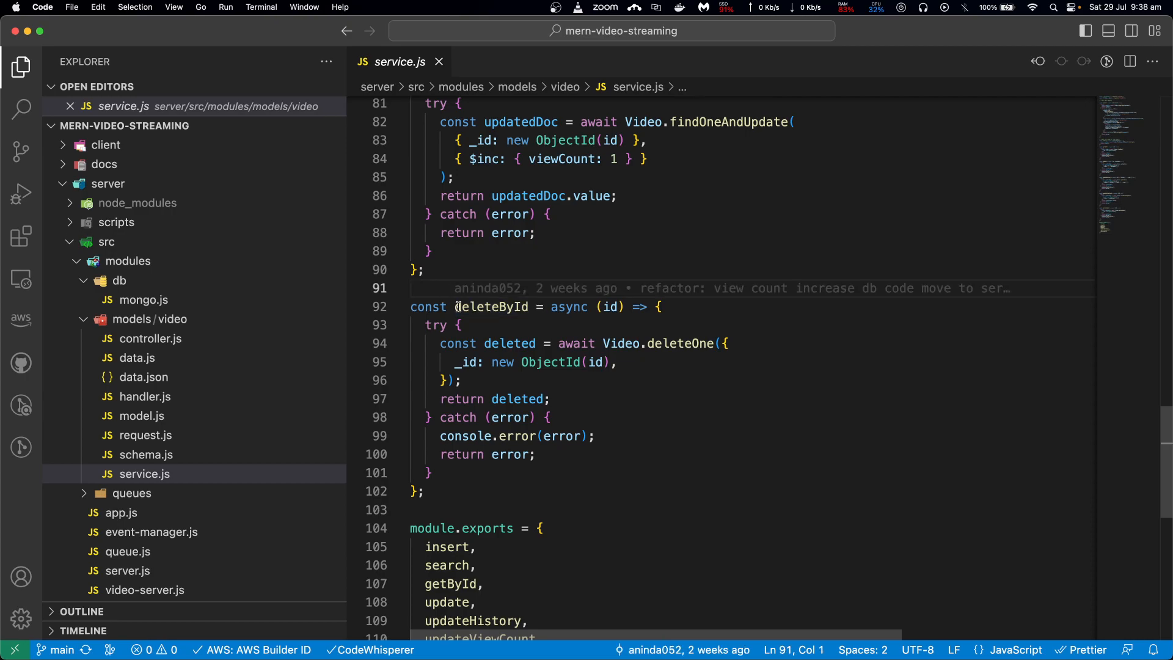
pyautogui.scroll(3)
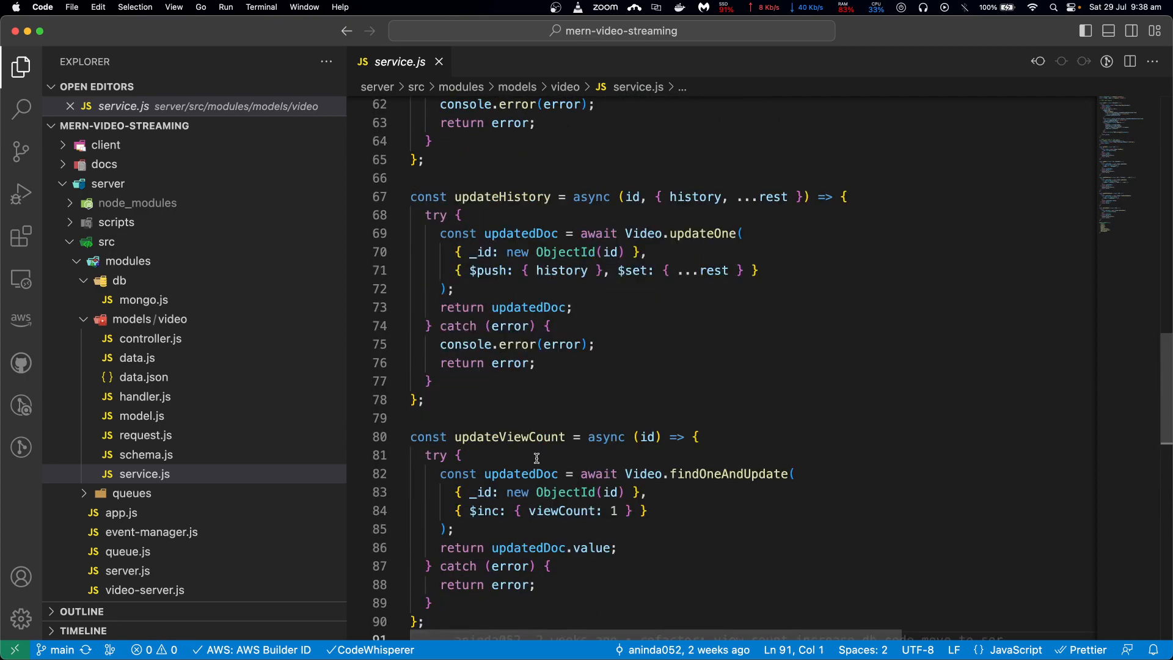
pyautogui.scroll(3)
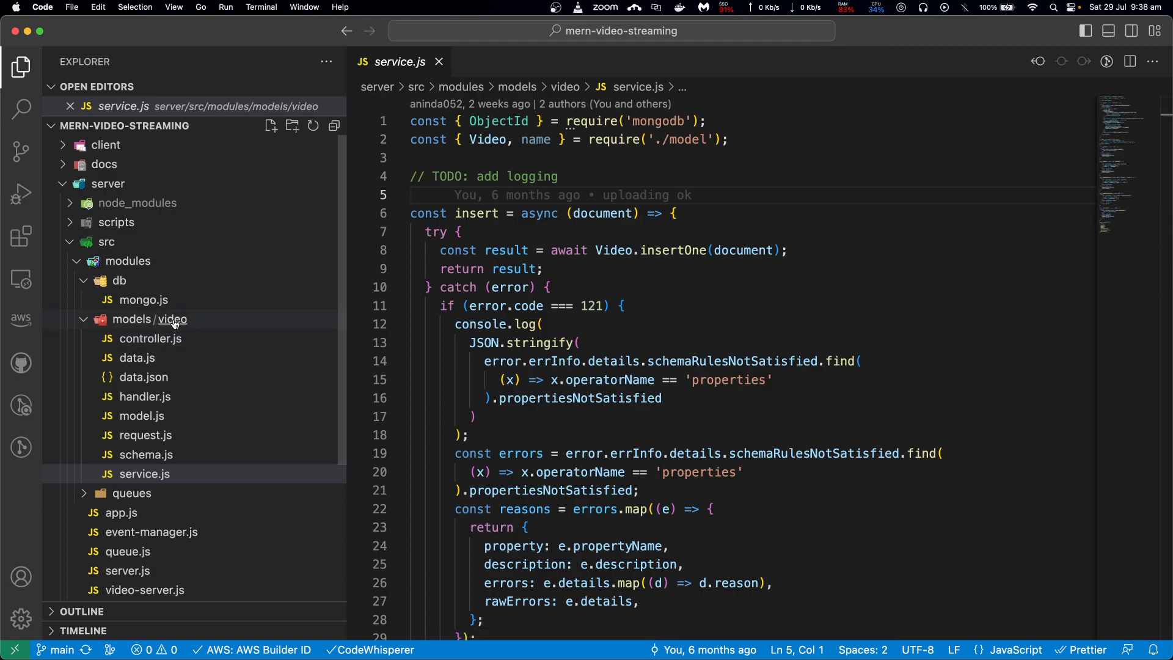
pyautogui.moveTo(198, 491)
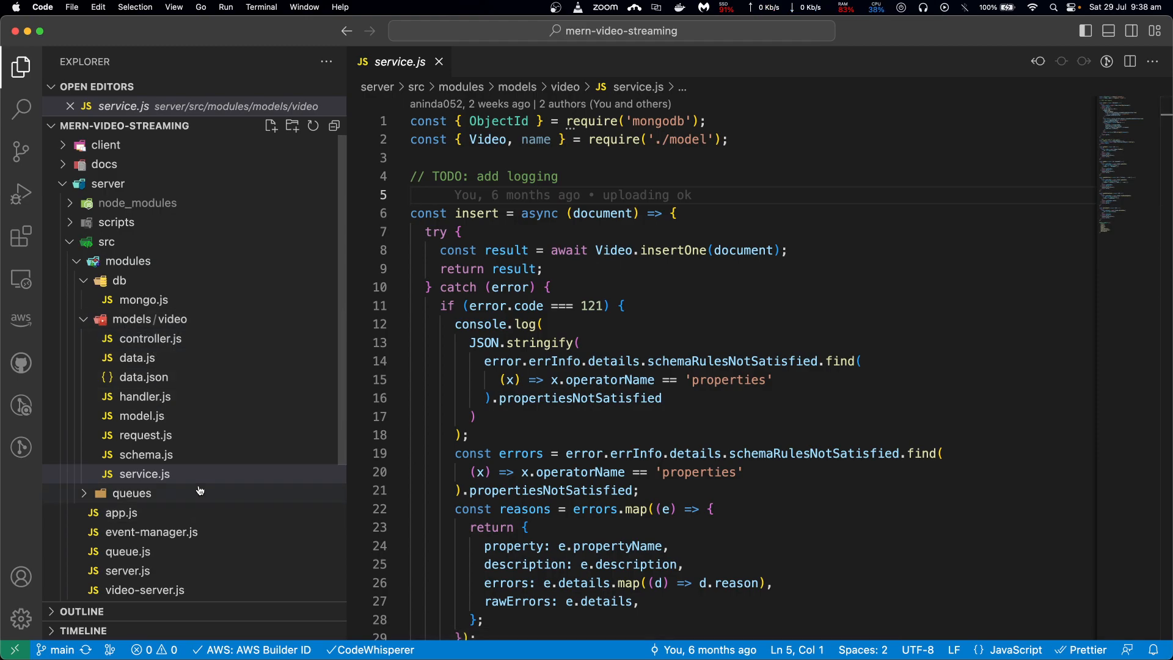
pyautogui.moveTo(186, 353)
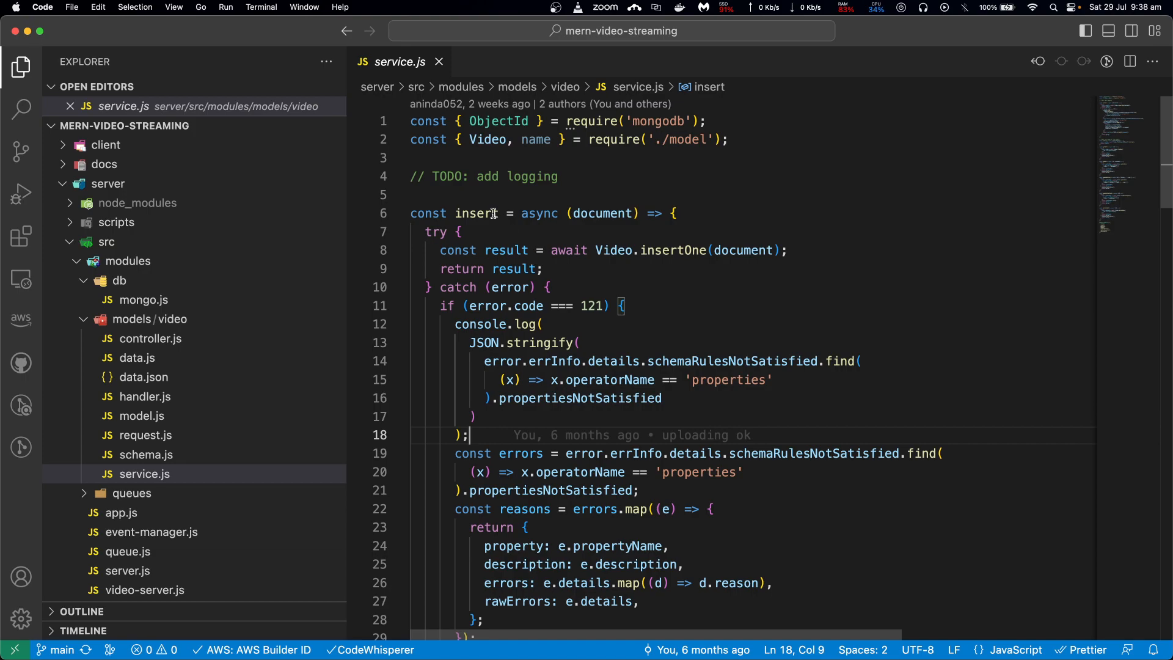
# - Review the insert function's database call, Video uses and validation error logging in service.js
pyautogui.scroll(-3)
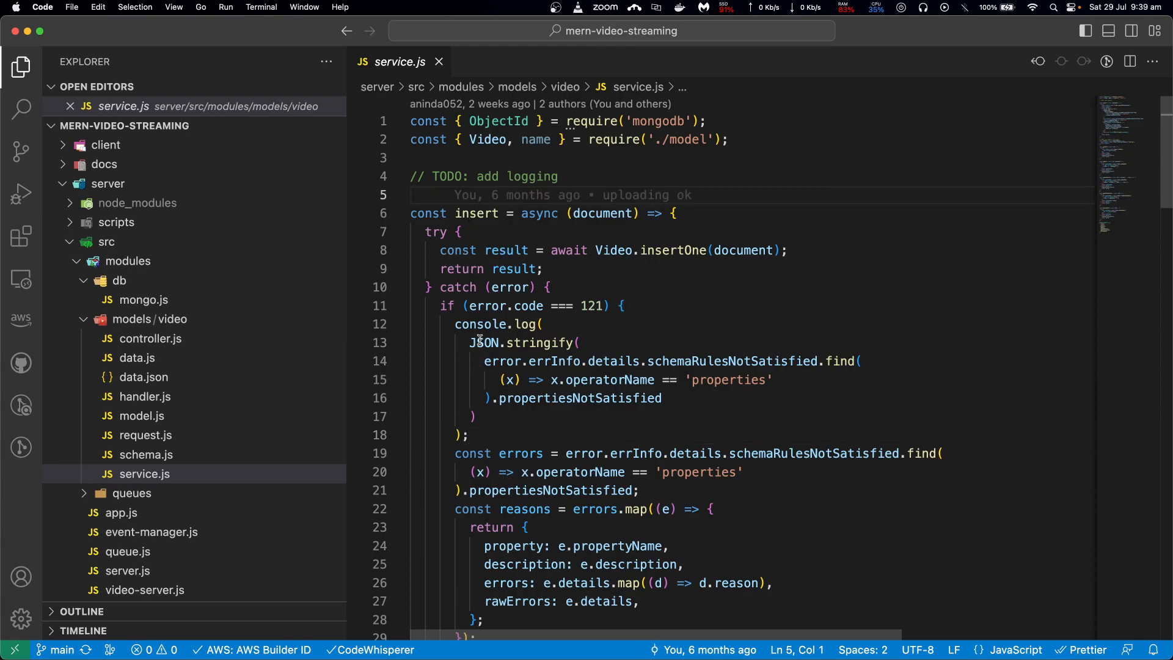
pyautogui.moveTo(850, 124)
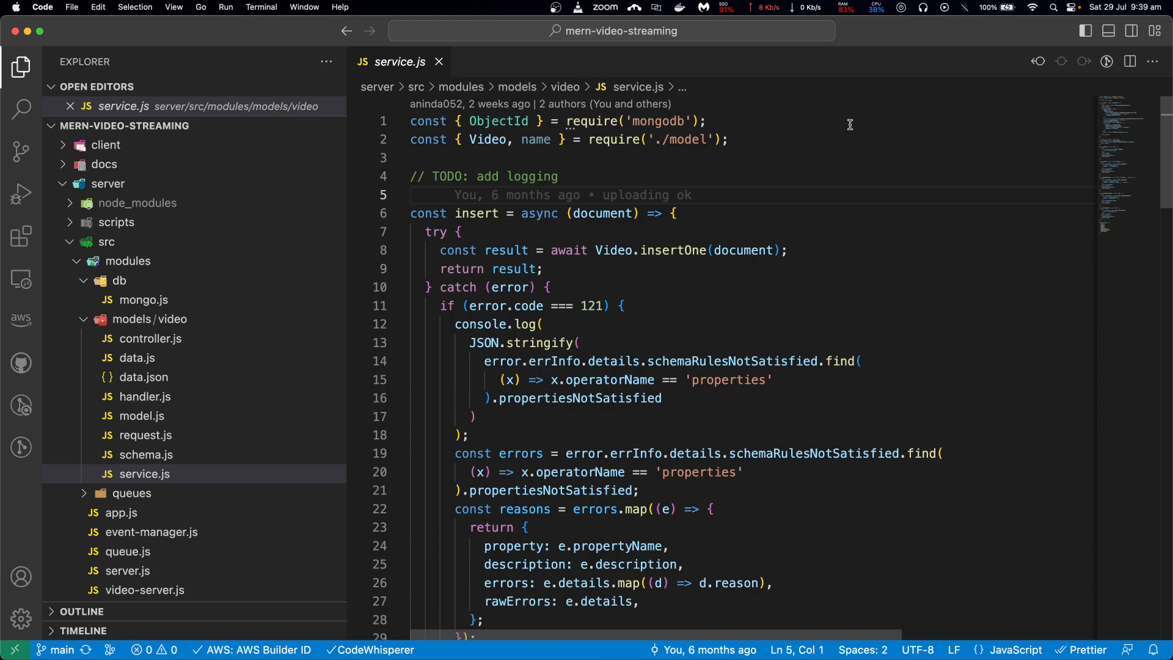
pyautogui.moveTo(723, 250)
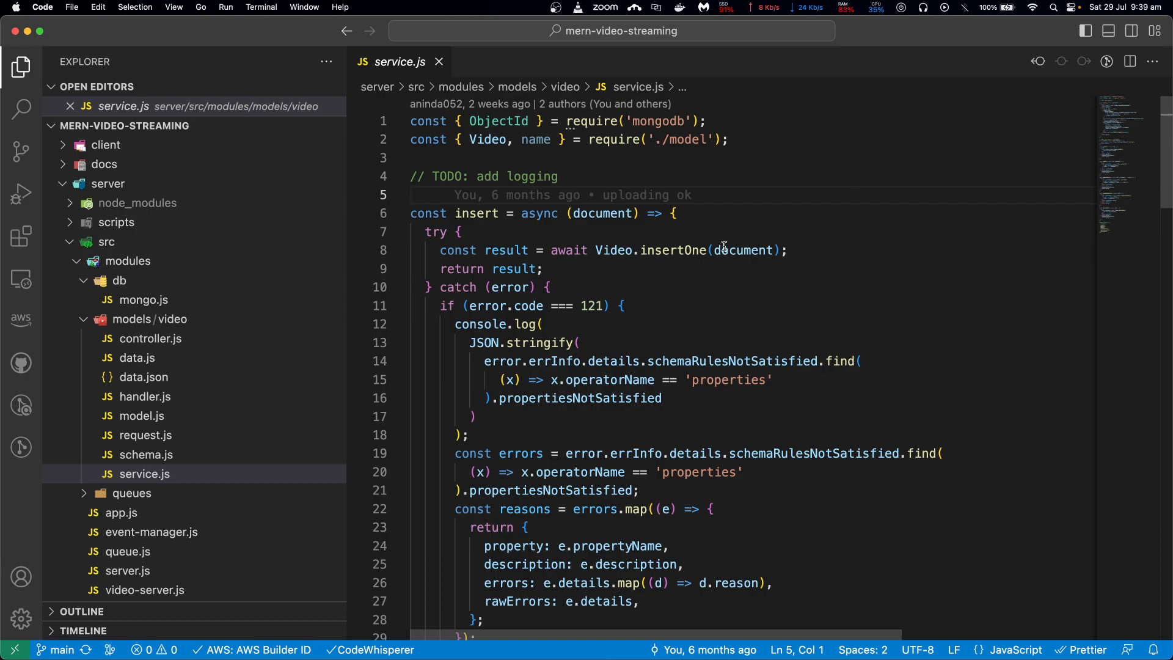
pyautogui.click(616, 250)
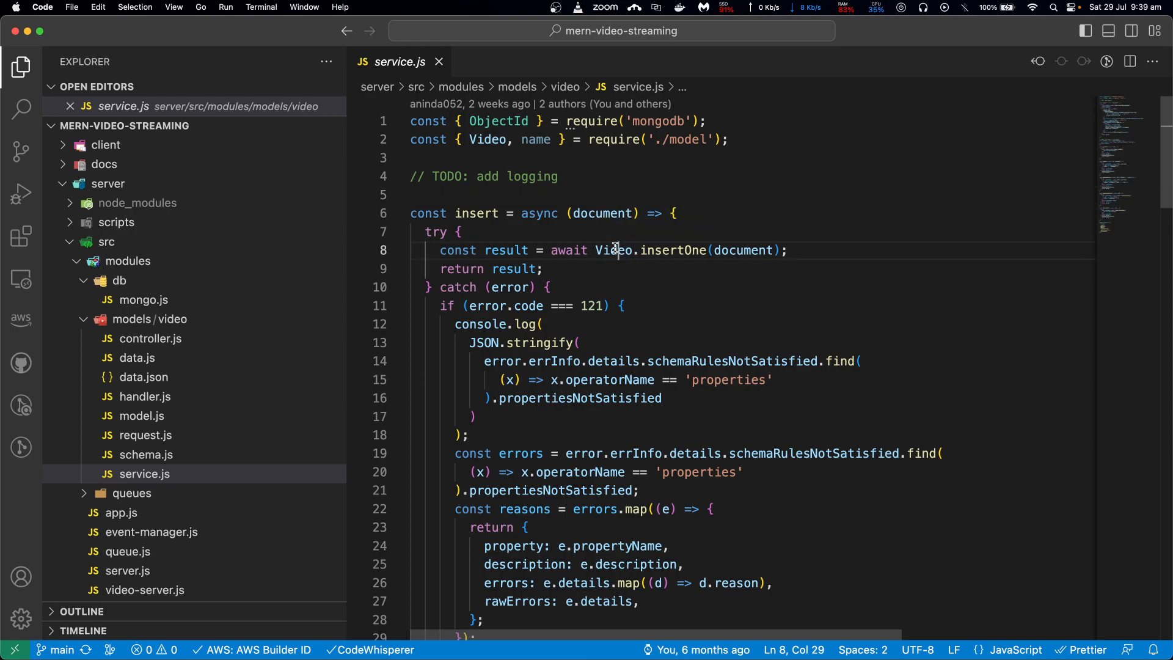
pyautogui.doubleClick(613, 250)
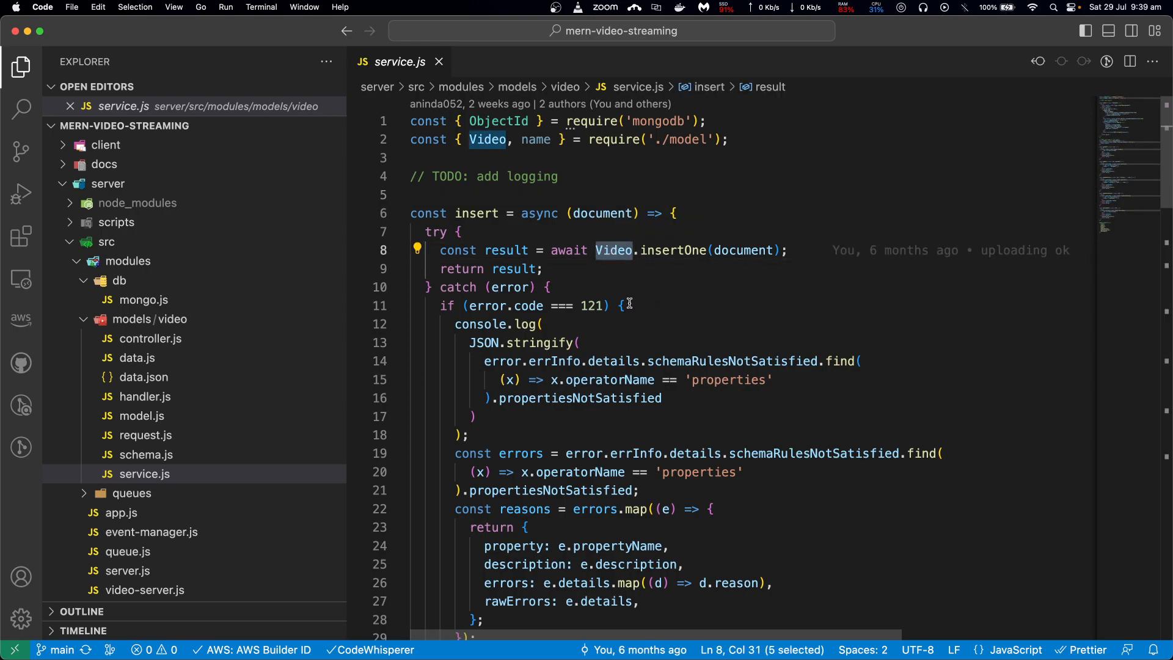
pyautogui.moveTo(643, 324)
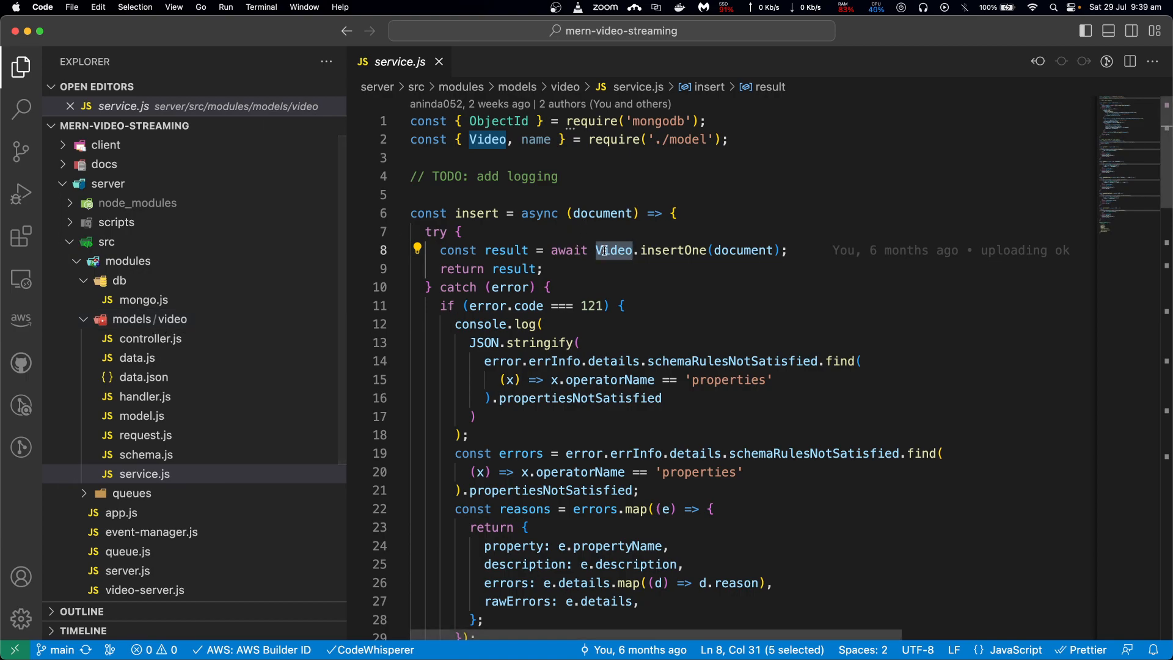
pyautogui.click(561, 330)
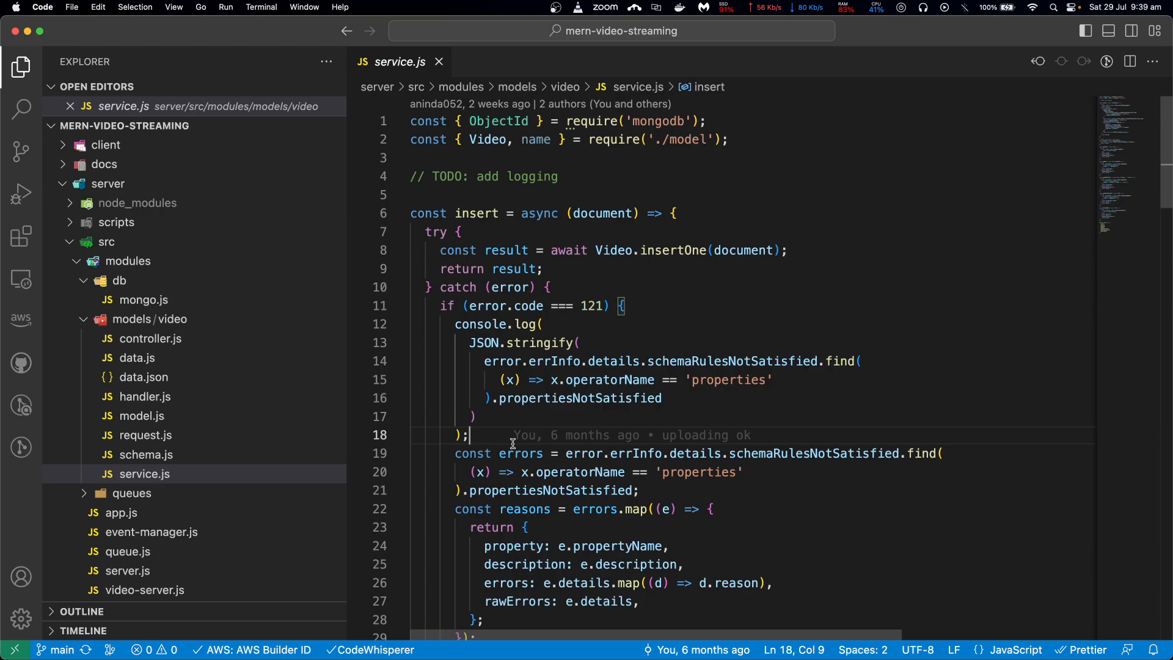
pyautogui.doubleClick(613, 250)
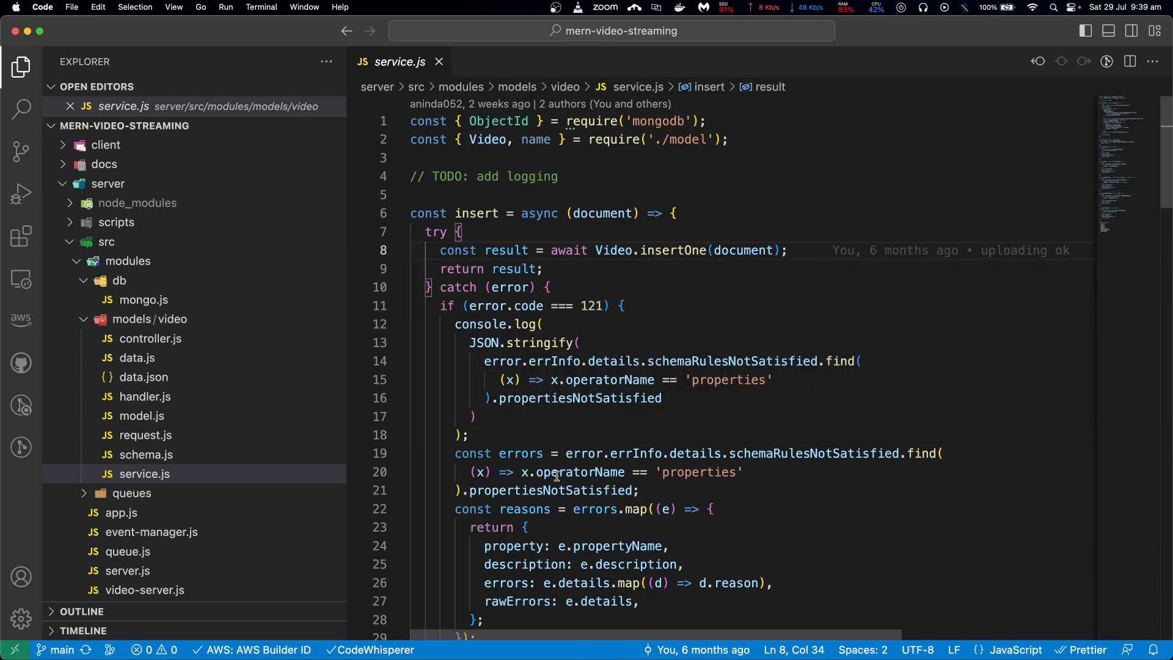
pyautogui.scroll(-3)
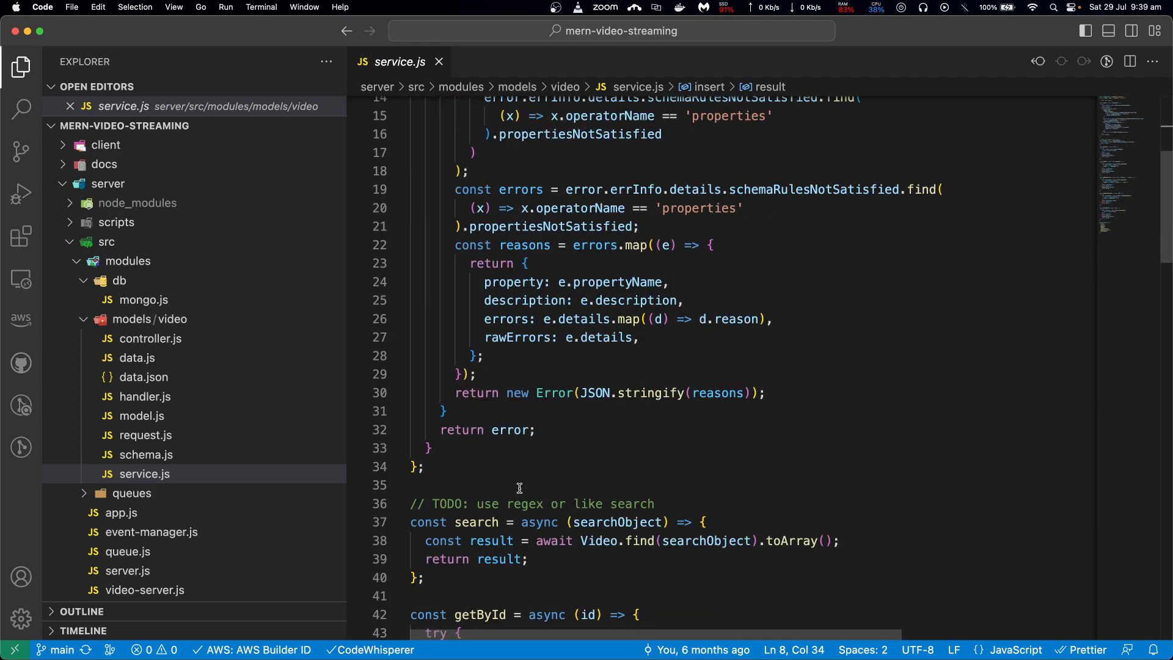
pyautogui.click(422, 467)
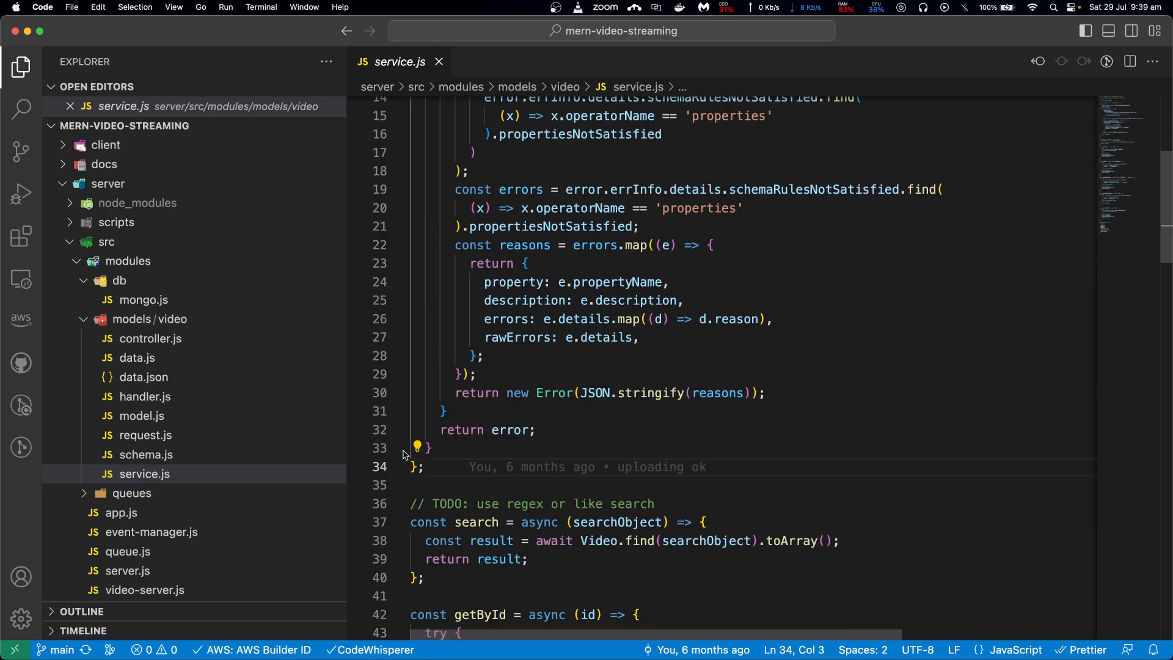
# - Inspect getById error handling, imports and error-reason mapping, then check out feature/38-video-manage-edit-update-delete
pyautogui.scroll(-3)
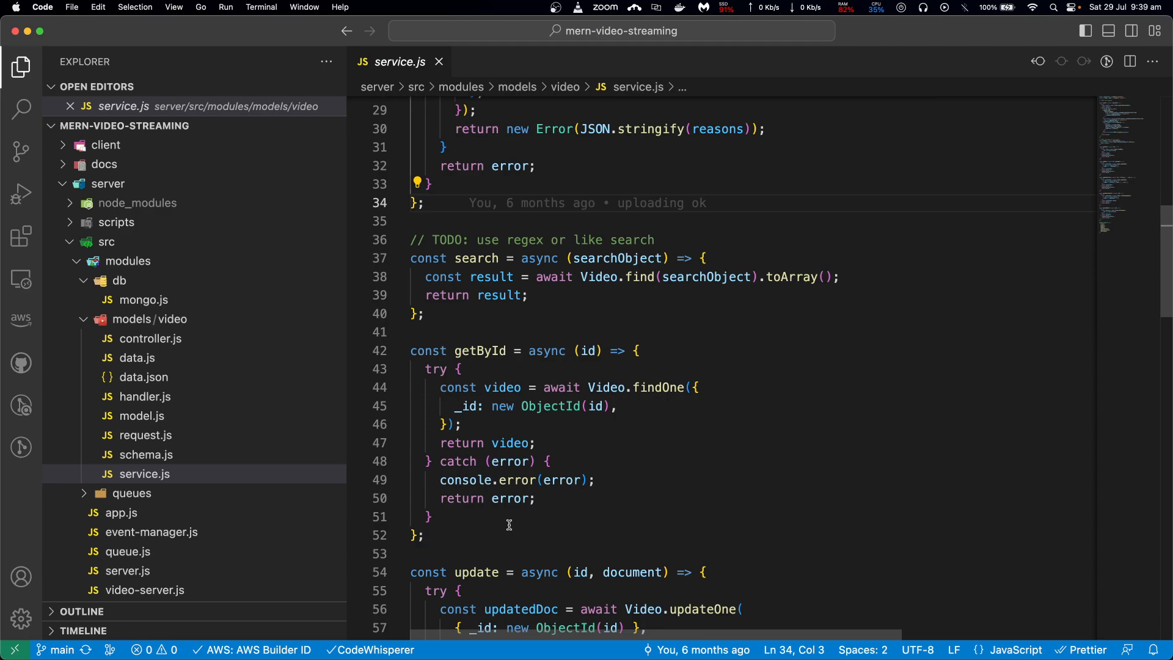
pyautogui.moveTo(503, 519)
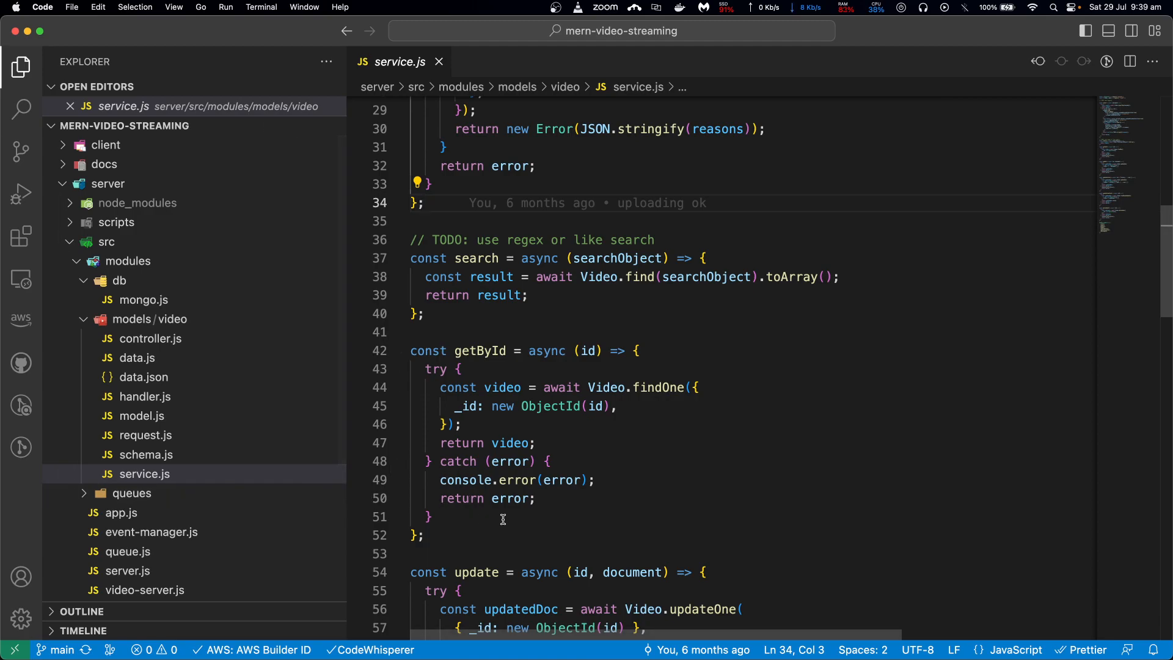
pyautogui.click(520, 499)
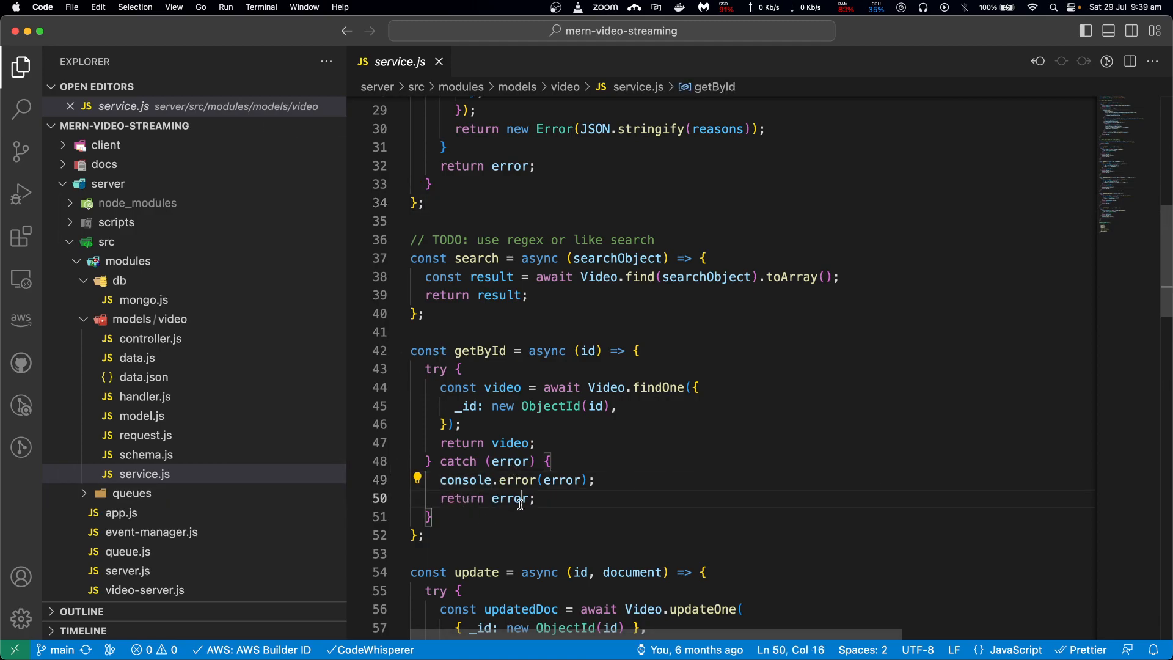
pyautogui.scroll(-3)
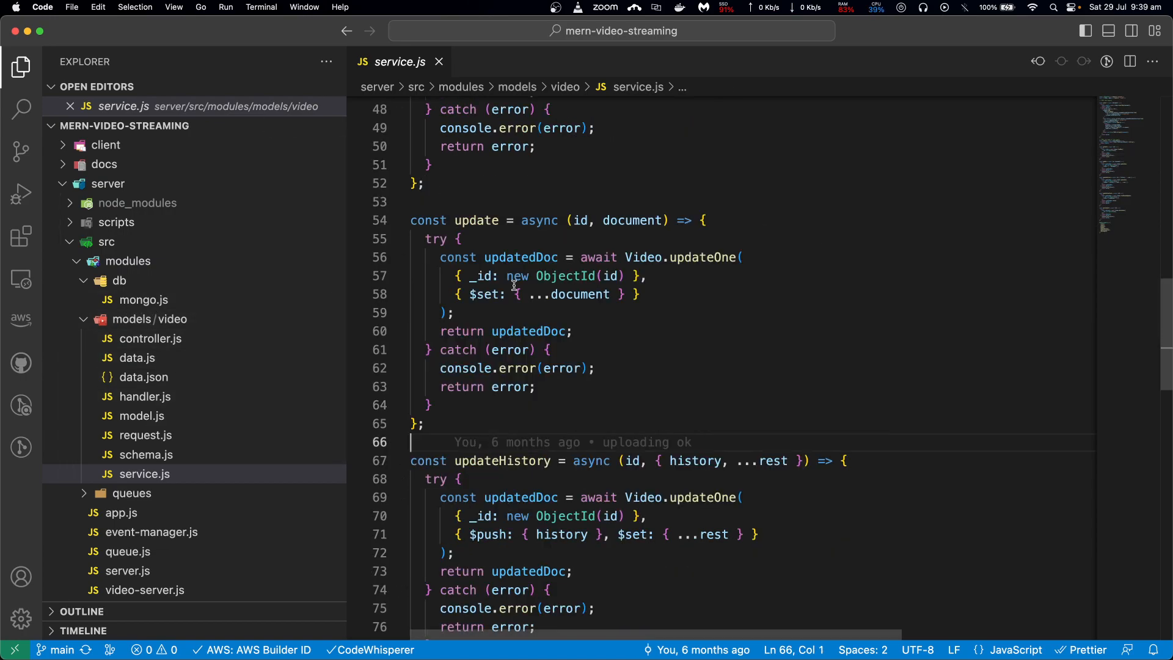
pyautogui.scroll(3)
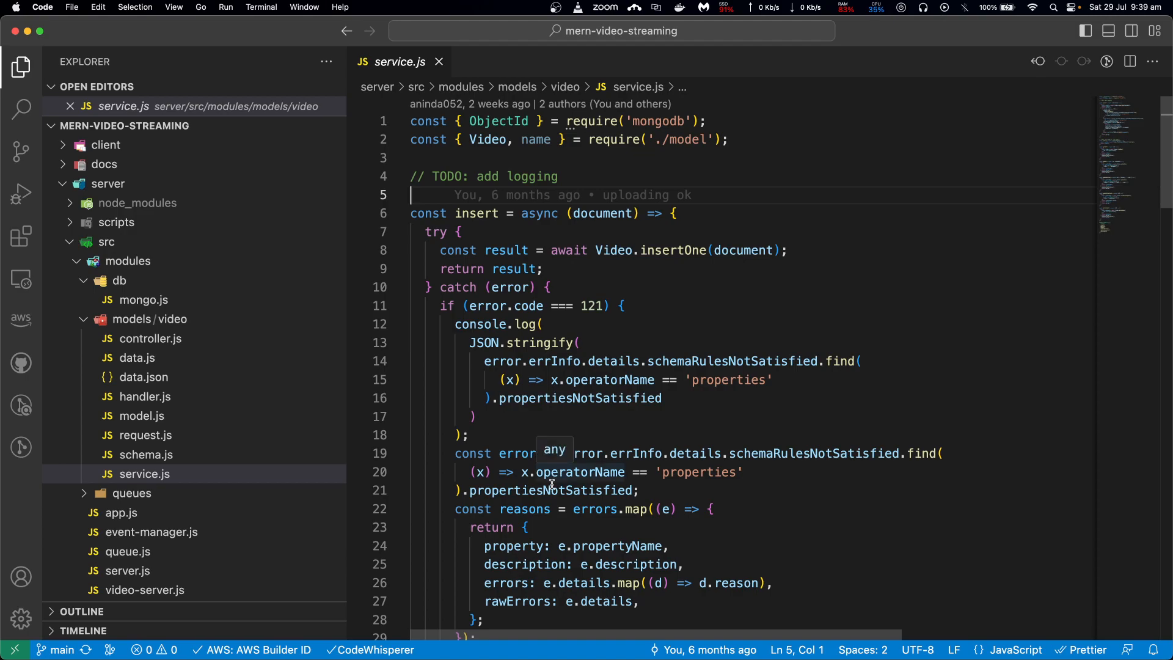
pyautogui.moveTo(591, 509)
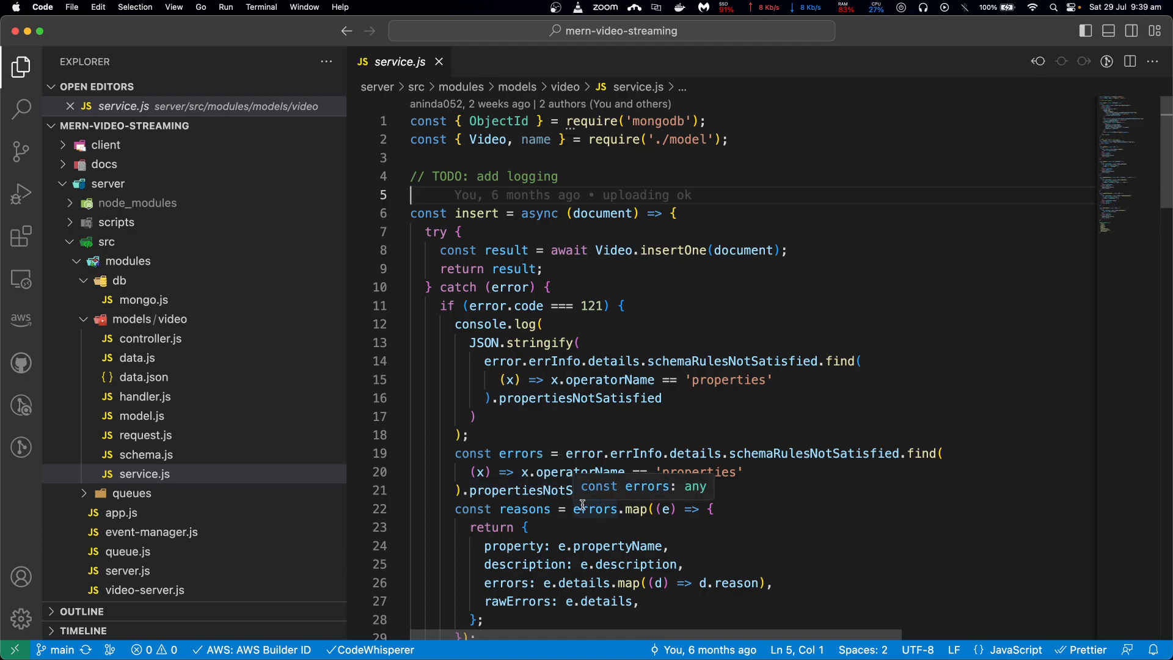
pyautogui.click(533, 221)
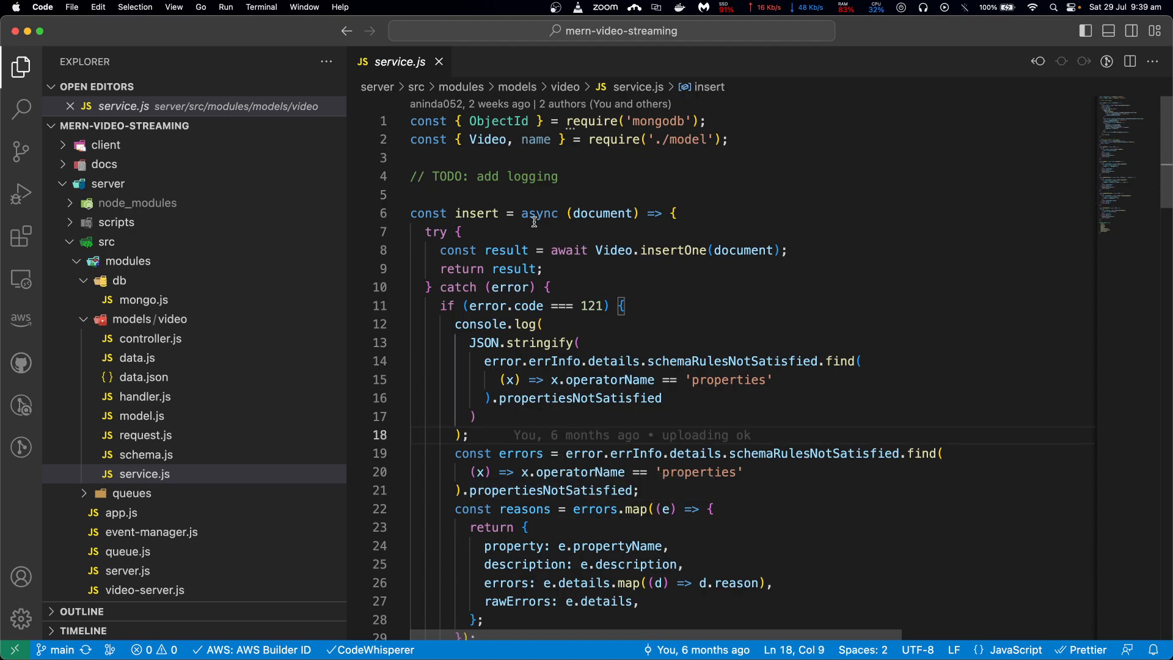
pyautogui.click(508, 194)
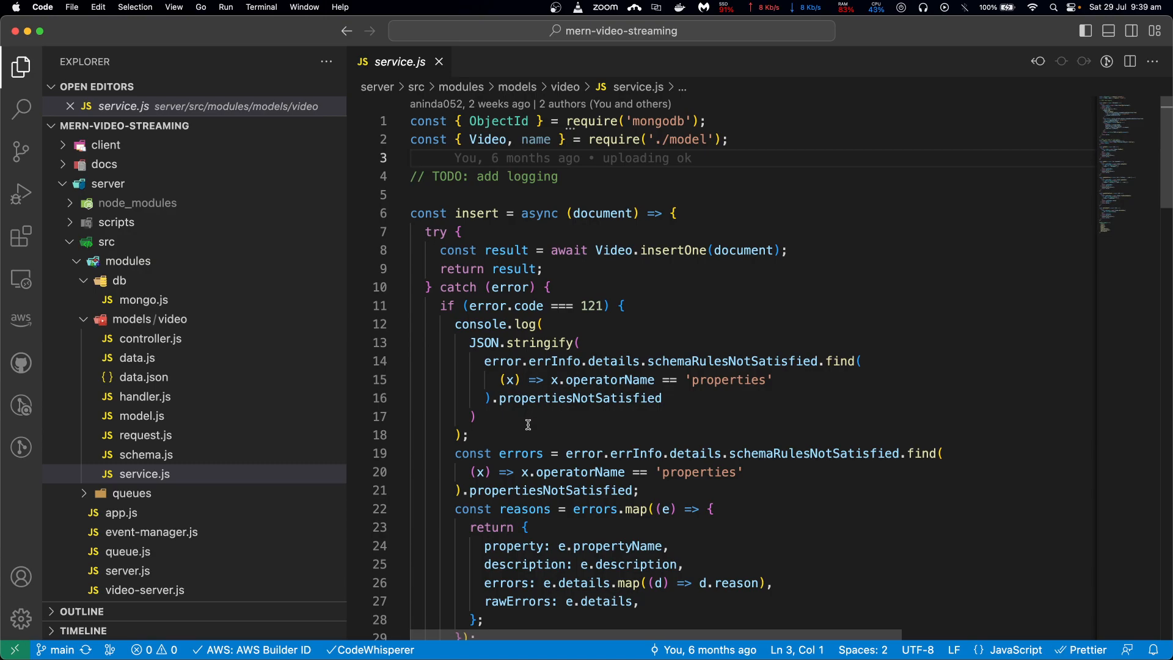
pyautogui.click(473, 416)
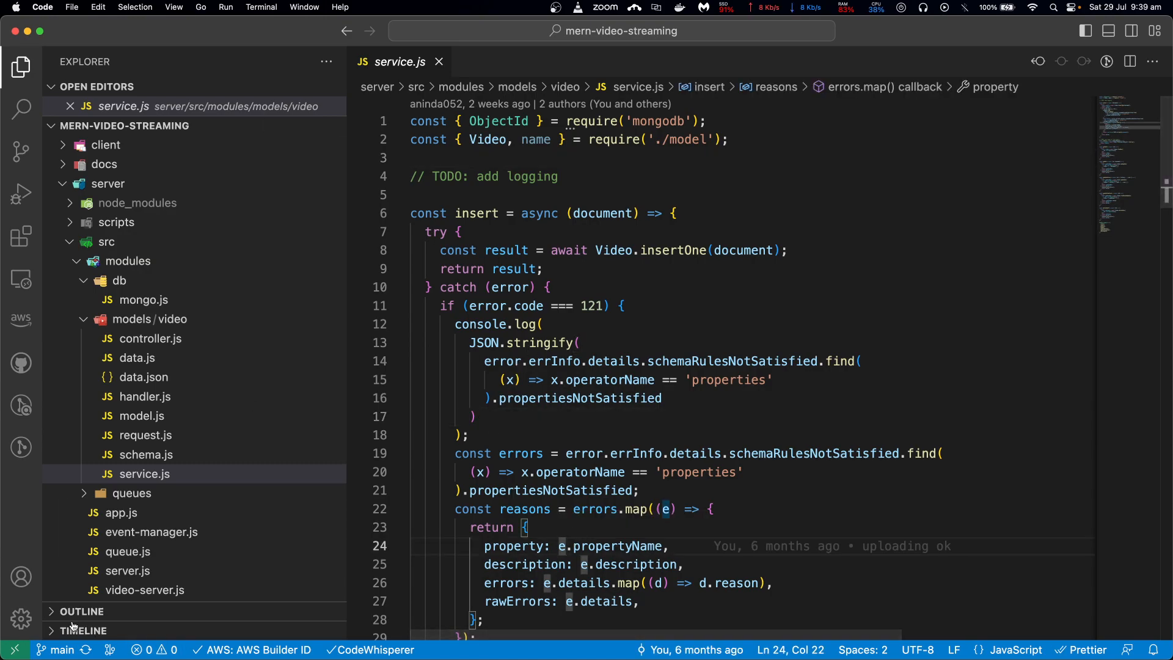
pyautogui.click(56, 650)
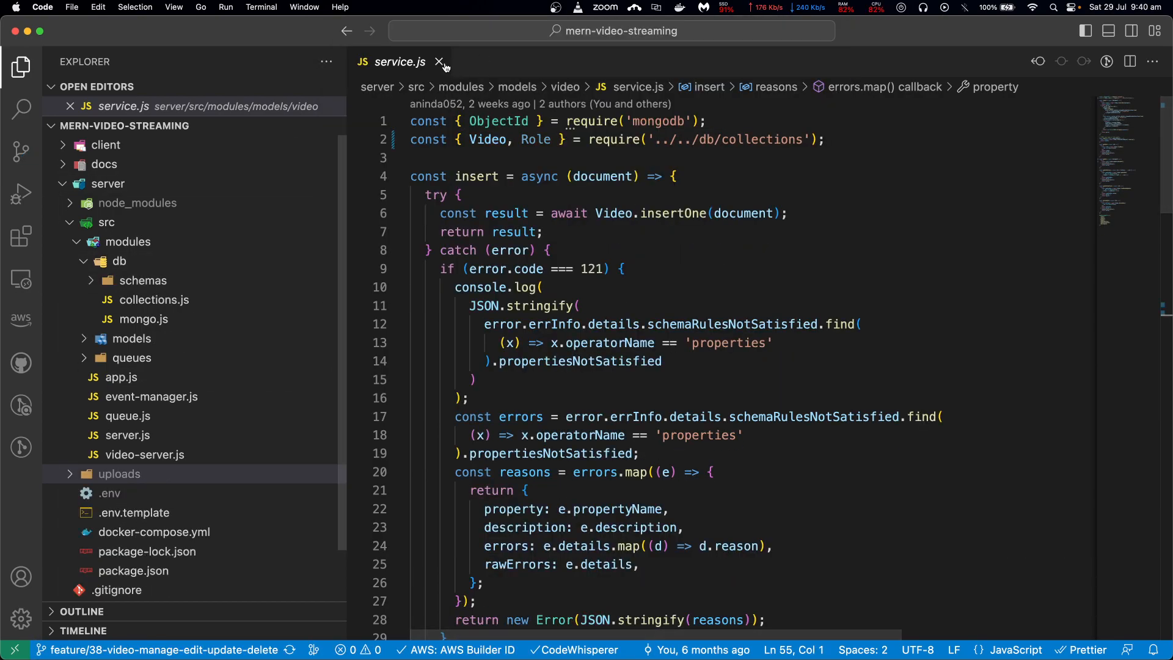
# - Close service.js and expand pull request #50's changed files, collapsing schemas and selecting collections.js
pyautogui.click(440, 63)
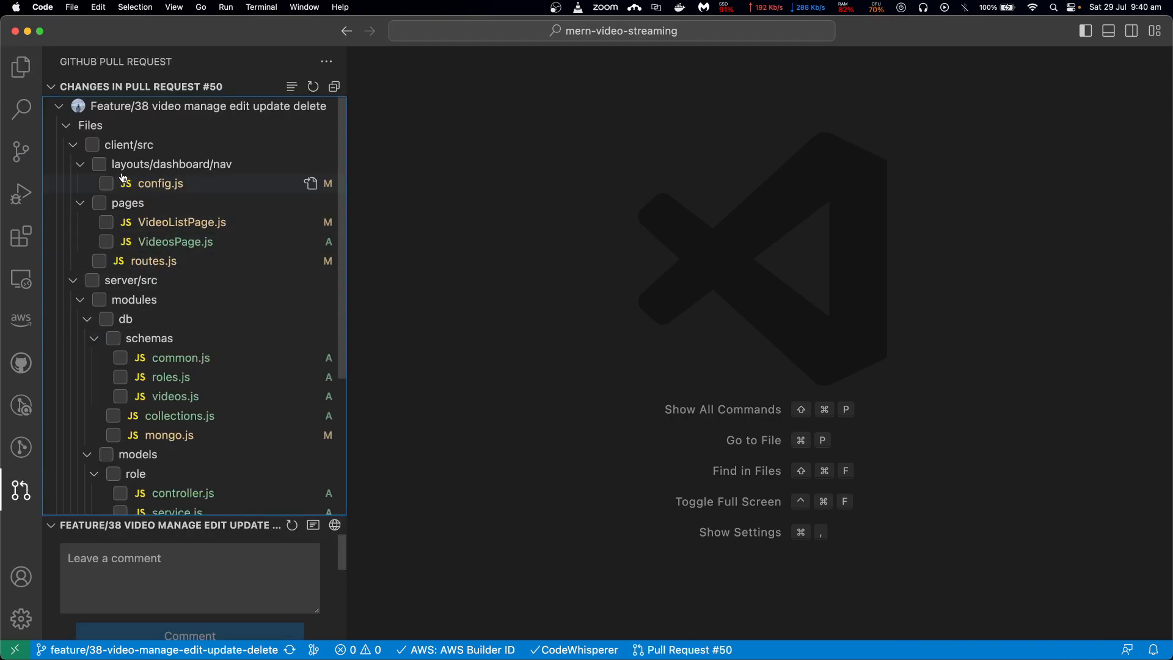
pyautogui.click(90, 124)
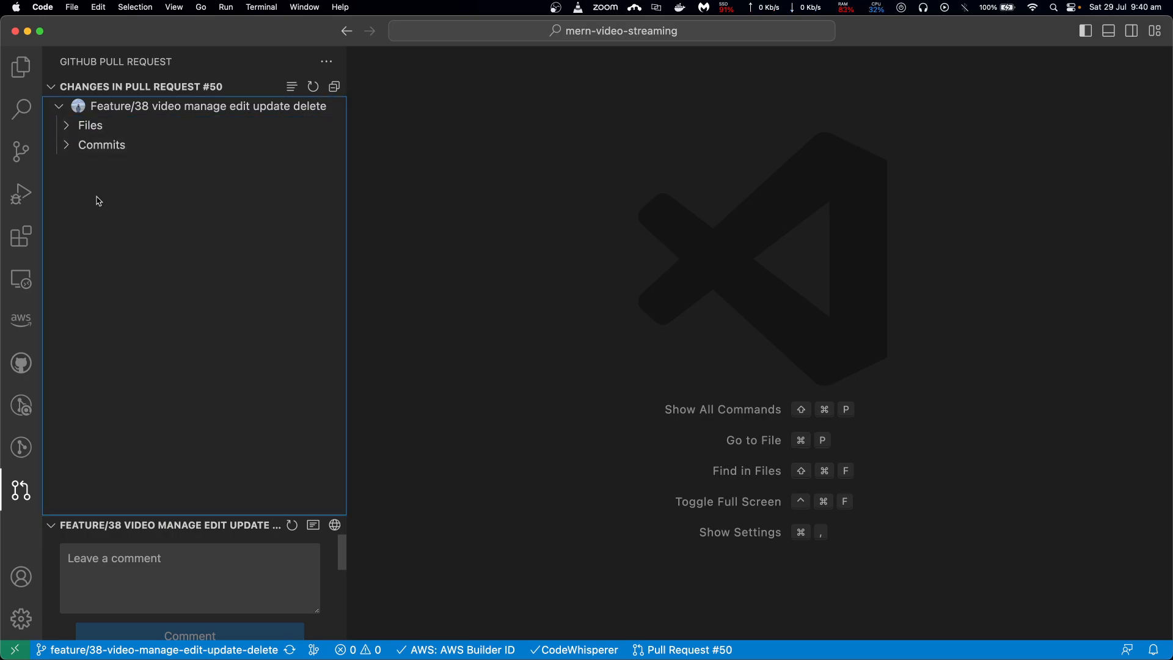
pyautogui.moveTo(110, 130)
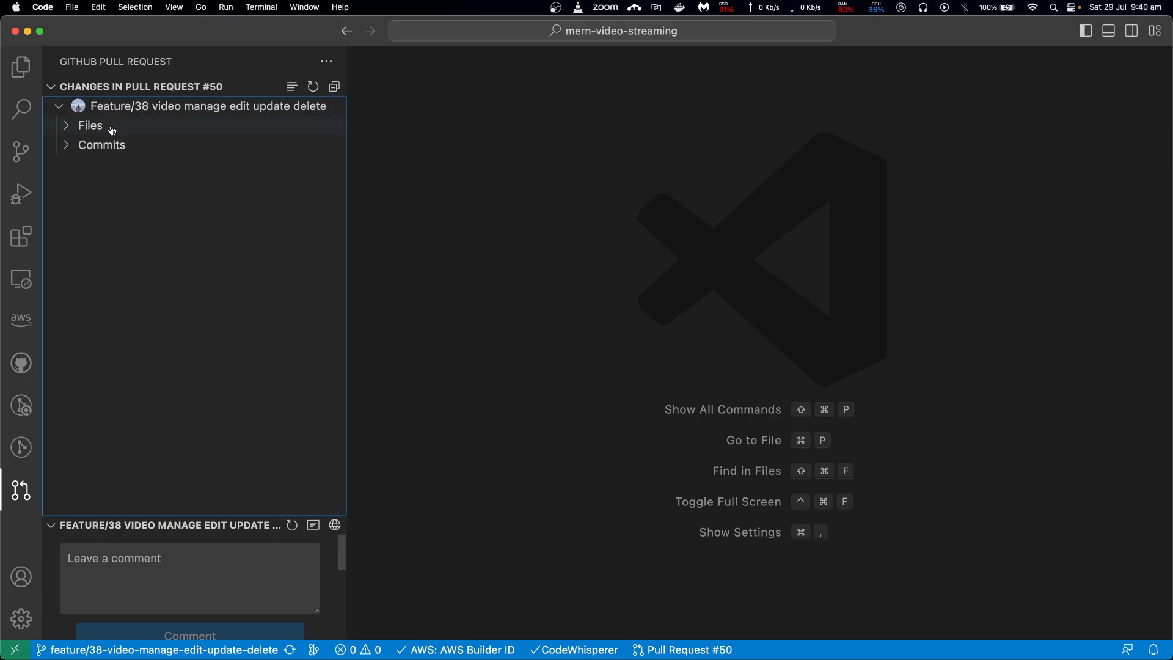
pyautogui.click(89, 124)
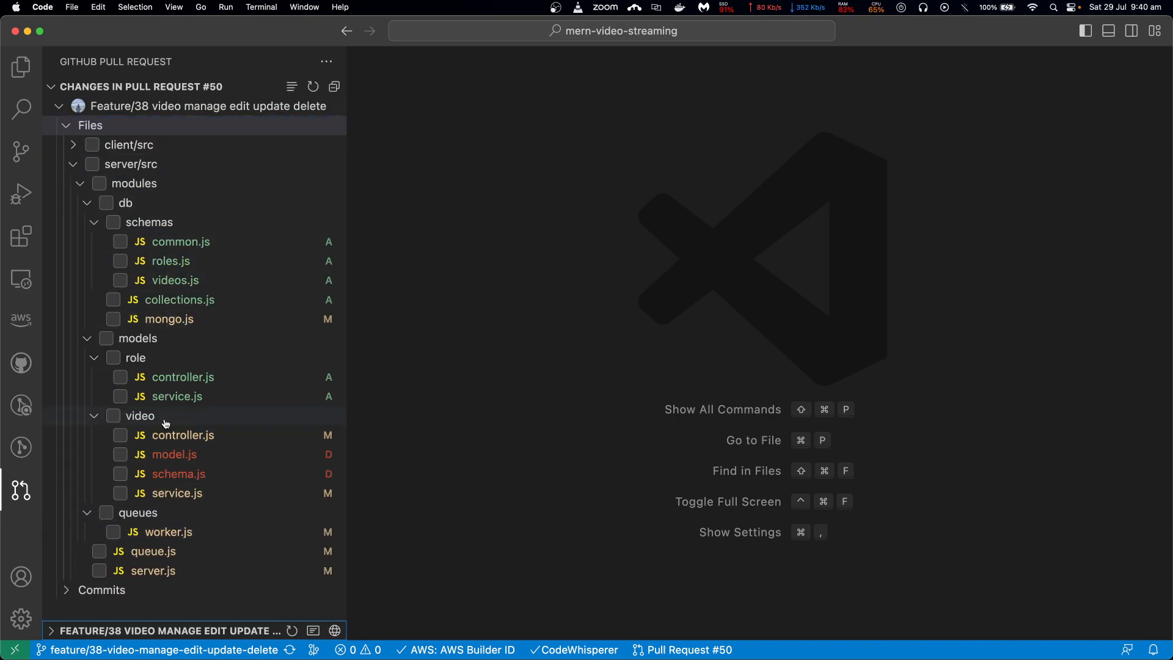
pyautogui.moveTo(213, 330)
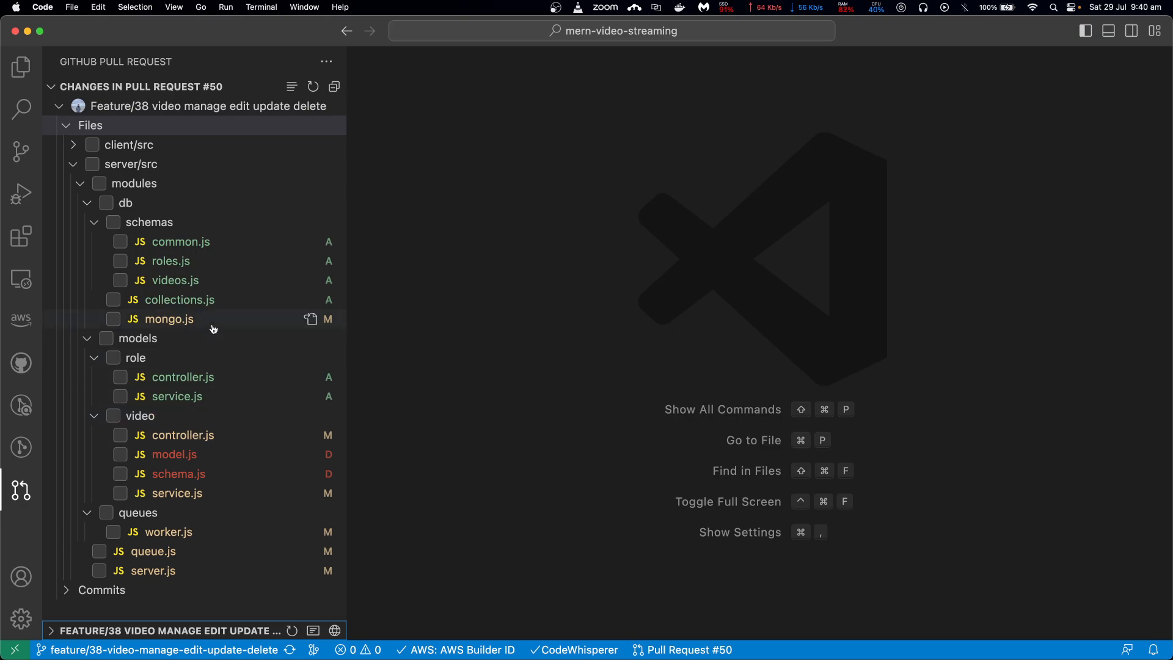
pyautogui.moveTo(170, 261)
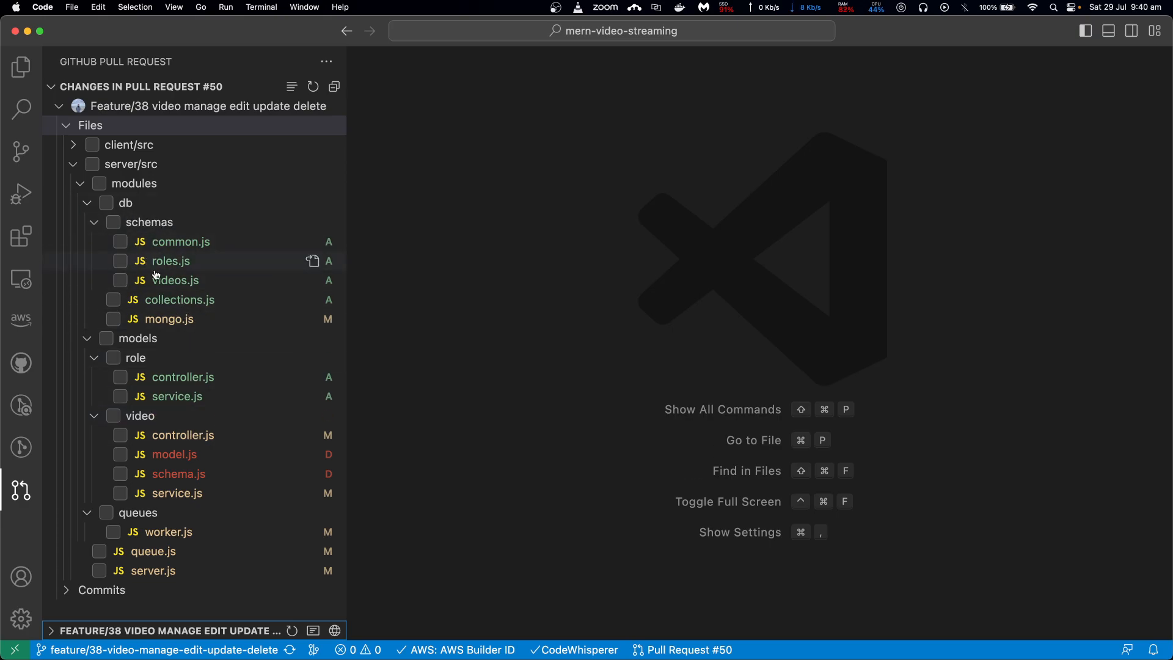
pyautogui.moveTo(153, 571)
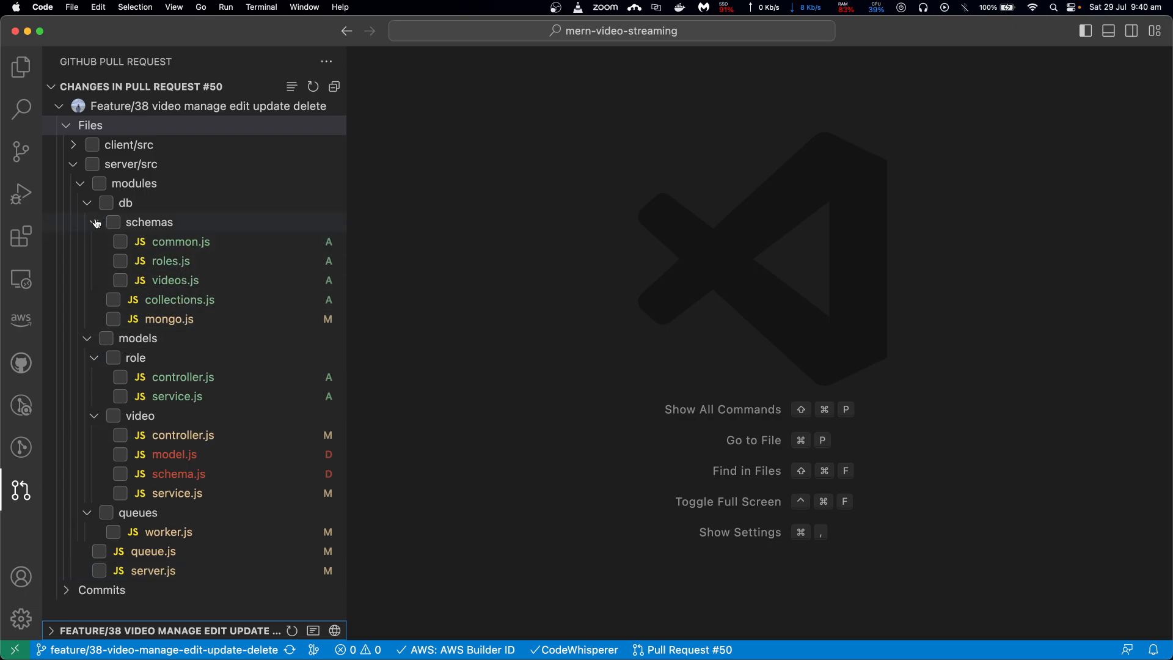
pyautogui.click(86, 223)
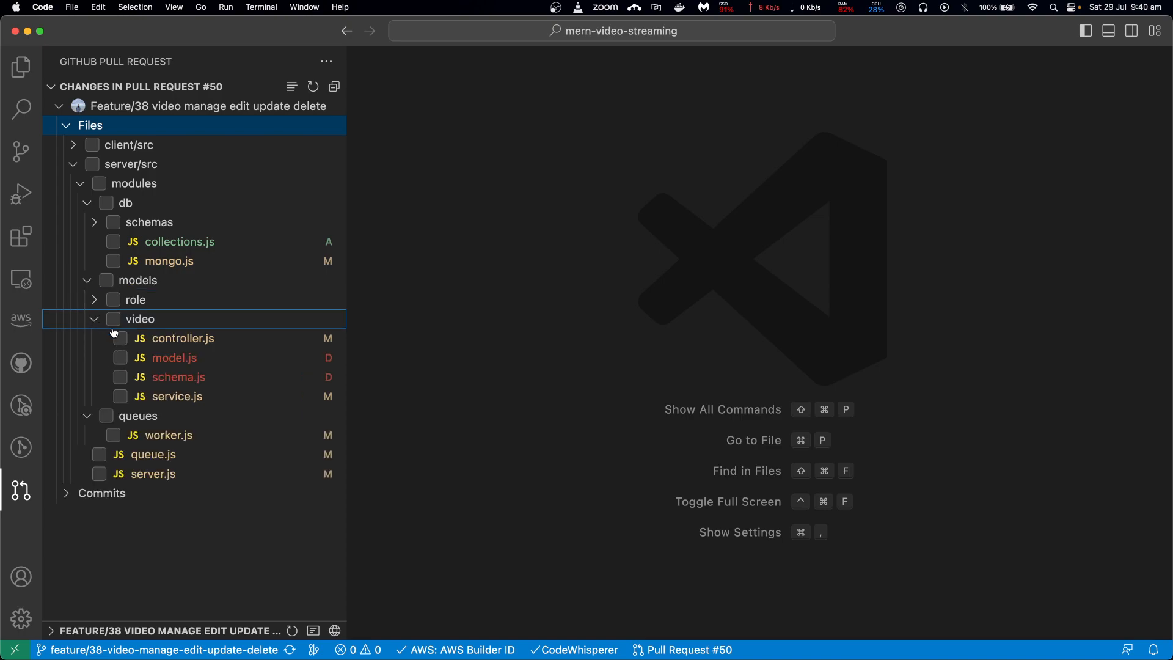
pyautogui.moveTo(177, 406)
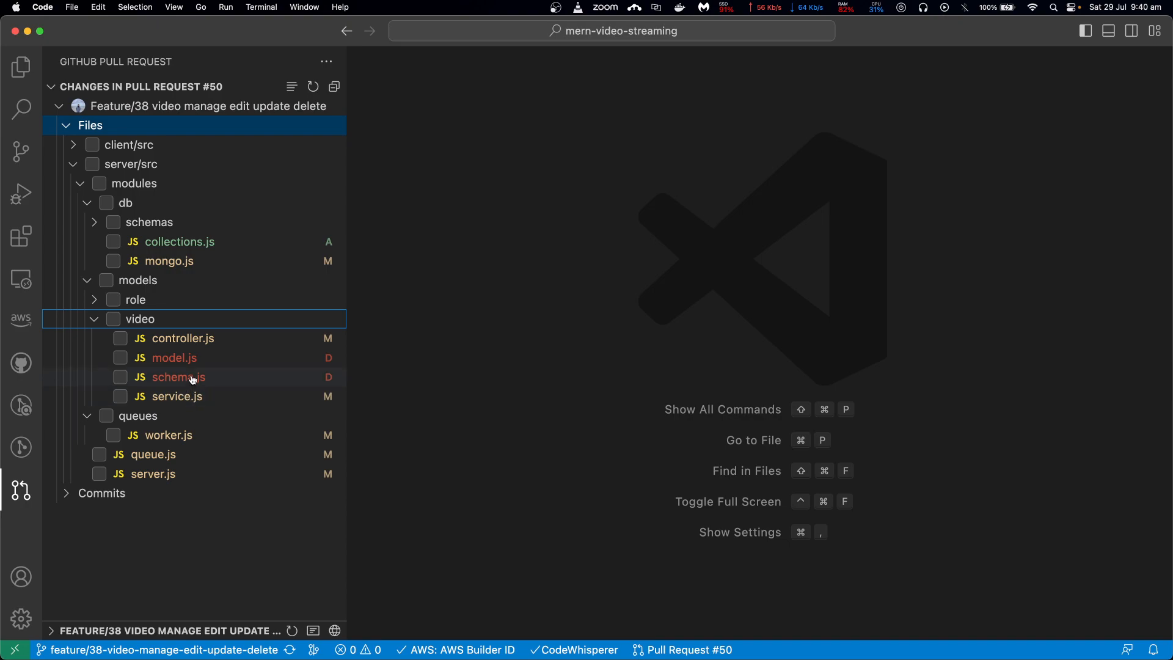
pyautogui.moveTo(180, 387)
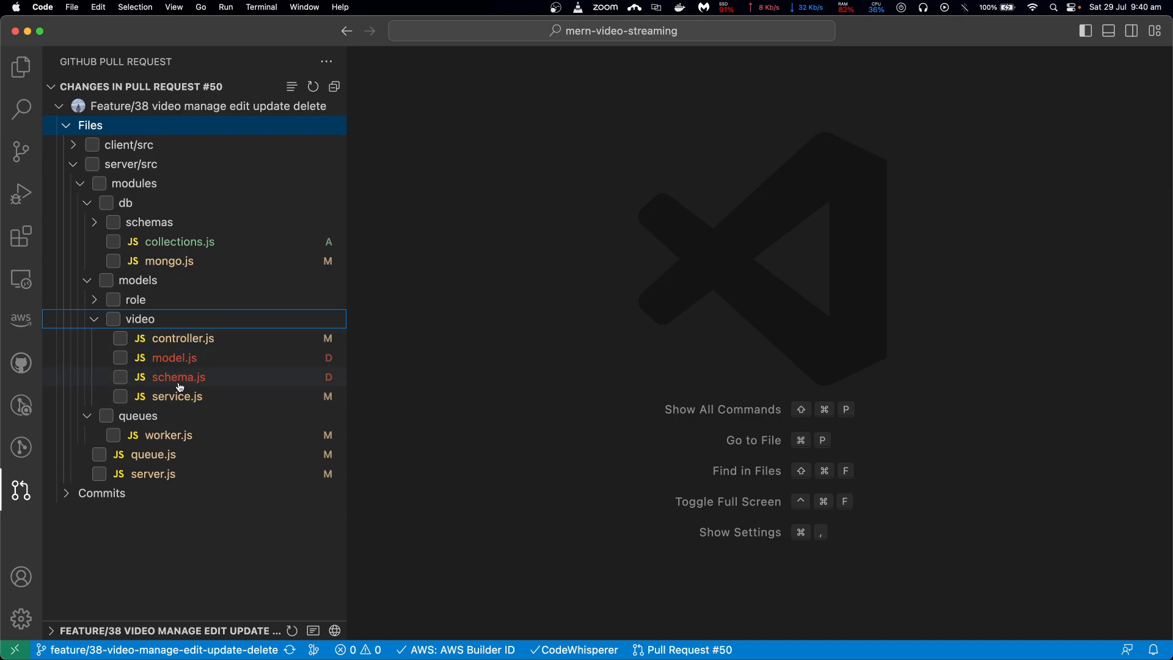
pyautogui.moveTo(196, 380)
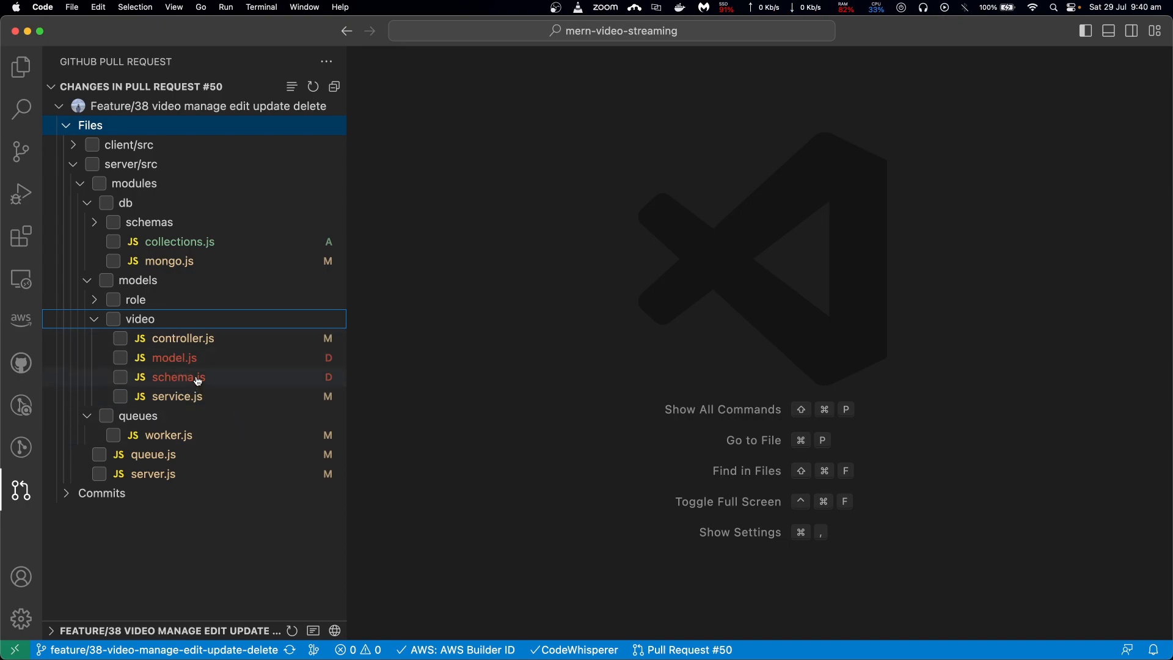
pyautogui.moveTo(203, 386)
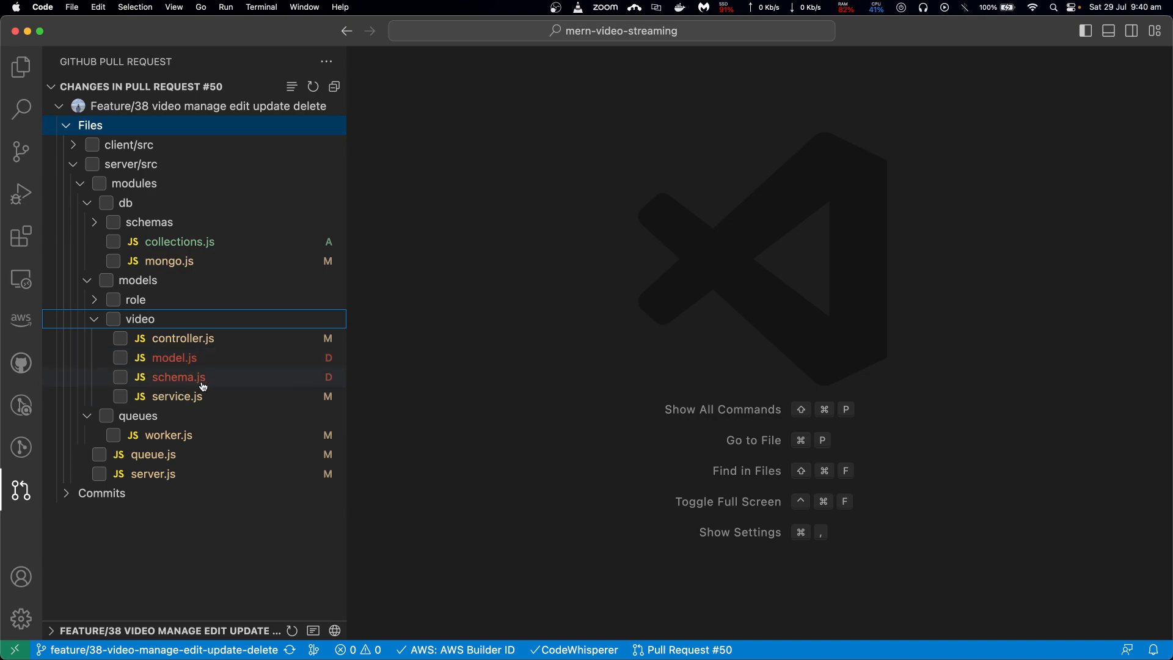
pyautogui.moveTo(324, 374)
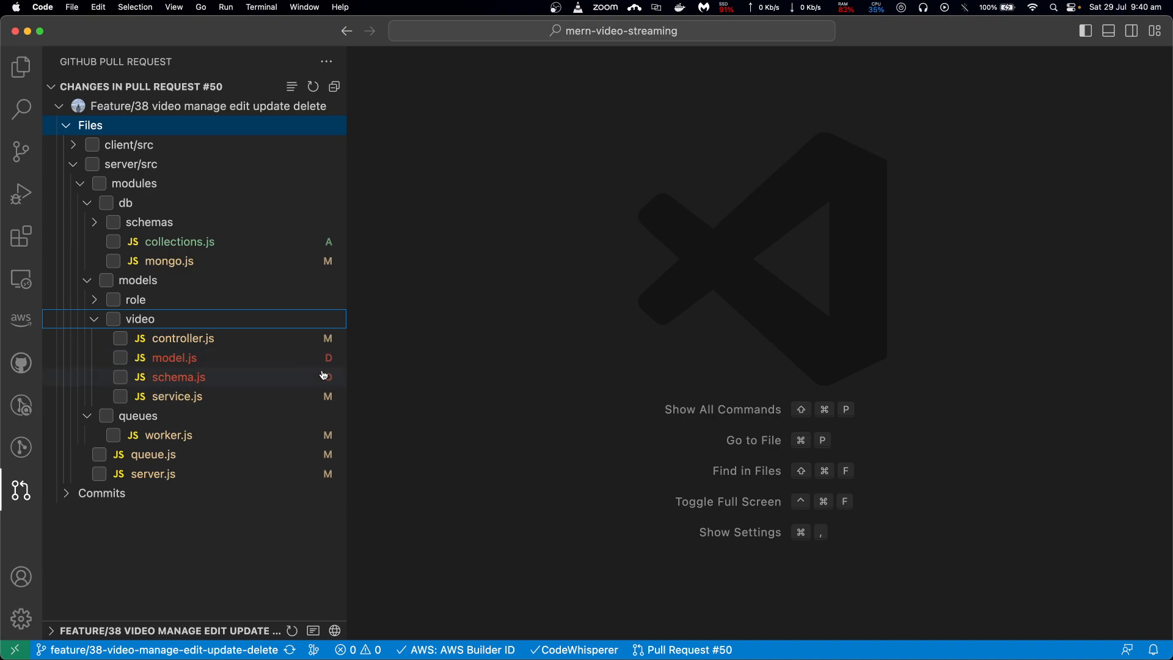
pyautogui.moveTo(136, 300)
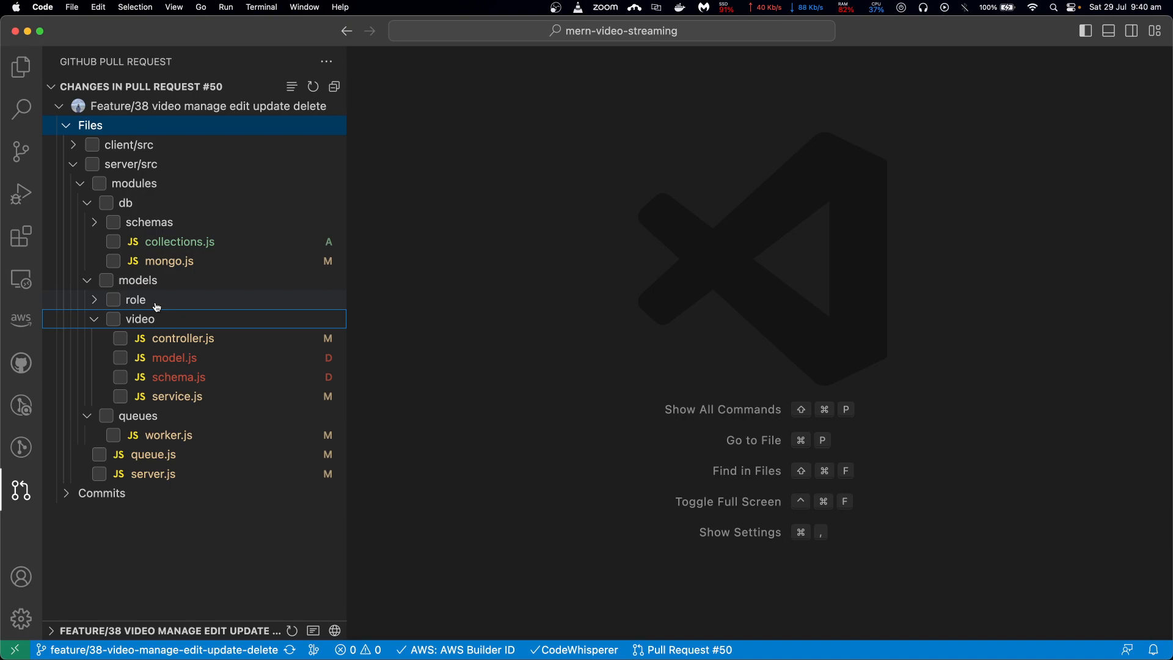
pyautogui.moveTo(160, 396)
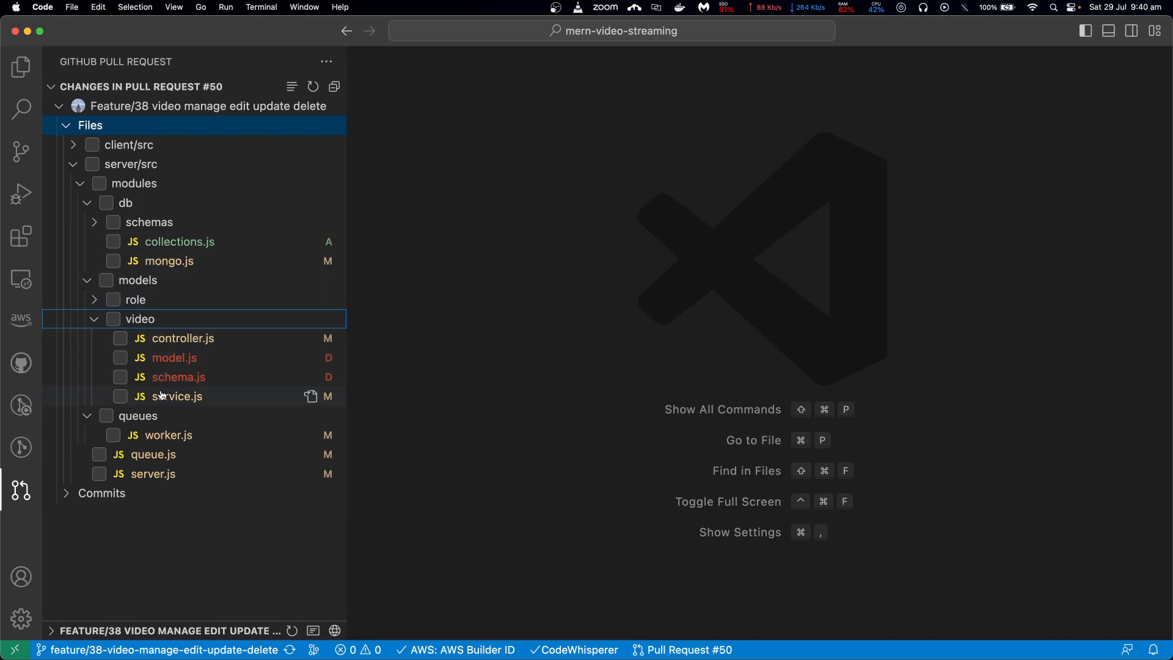
pyautogui.moveTo(177, 396)
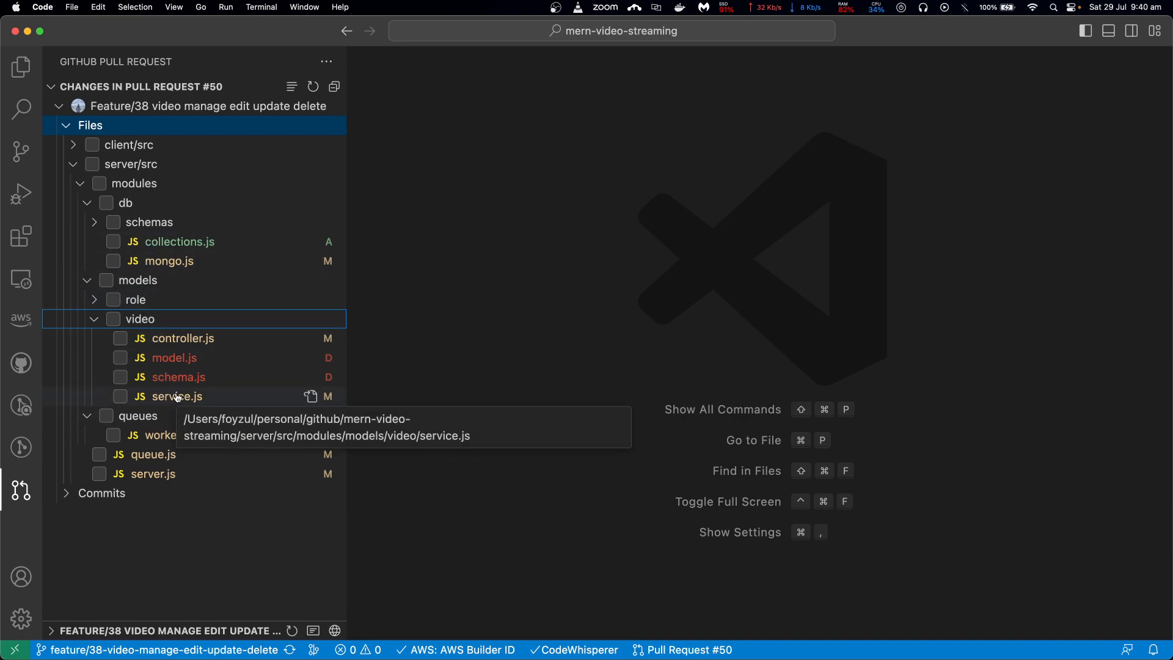
pyautogui.moveTo(152, 474)
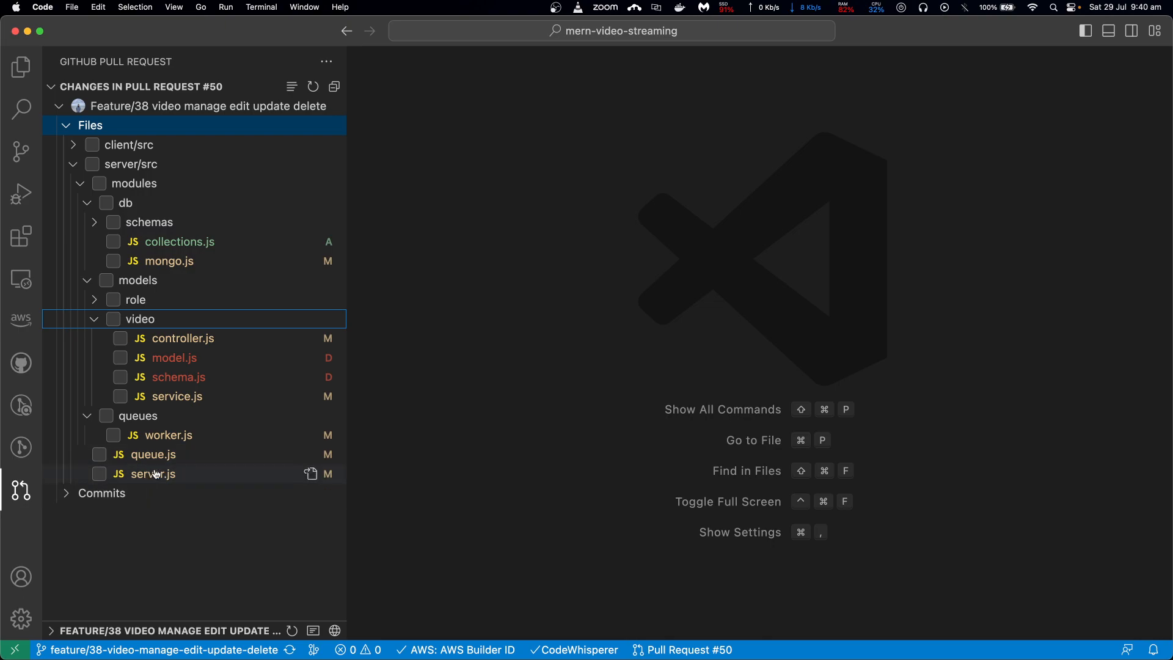
pyautogui.moveTo(174, 357)
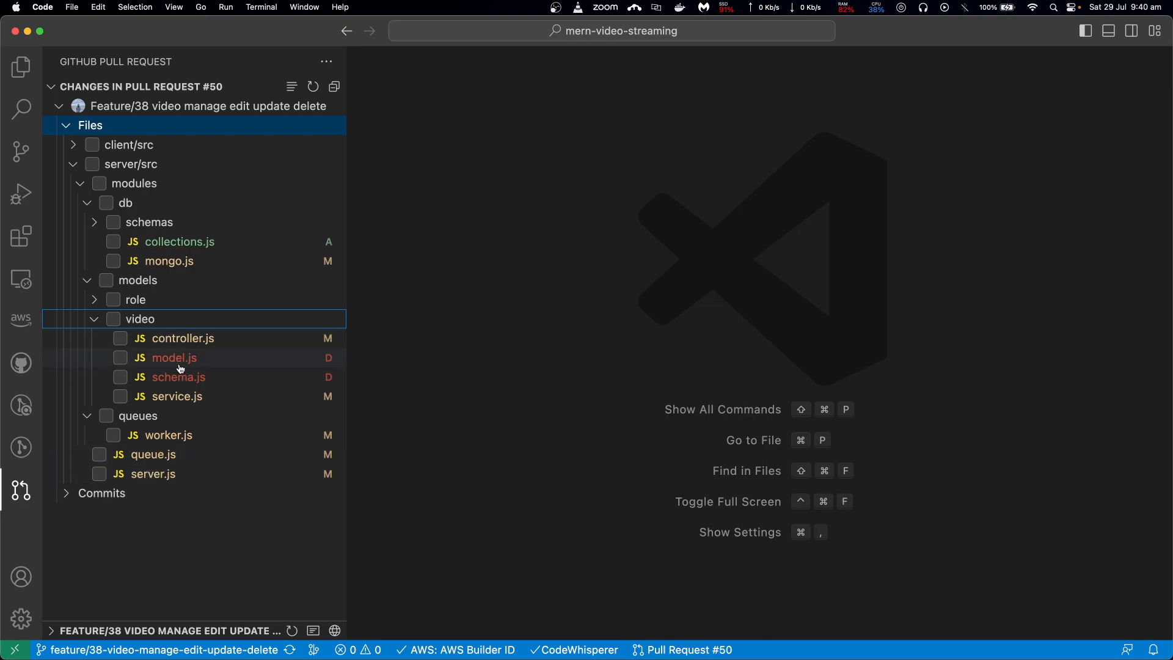
pyautogui.moveTo(170, 296)
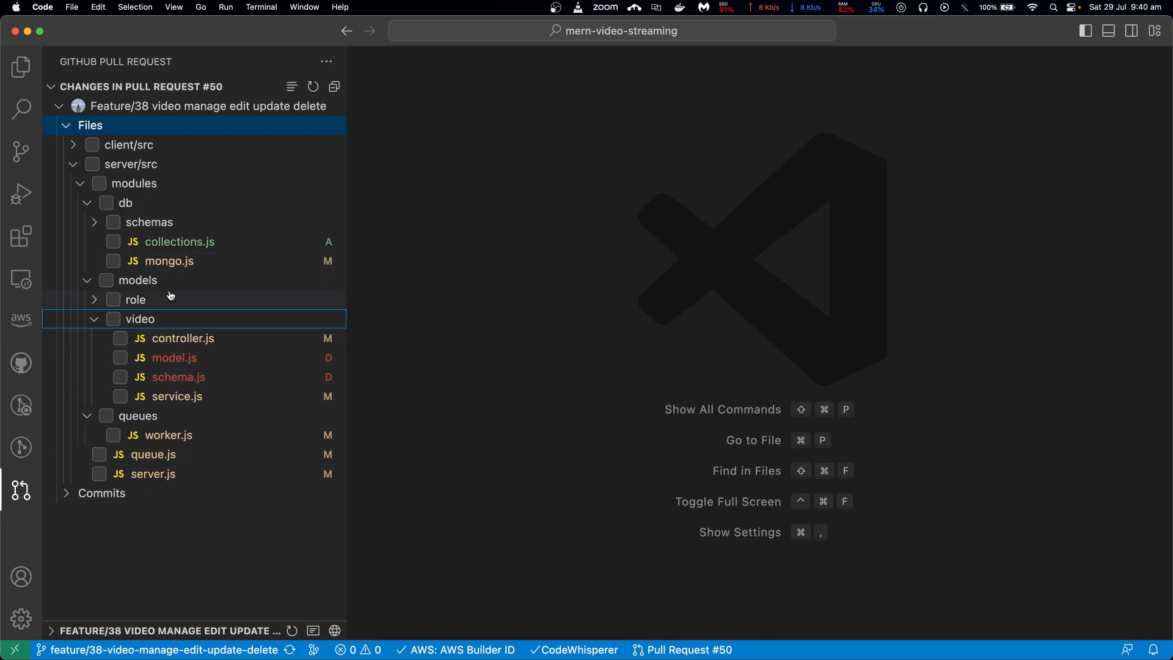
pyautogui.click(179, 240)
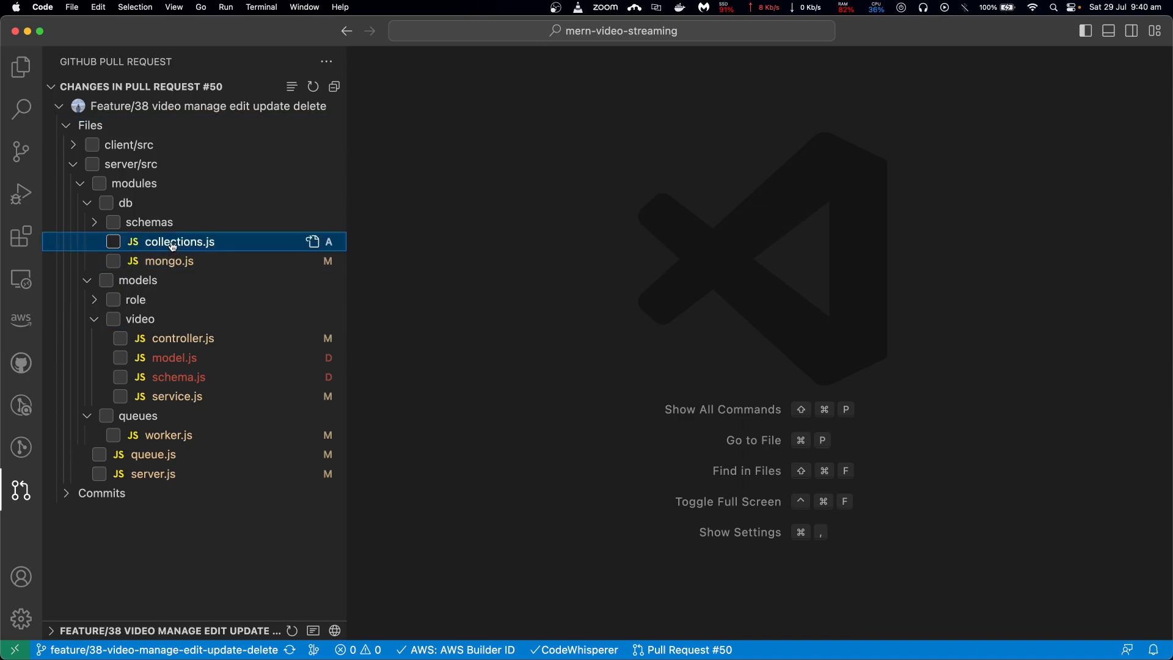
# - Open the full collections.js file, then the mongo.js diff showing the MongoManager class
pyautogui.click(179, 241)
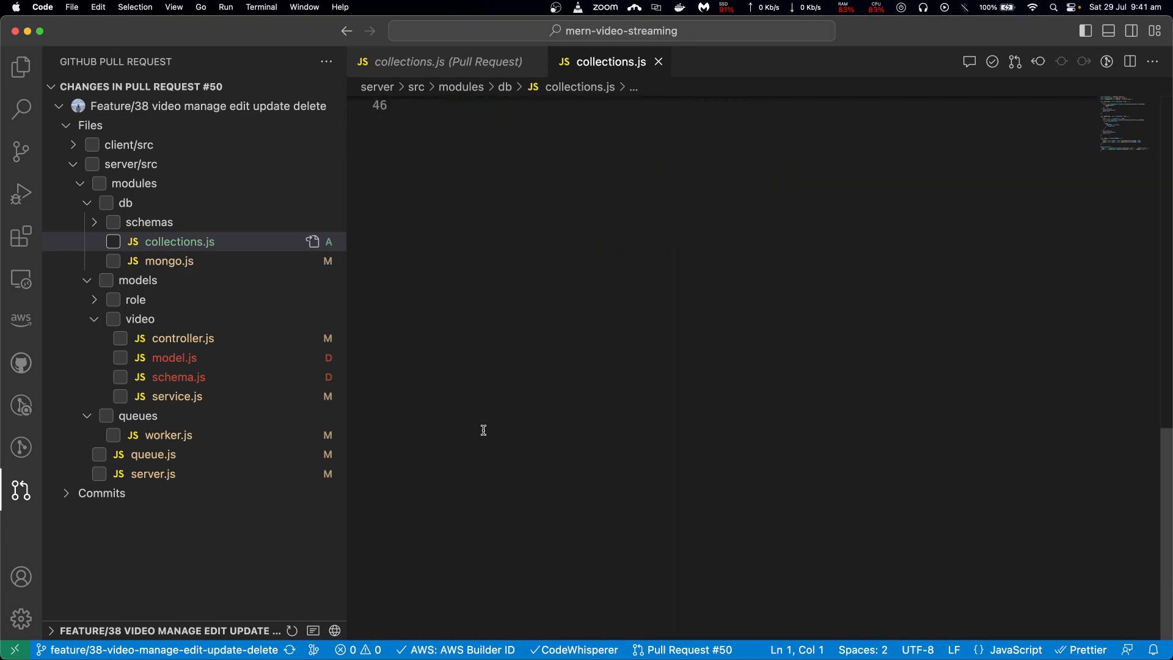
pyautogui.click(135, 300)
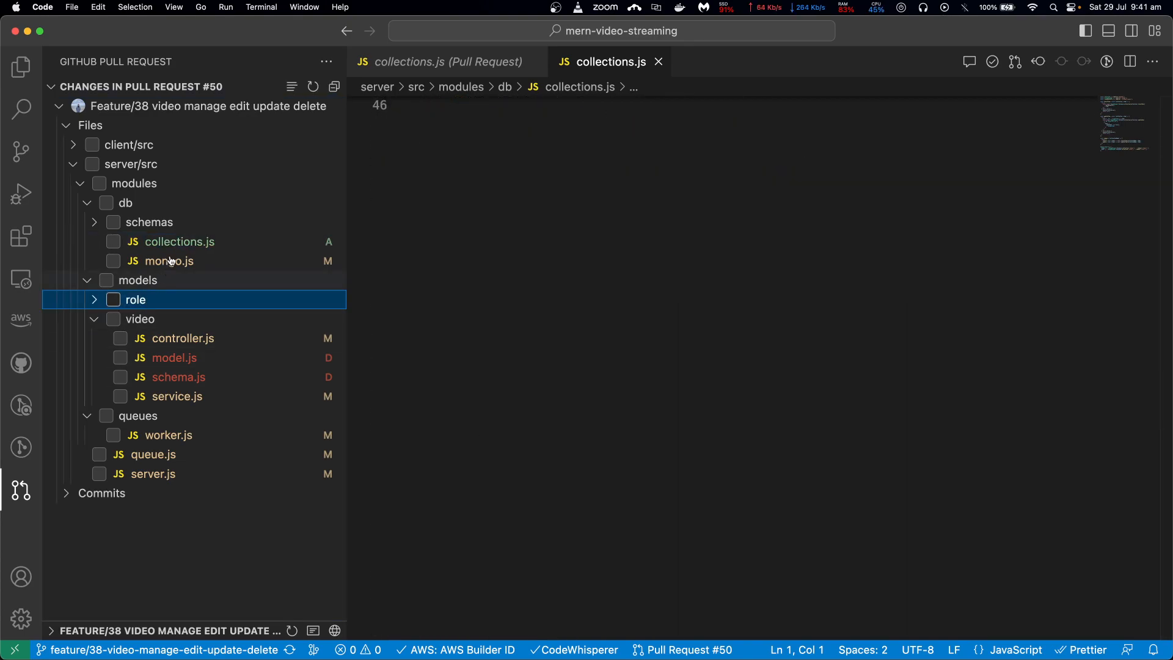
pyautogui.moveTo(152, 277)
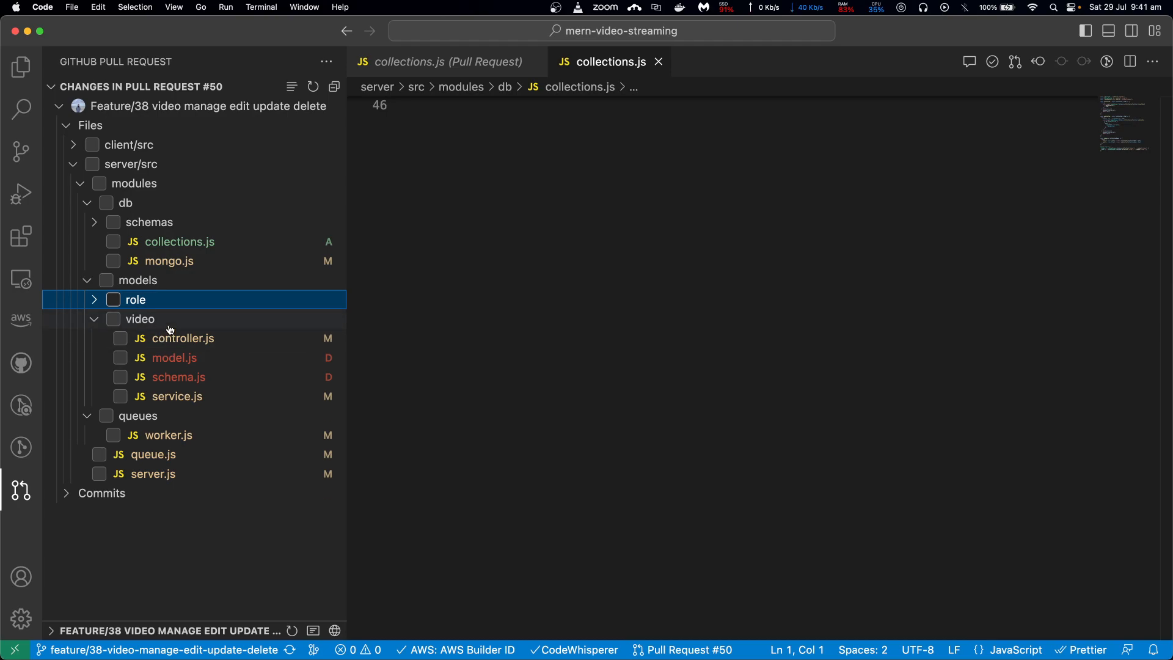
pyautogui.click(169, 260)
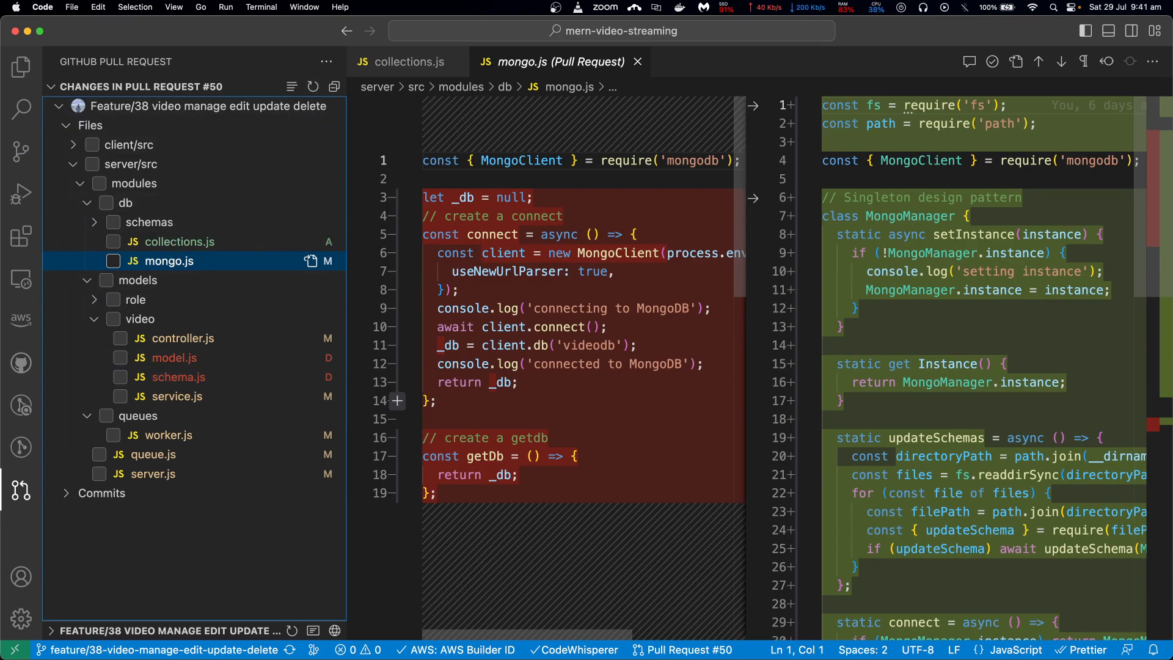
# - Open common.js changes, expand the schemas folder, and open the full videos.js file
pyautogui.click(178, 240)
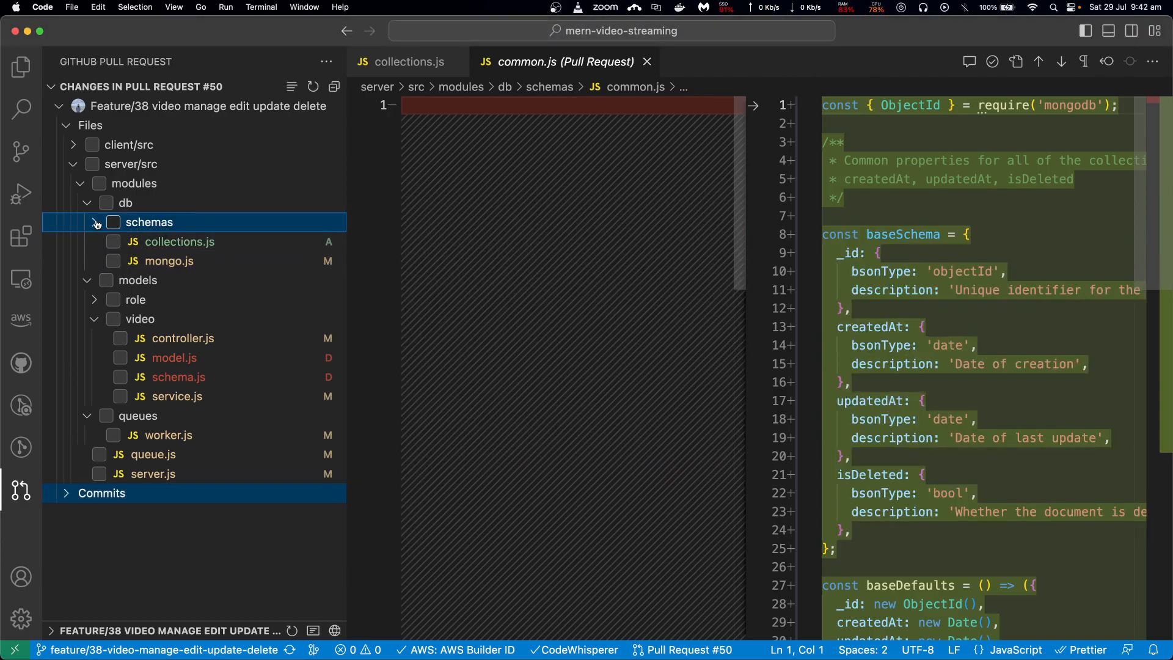
pyautogui.click(96, 222)
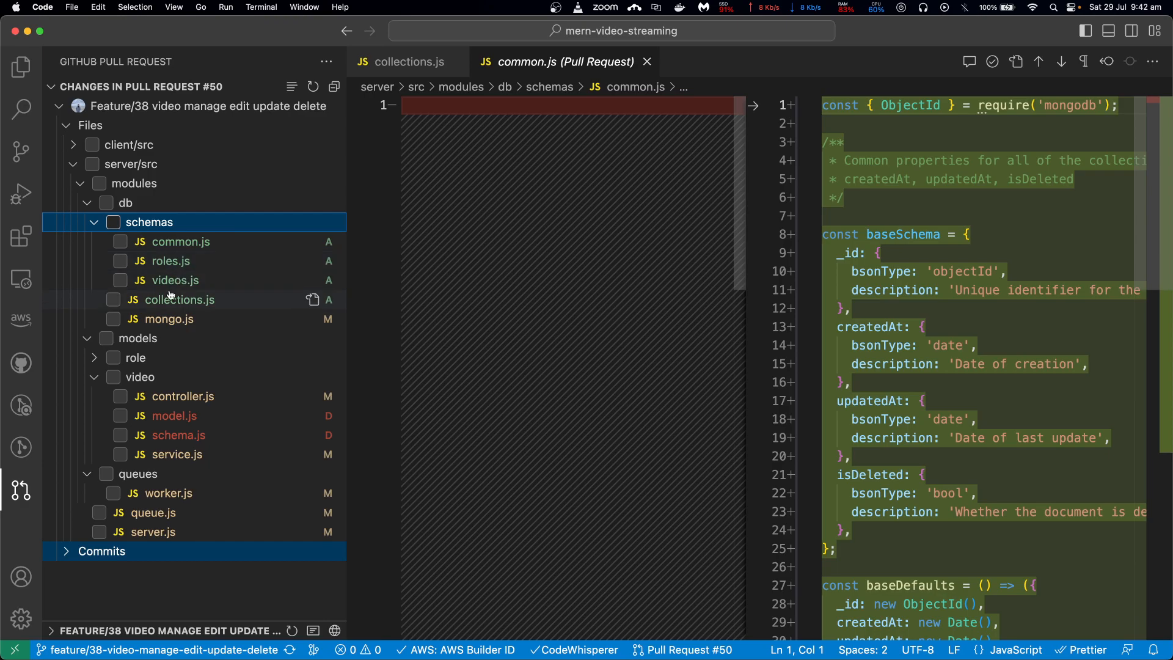
pyautogui.click(174, 280)
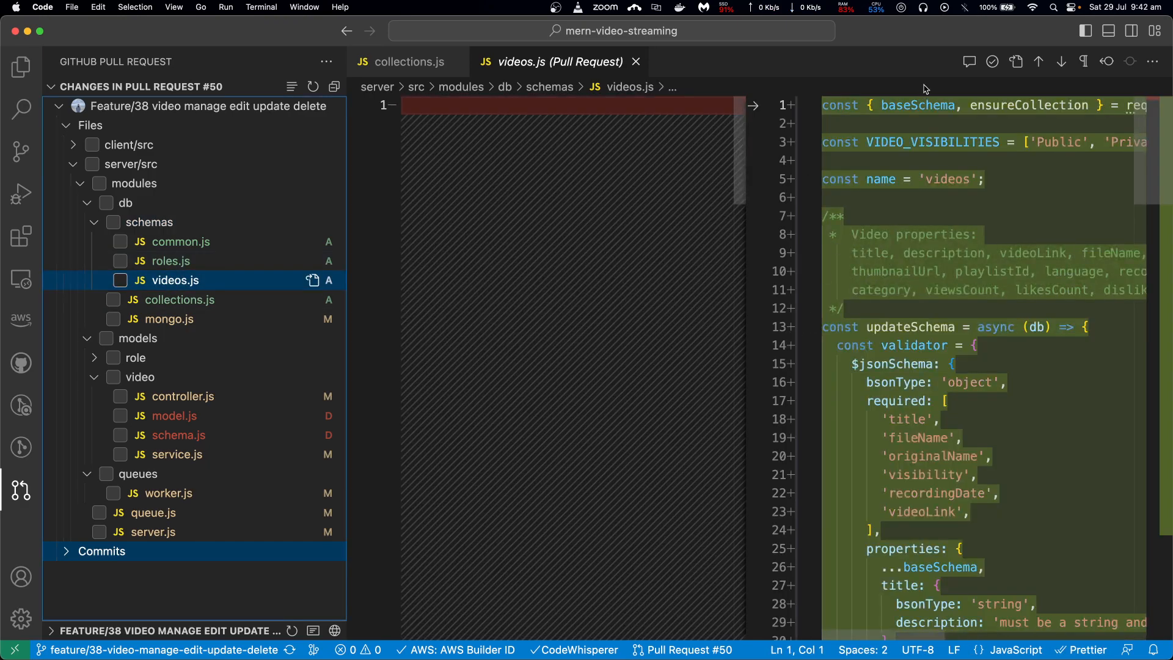
pyautogui.click(174, 280)
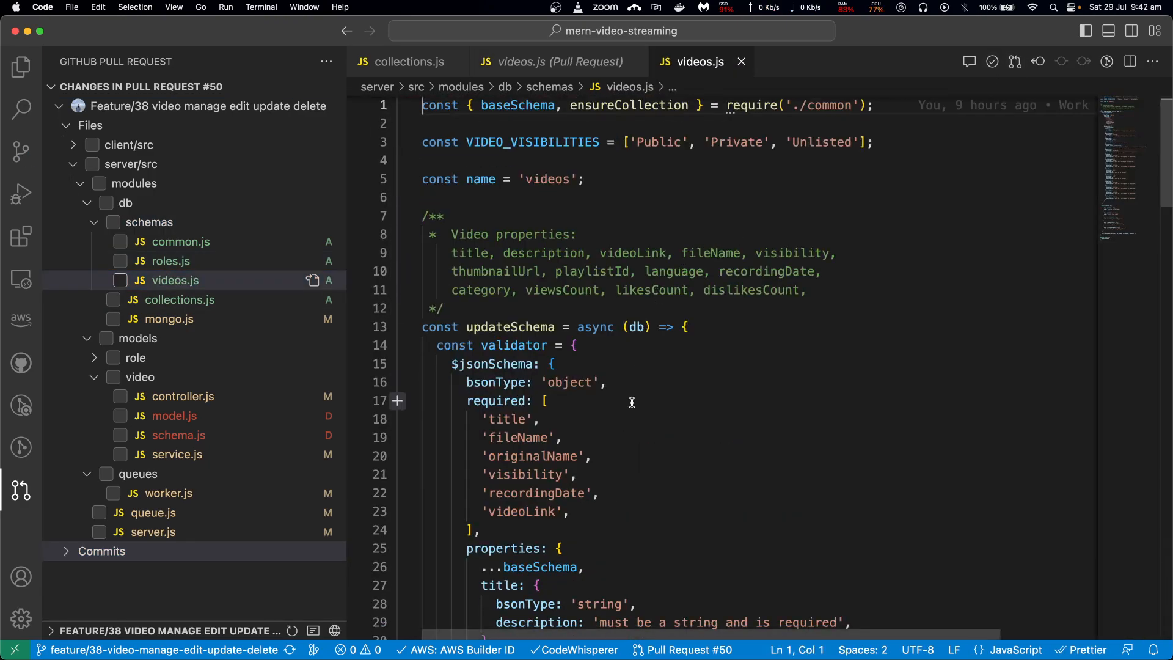
# - Scroll to videos.js's ensureCollection call, check the helper's signature, and open roles.js
pyautogui.scroll(-3)
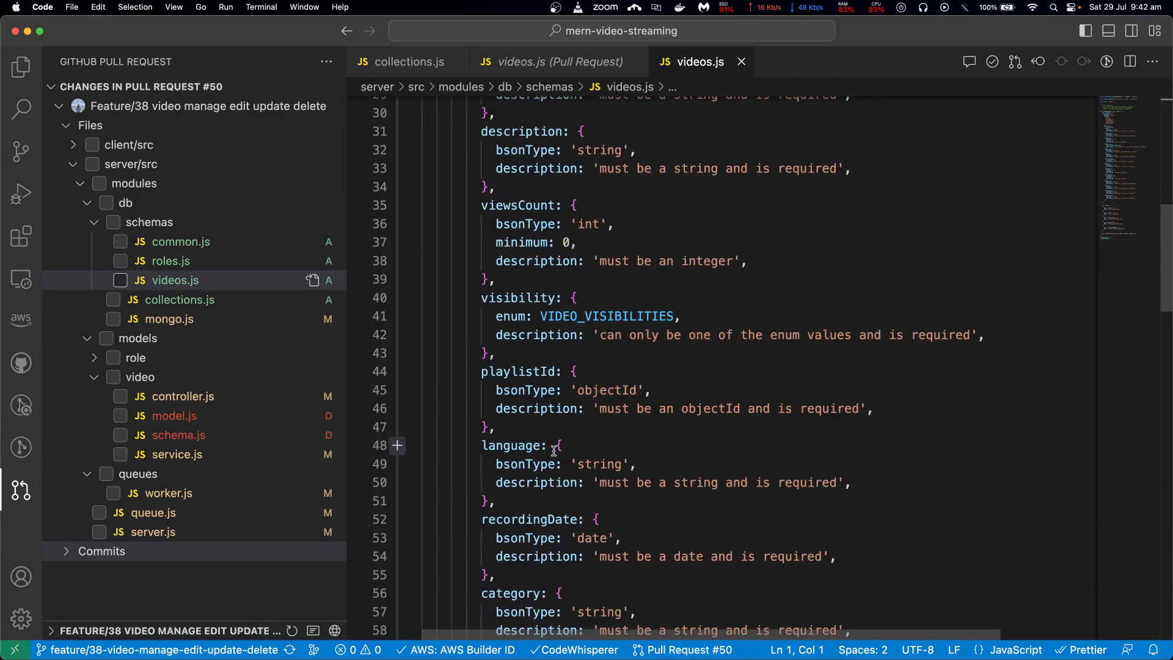
pyautogui.scroll(-3)
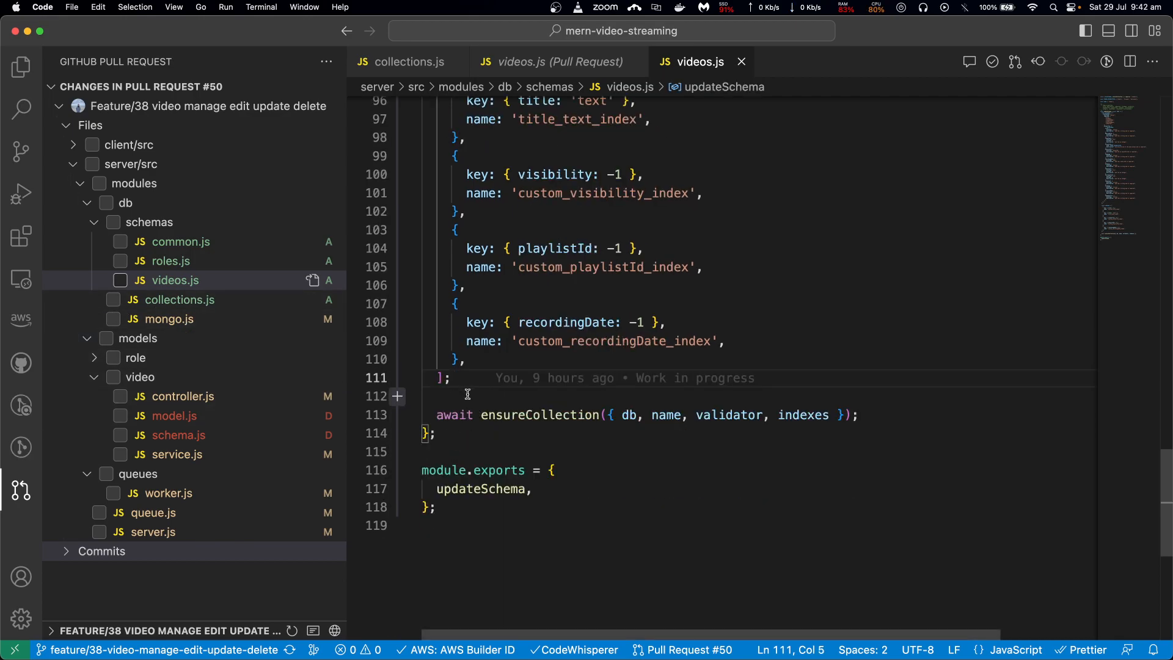
pyautogui.moveTo(540, 415)
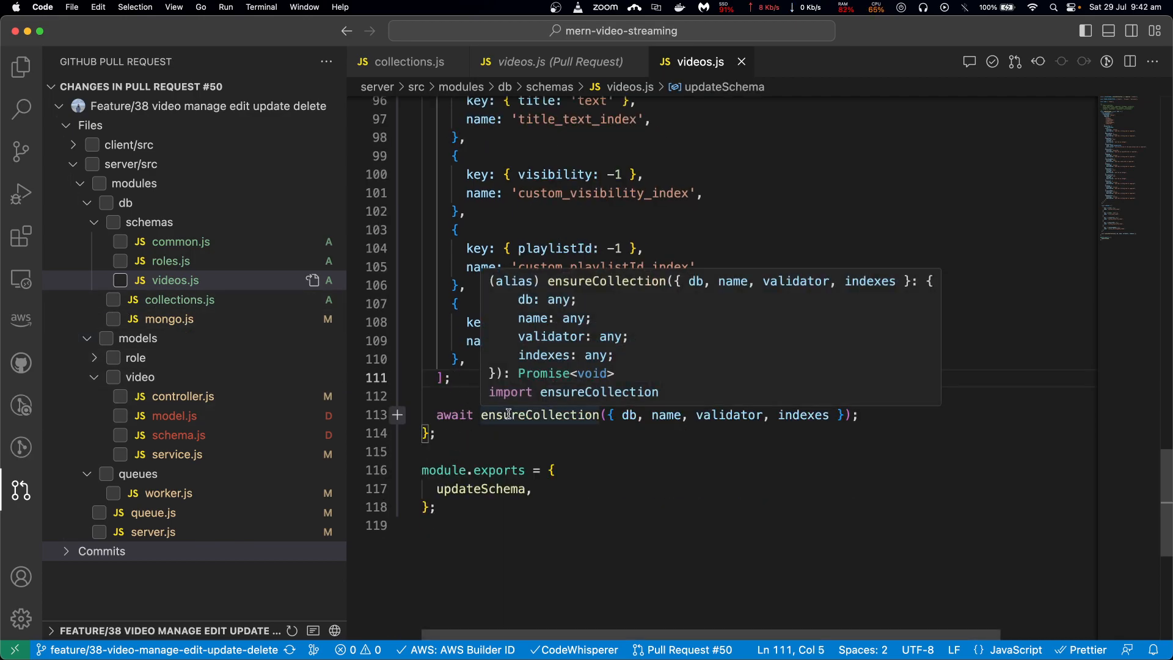
pyautogui.click(538, 415)
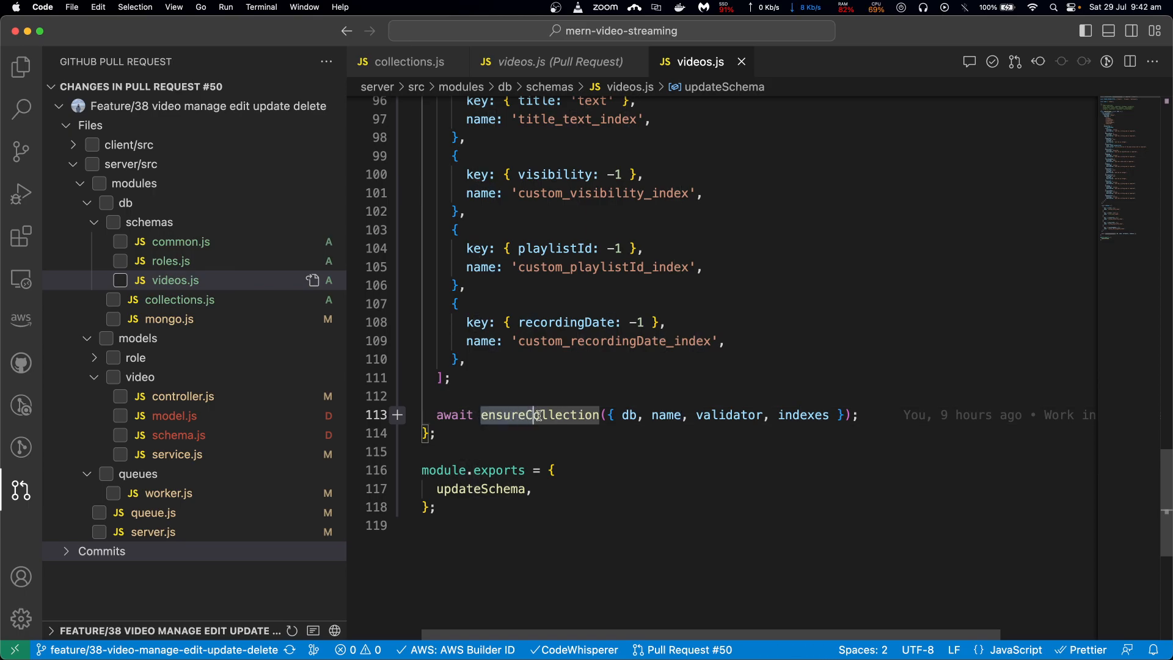
pyautogui.moveTo(538, 415)
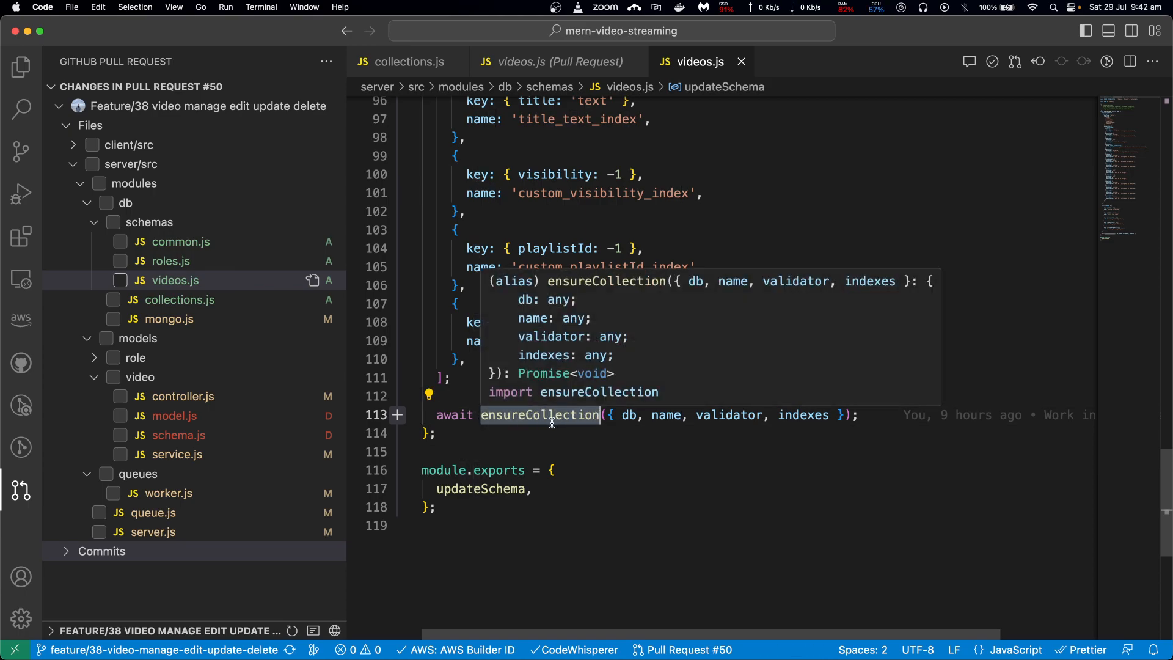
pyautogui.click(531, 416)
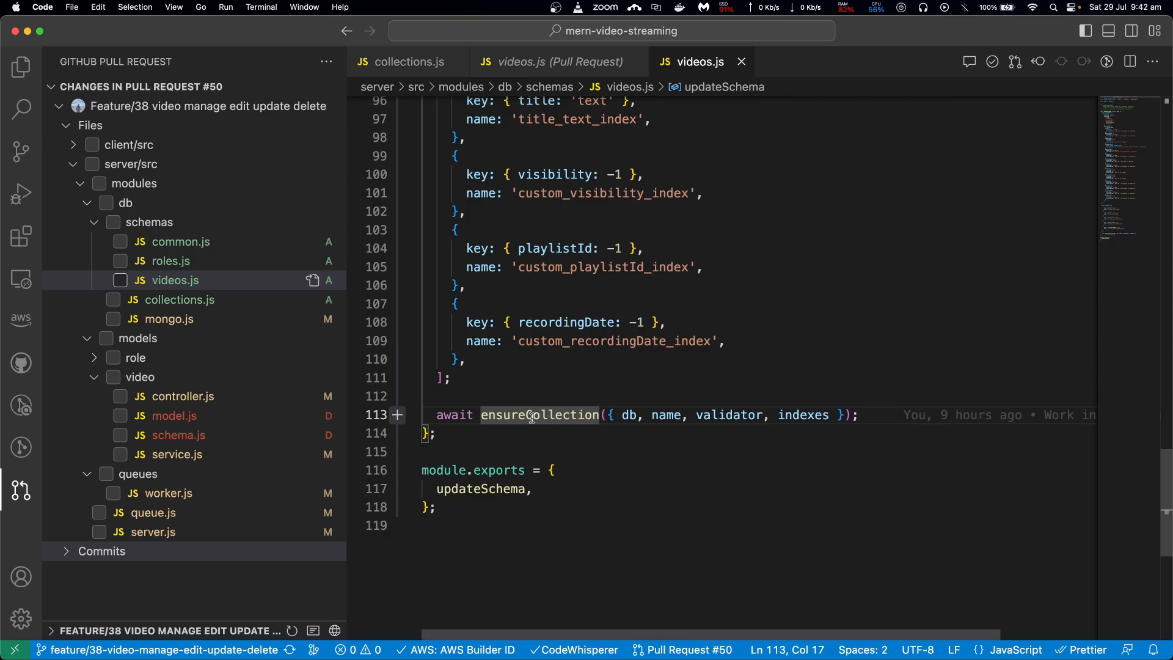
pyautogui.moveTo(169, 260)
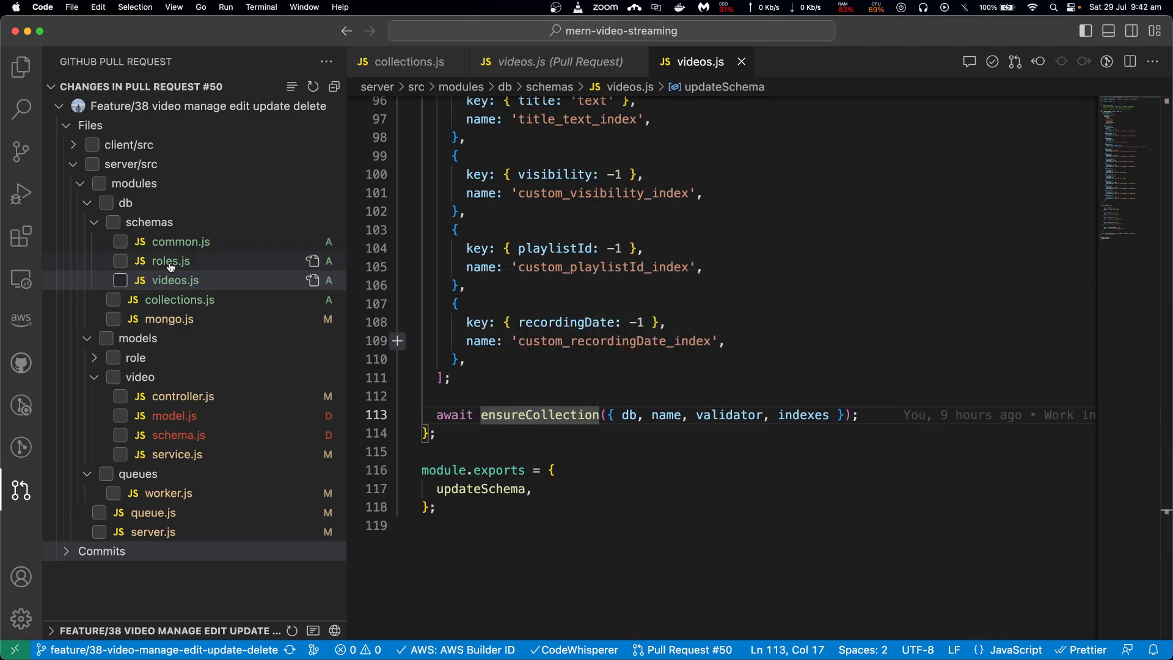
pyautogui.click(170, 260)
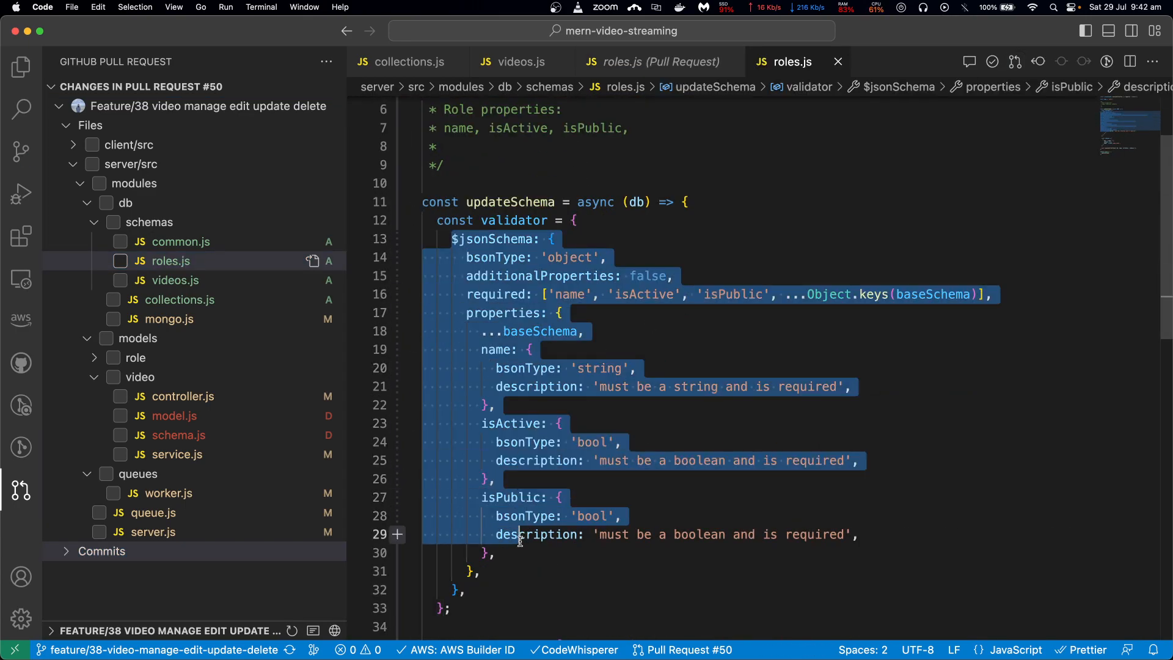
# - Scroll roles.js to its ensureCollection call and use Go to Definition to reach common.js
pyautogui.scroll(-3)
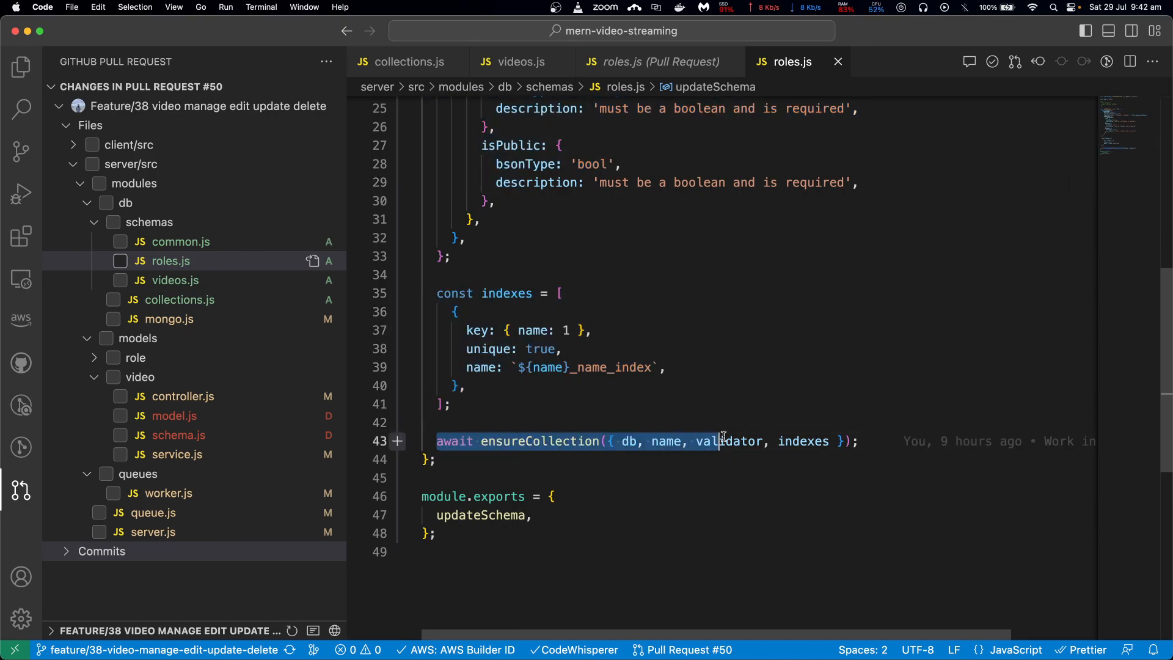
pyautogui.click(523, 440)
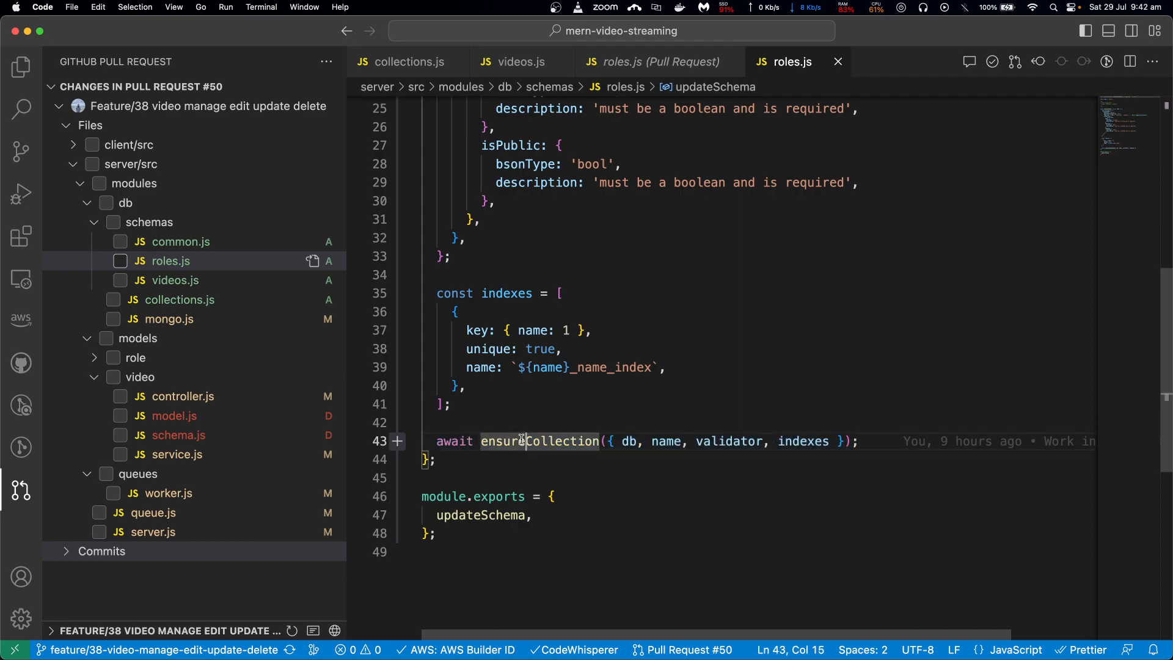
pyautogui.rightClick(521, 441)
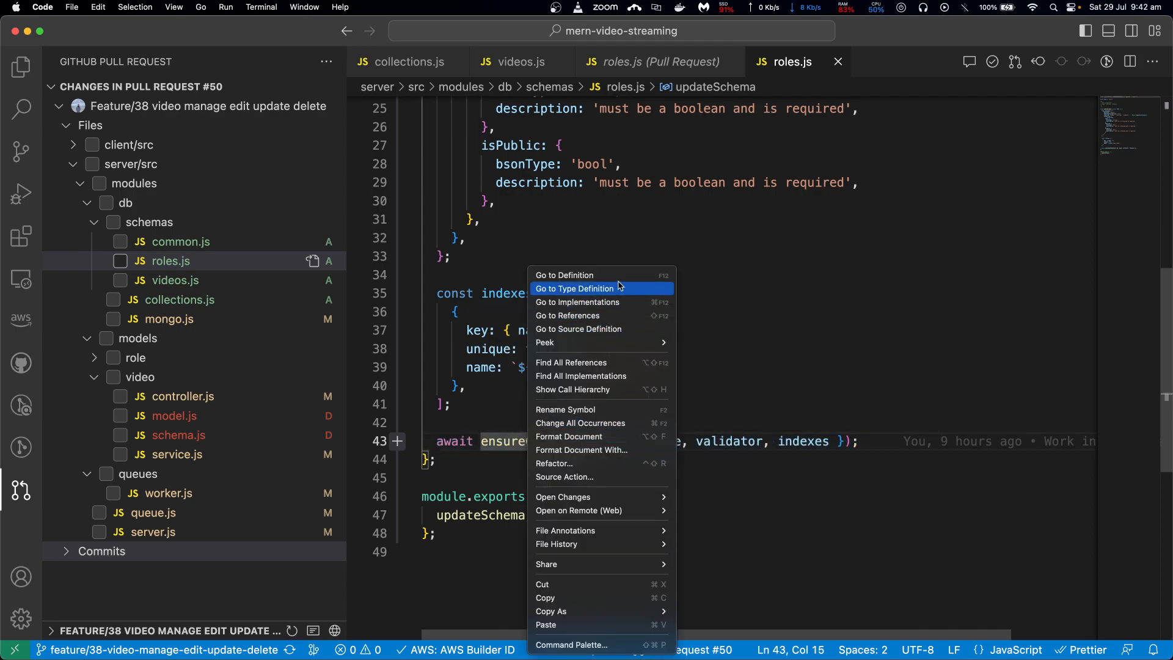
pyautogui.click(576, 288)
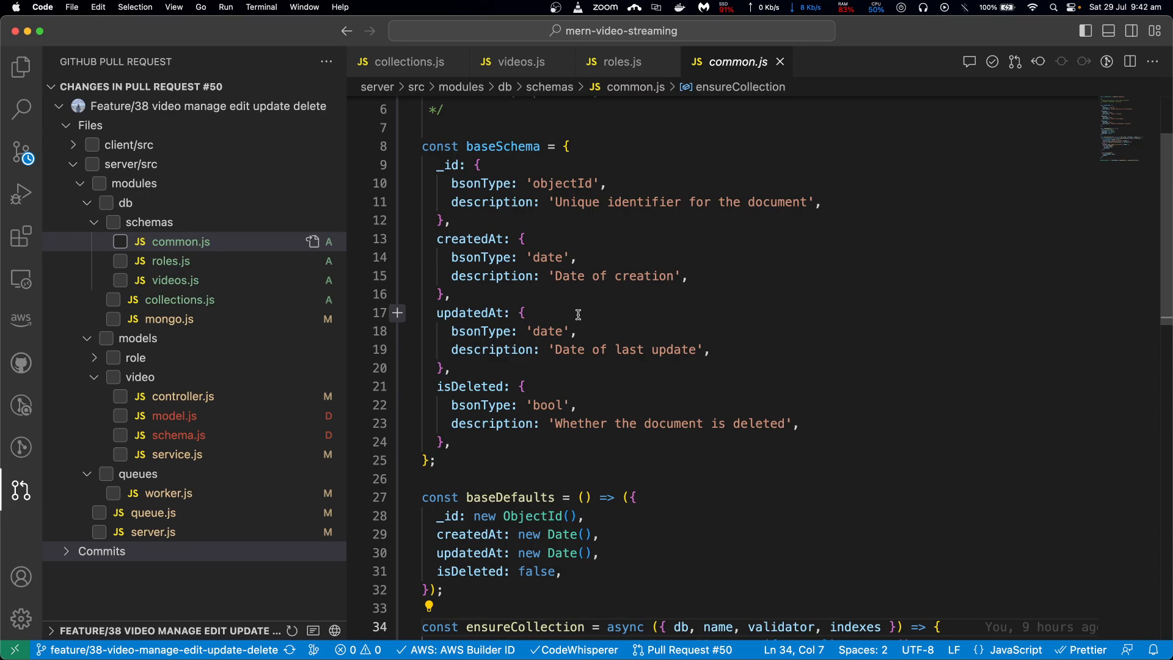
# - Read ensureCollection's createIndexes block in common.js, deselect it, and reopen roles.js
pyautogui.scroll(-3)
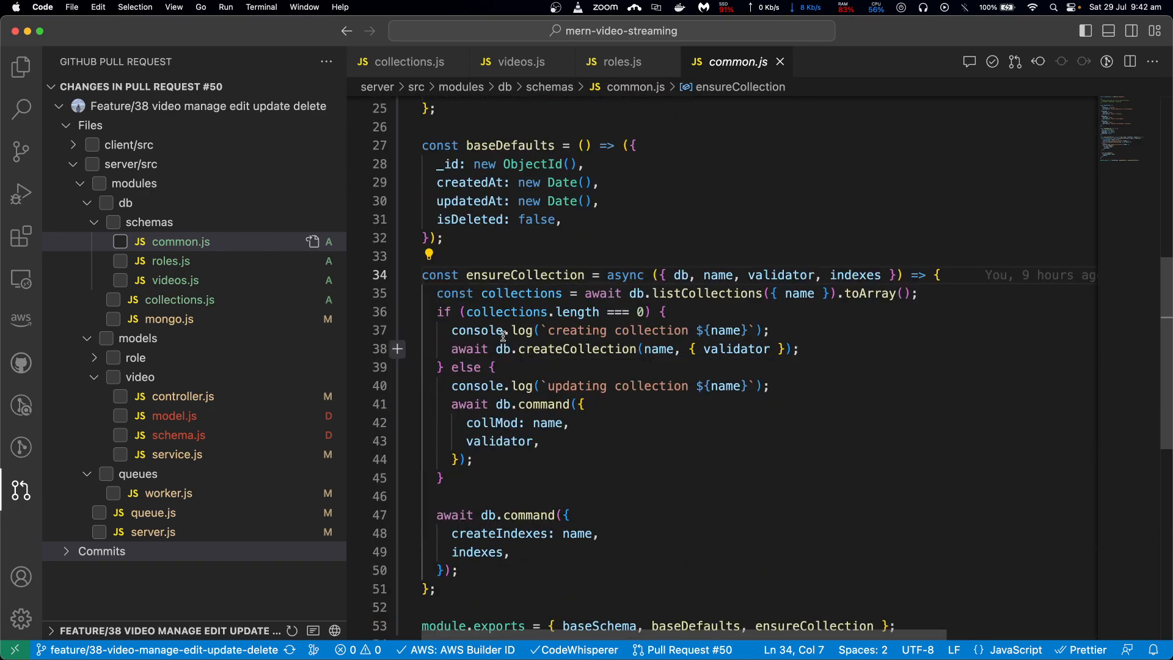
pyautogui.scroll(-3)
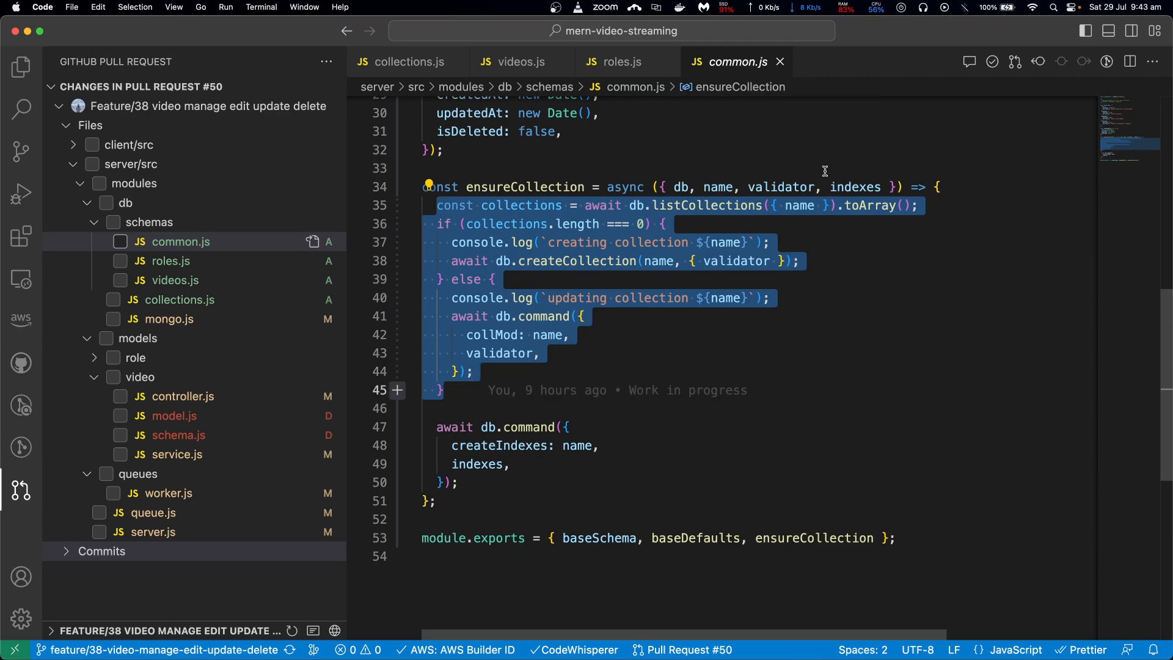
pyautogui.moveTo(466, 389)
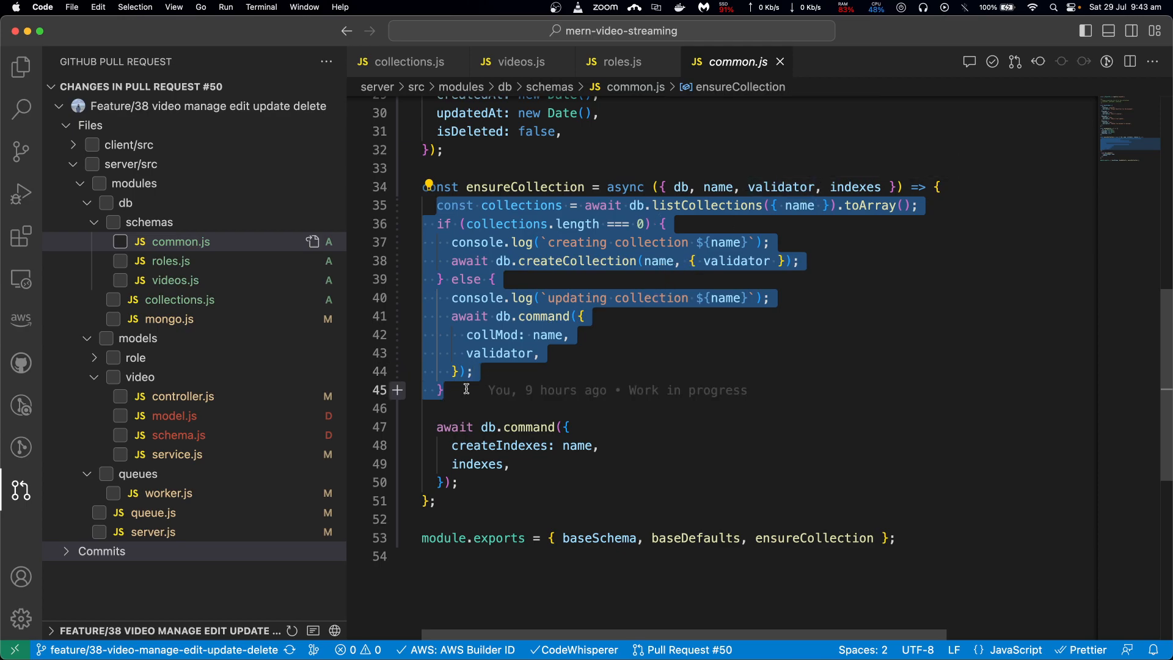
pyautogui.click(493, 334)
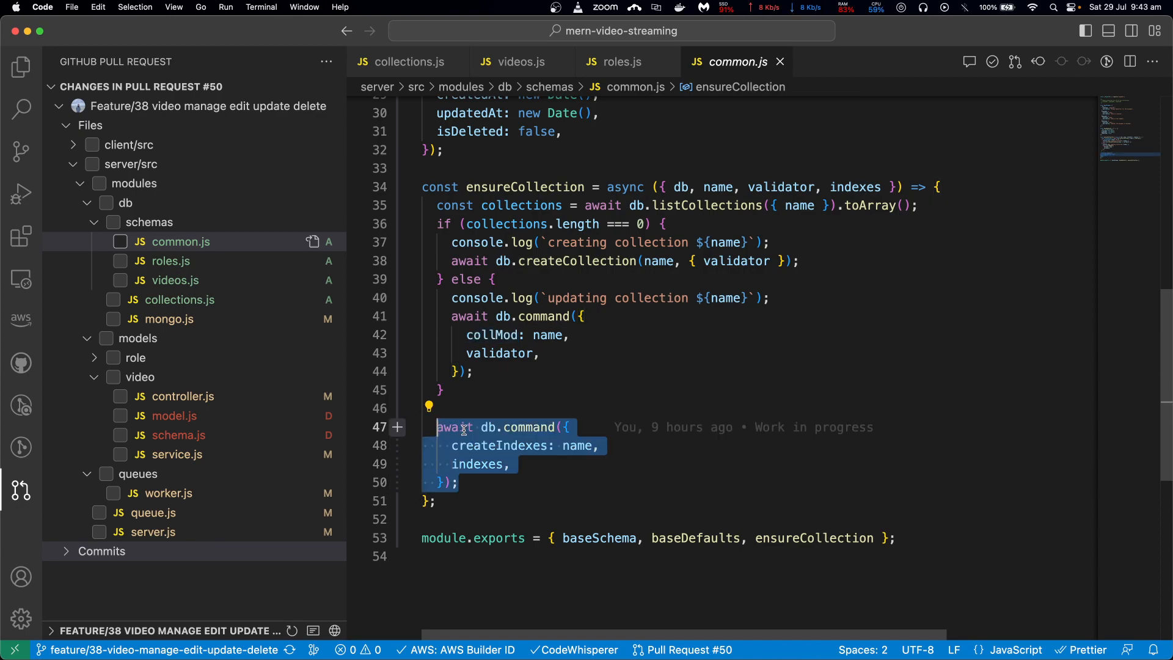
pyautogui.moveTo(169, 261)
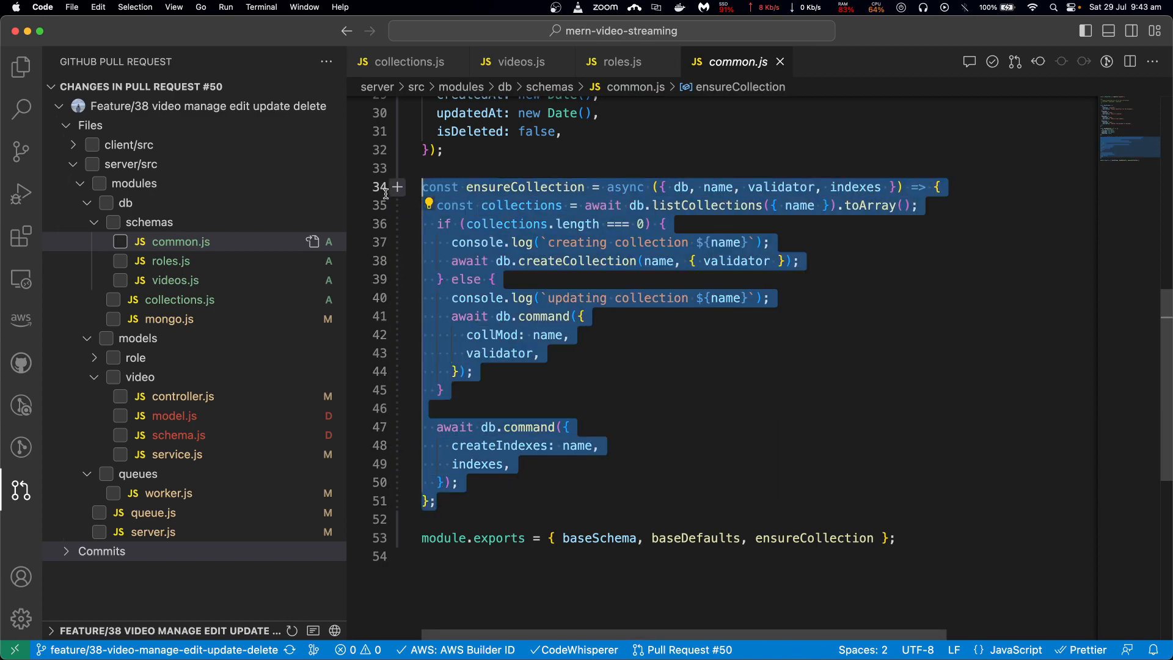
pyautogui.moveTo(463, 398)
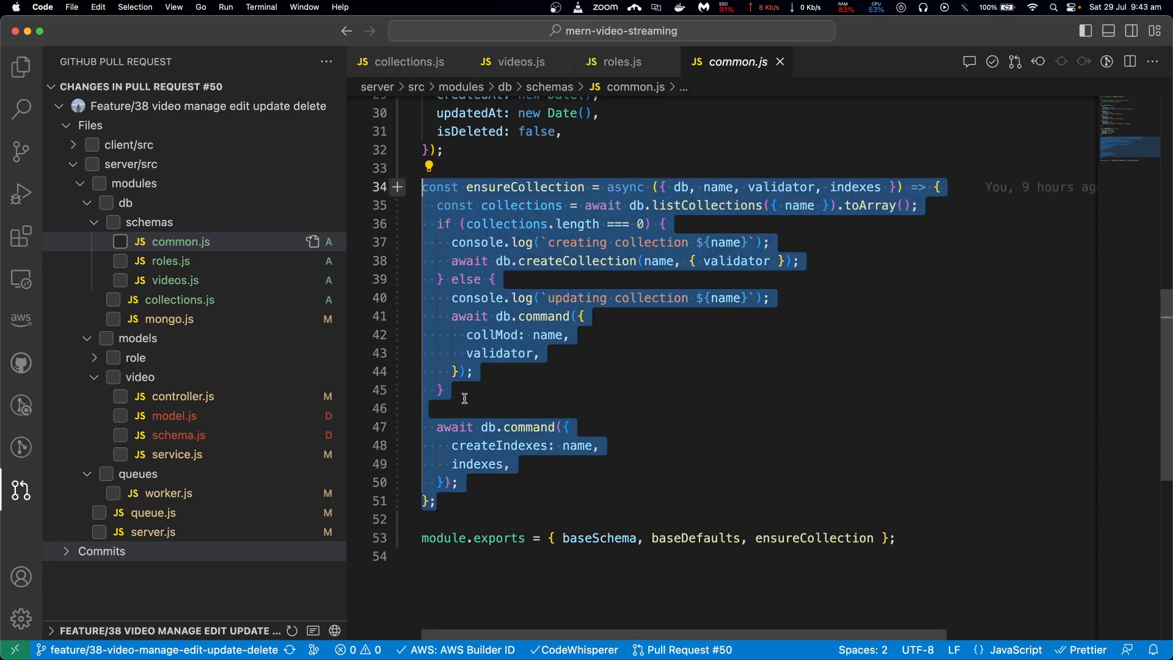
pyautogui.click(441, 390)
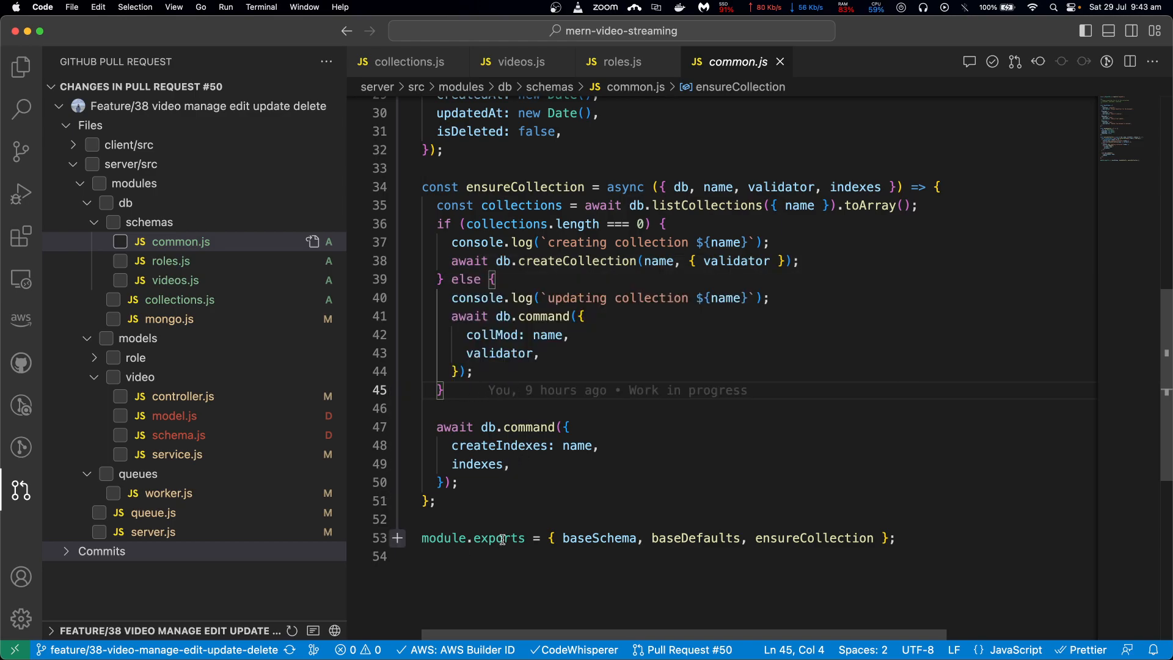
pyautogui.moveTo(174, 280)
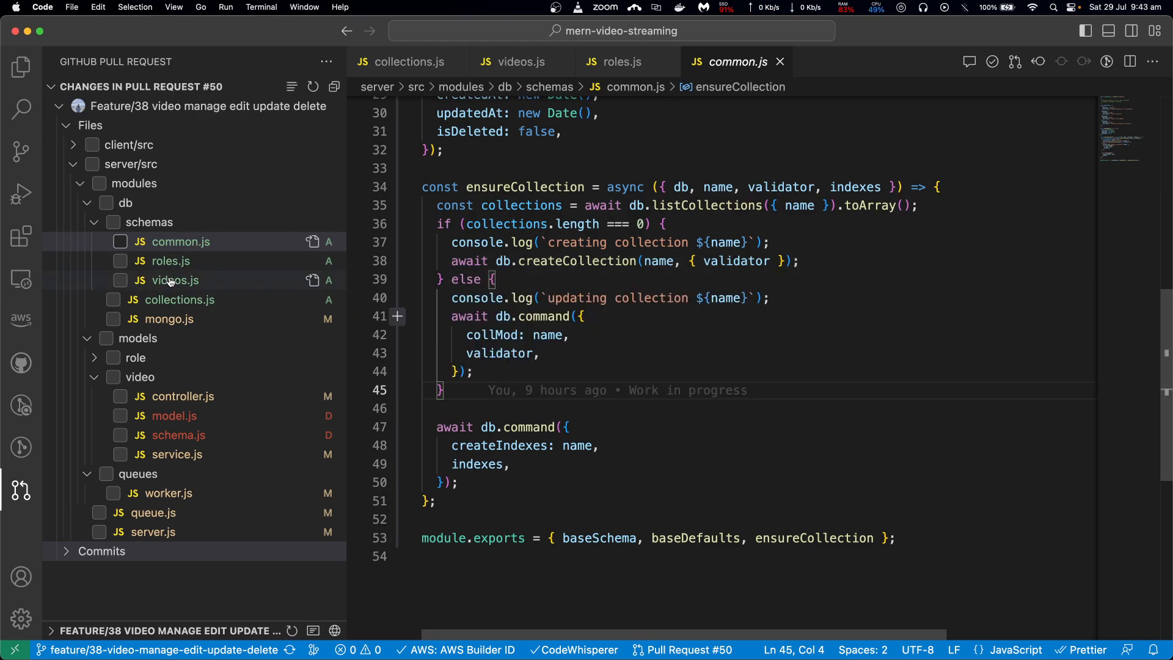
pyautogui.click(174, 280)
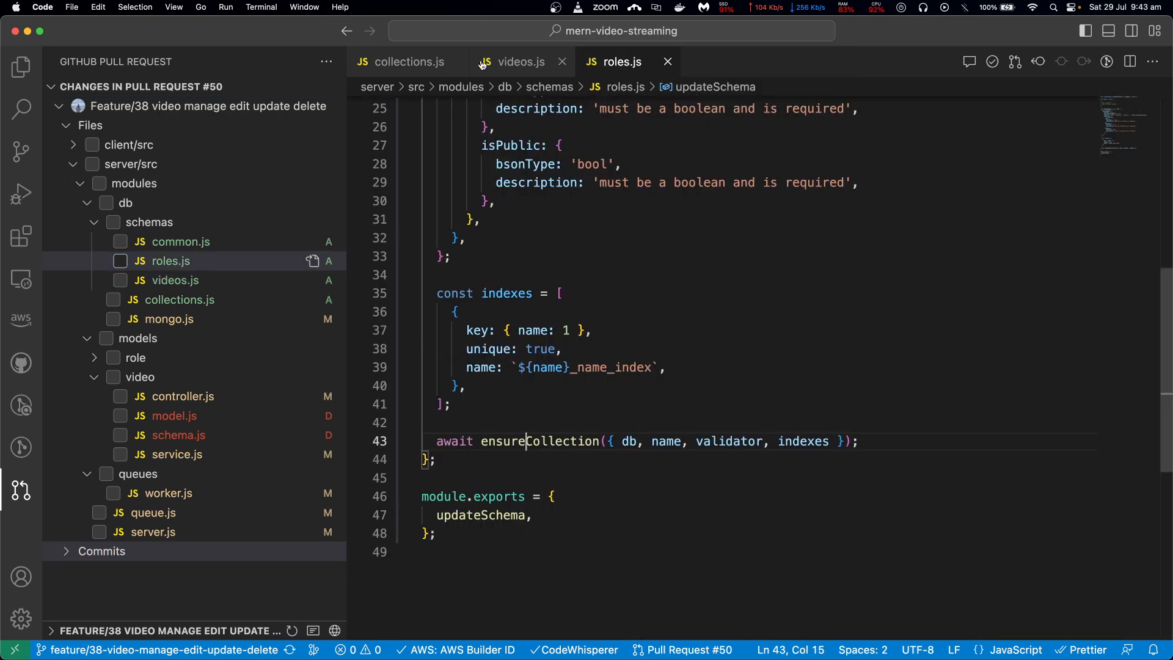
# - Scroll videos.js from ensureCollection up to the required array, then open common.js
pyautogui.click(521, 62)
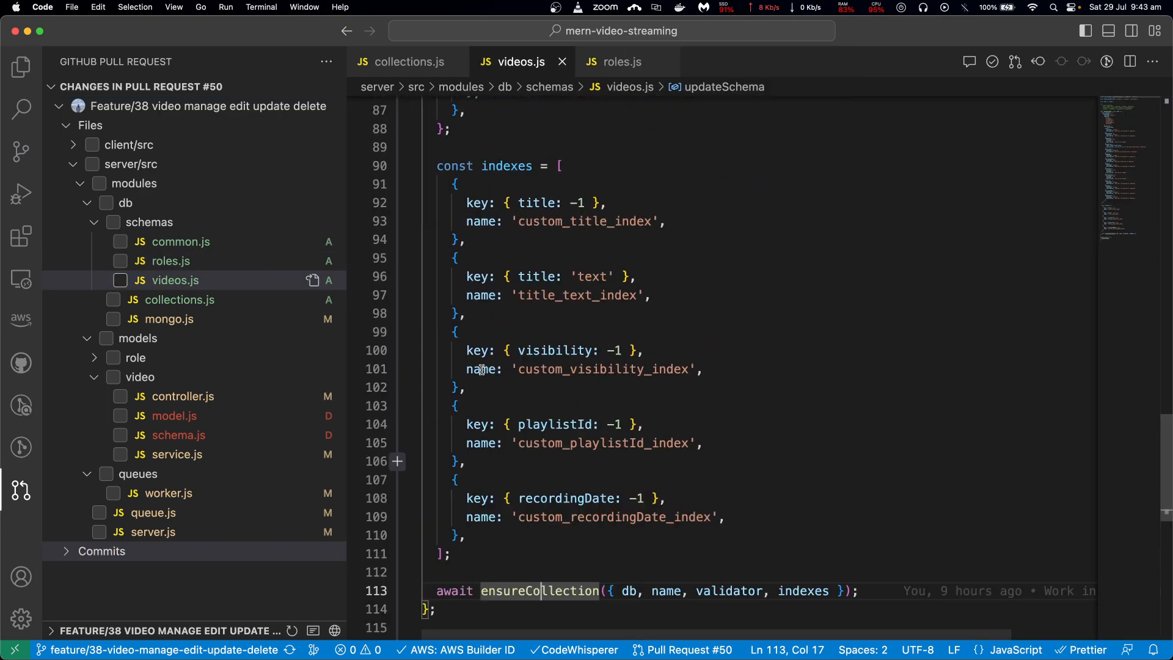
pyautogui.scroll(3)
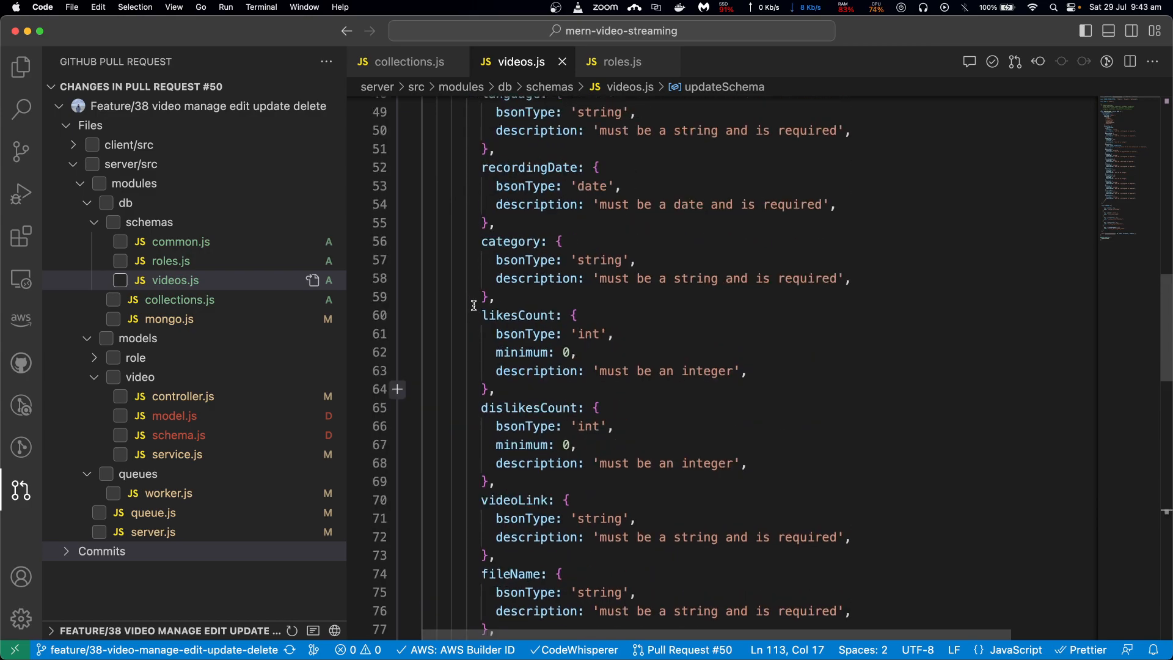
pyautogui.scroll(3)
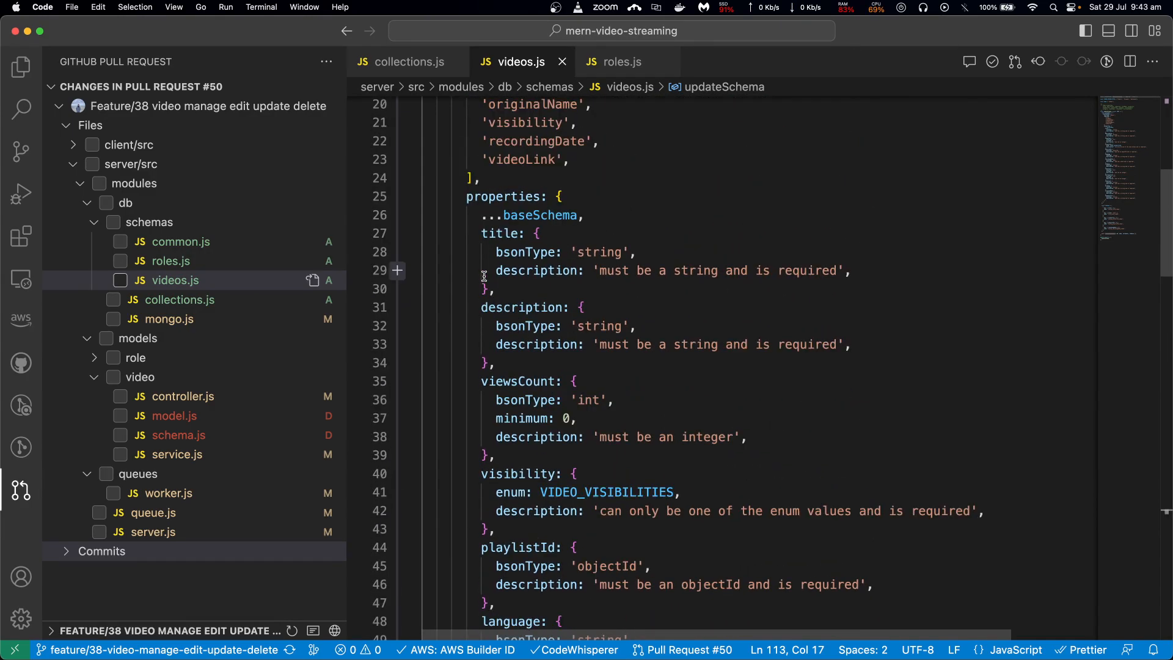
pyautogui.scroll(-3)
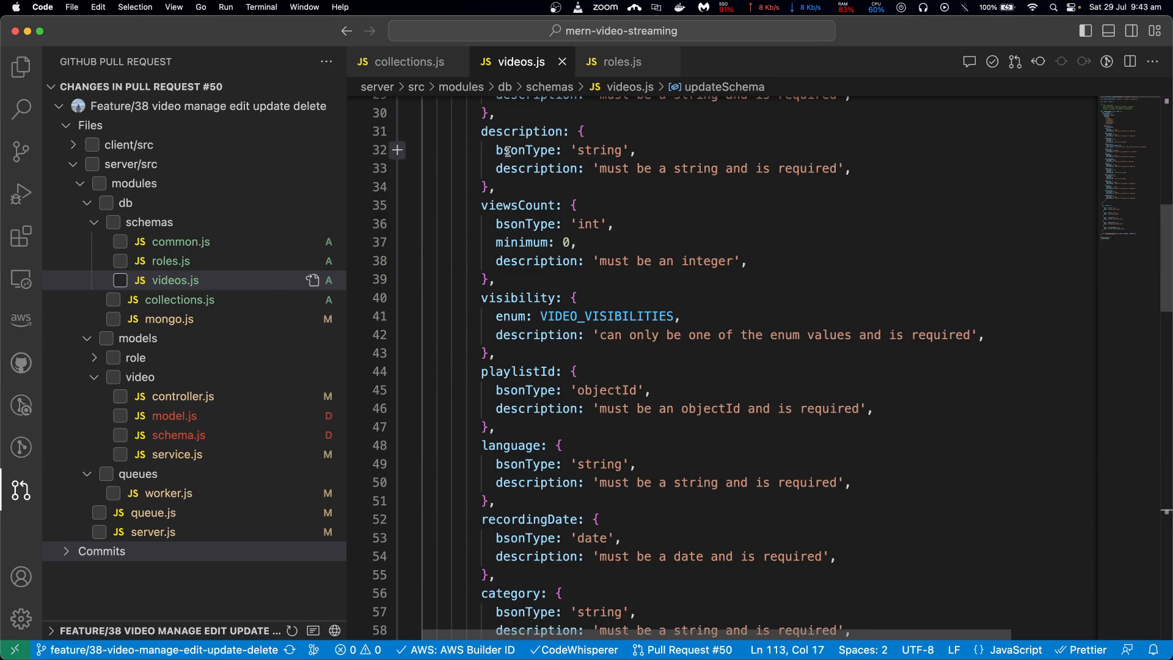
pyautogui.scroll(3)
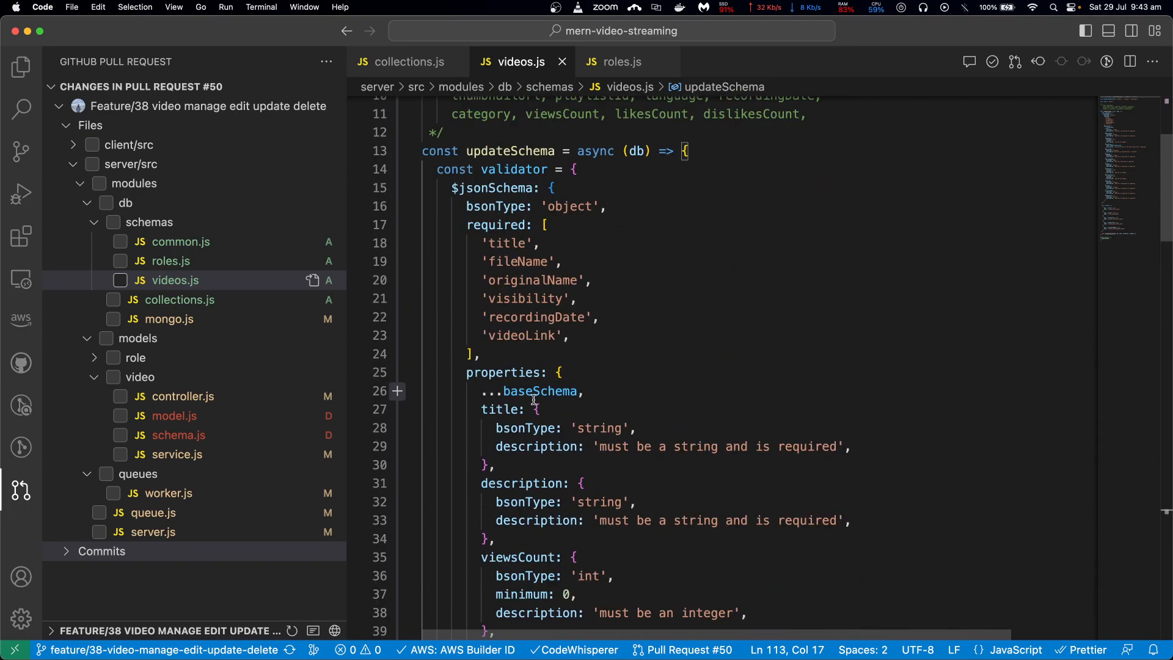
pyautogui.moveTo(595, 440)
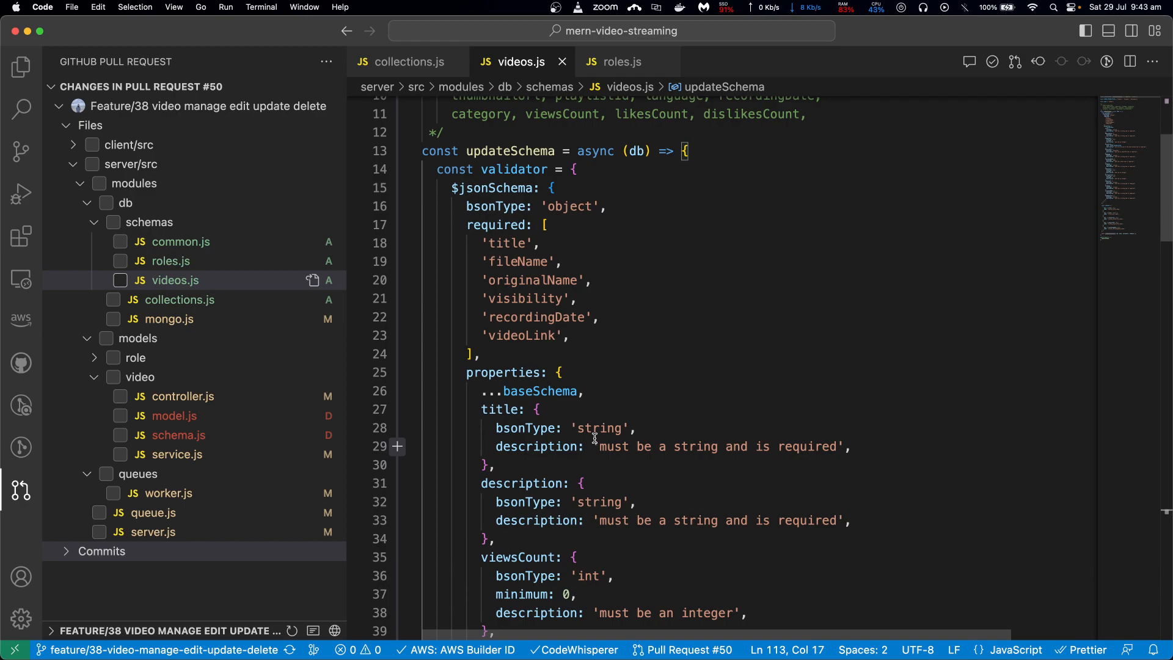
pyautogui.moveTo(532, 460)
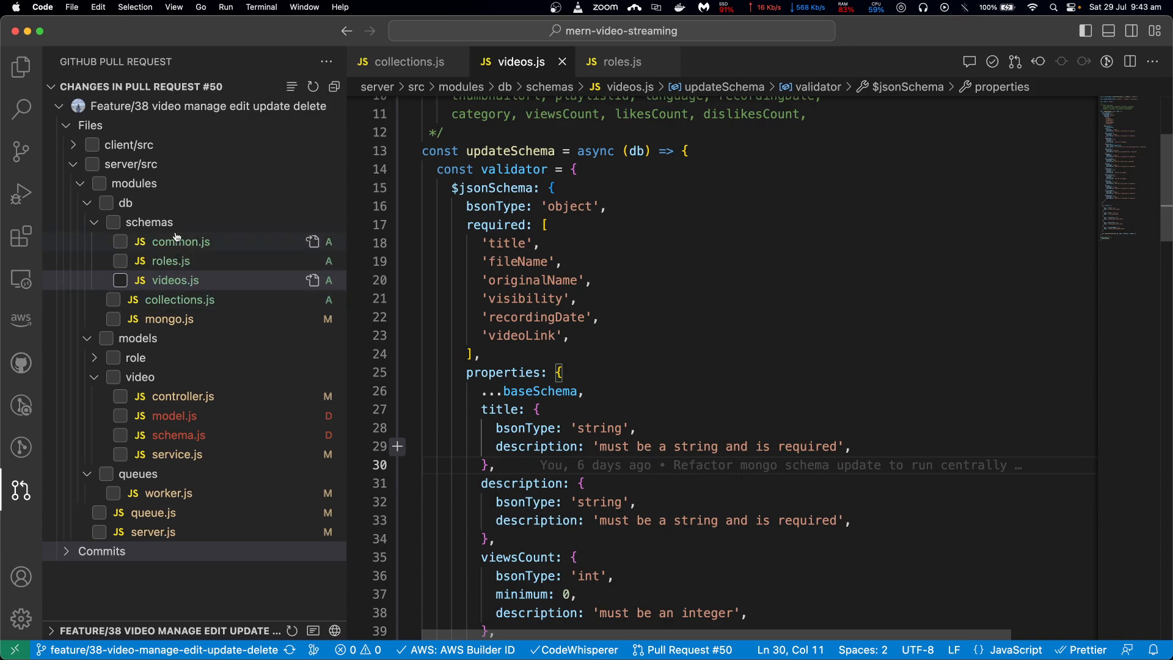
pyautogui.click(180, 241)
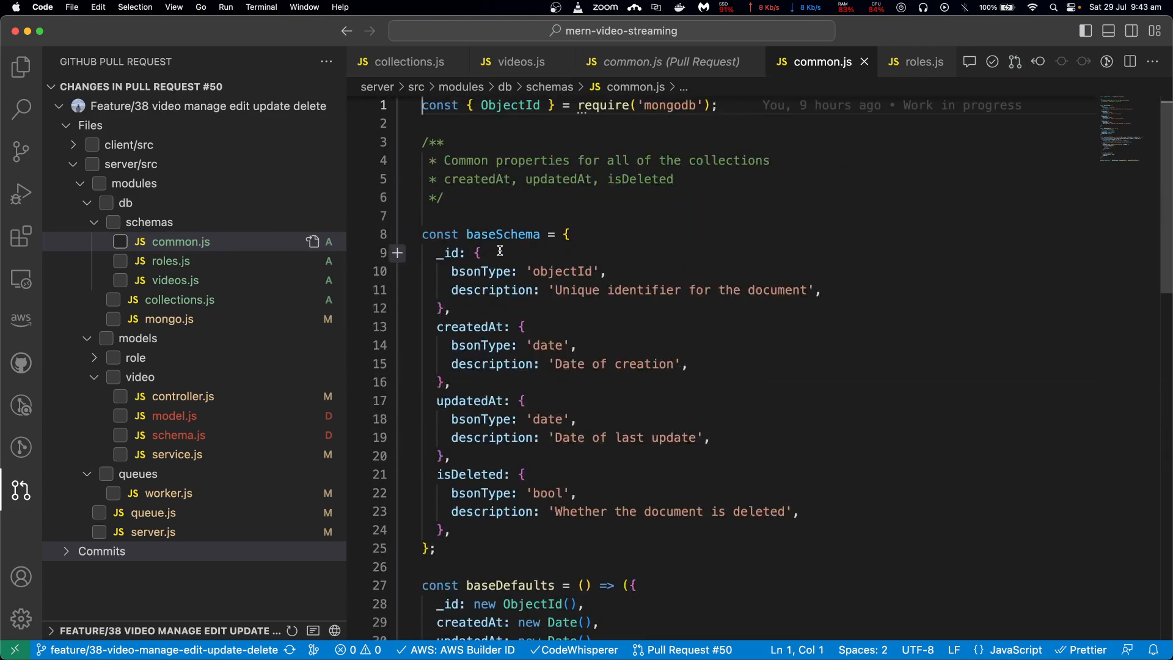
# - Check common.js's baseSchema fields against the ...baseSchema spread in videos.js, returning to videos.js
pyautogui.click(566, 234)
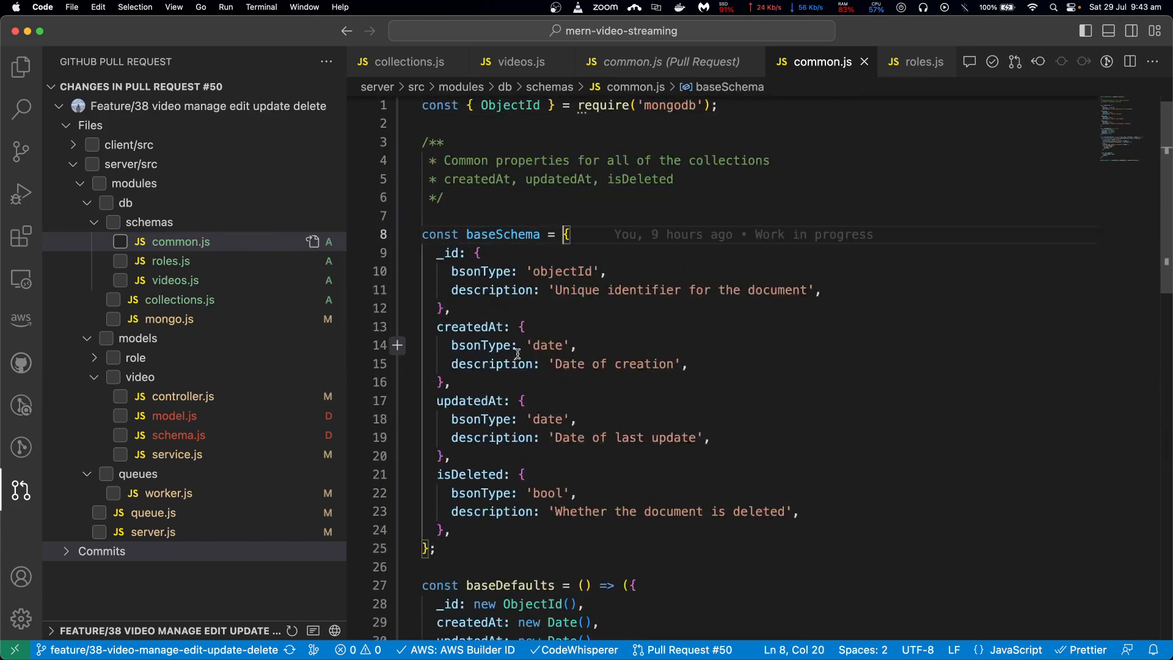
pyautogui.moveTo(542, 379)
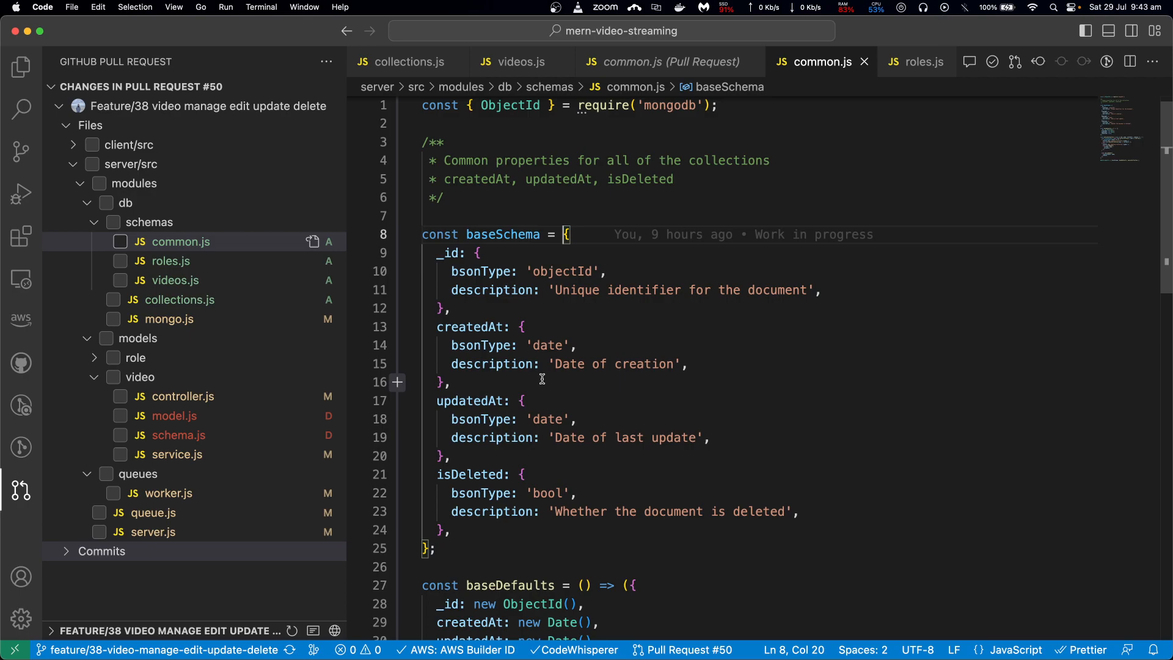
pyautogui.moveTo(470, 315)
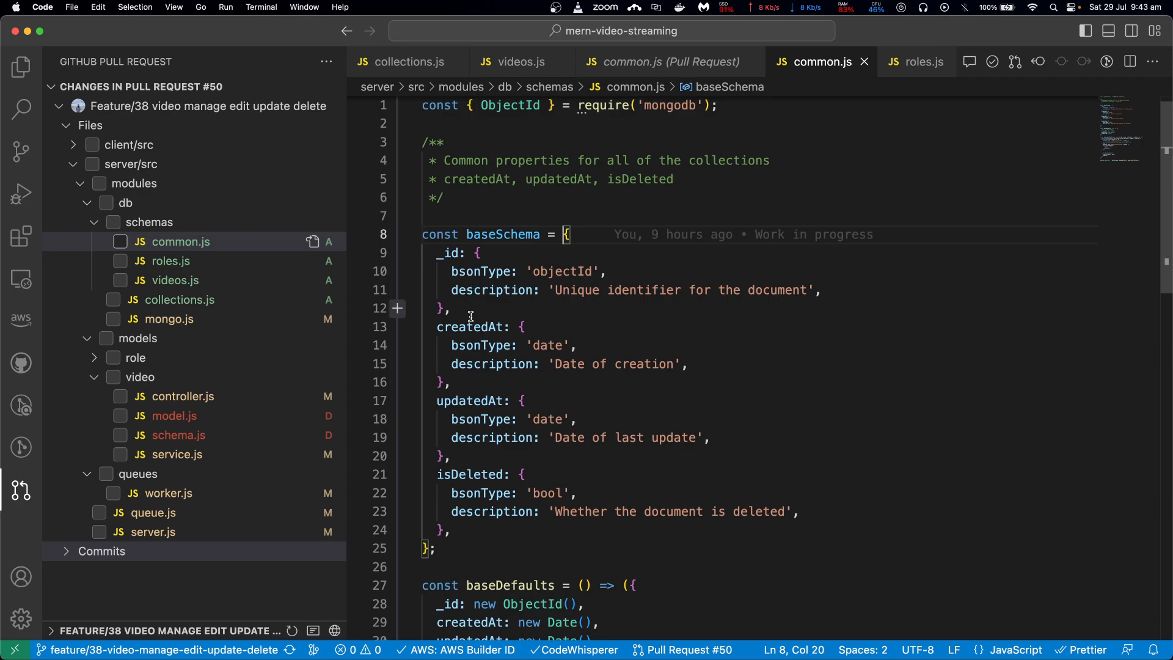
pyautogui.moveTo(470, 476)
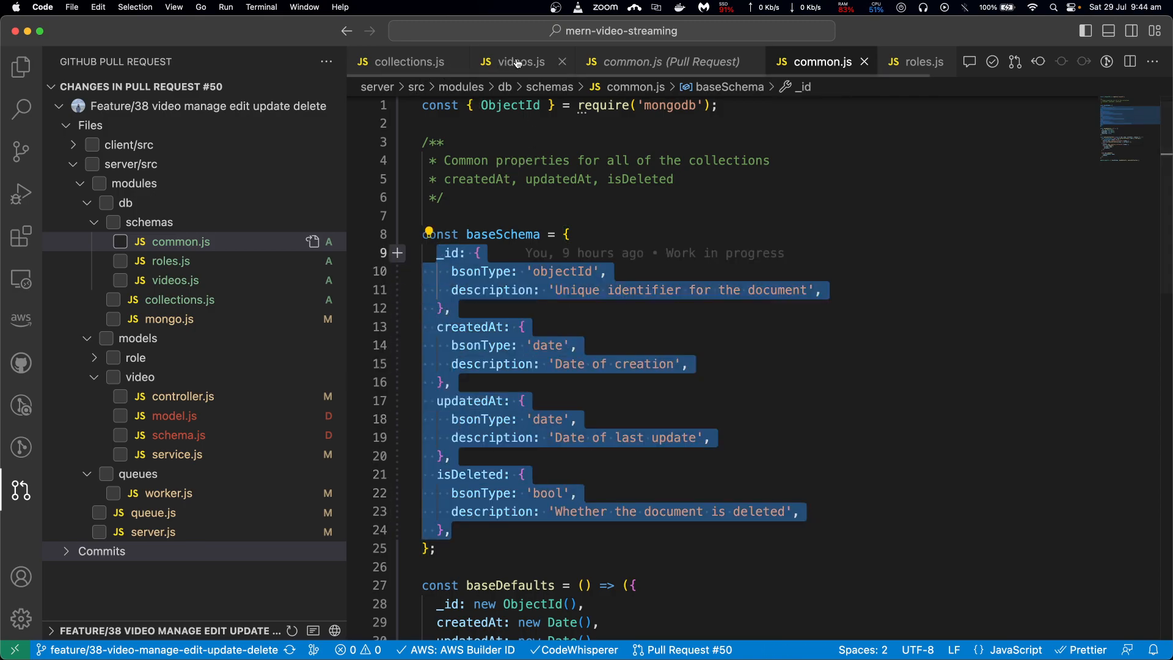
pyautogui.click(514, 61)
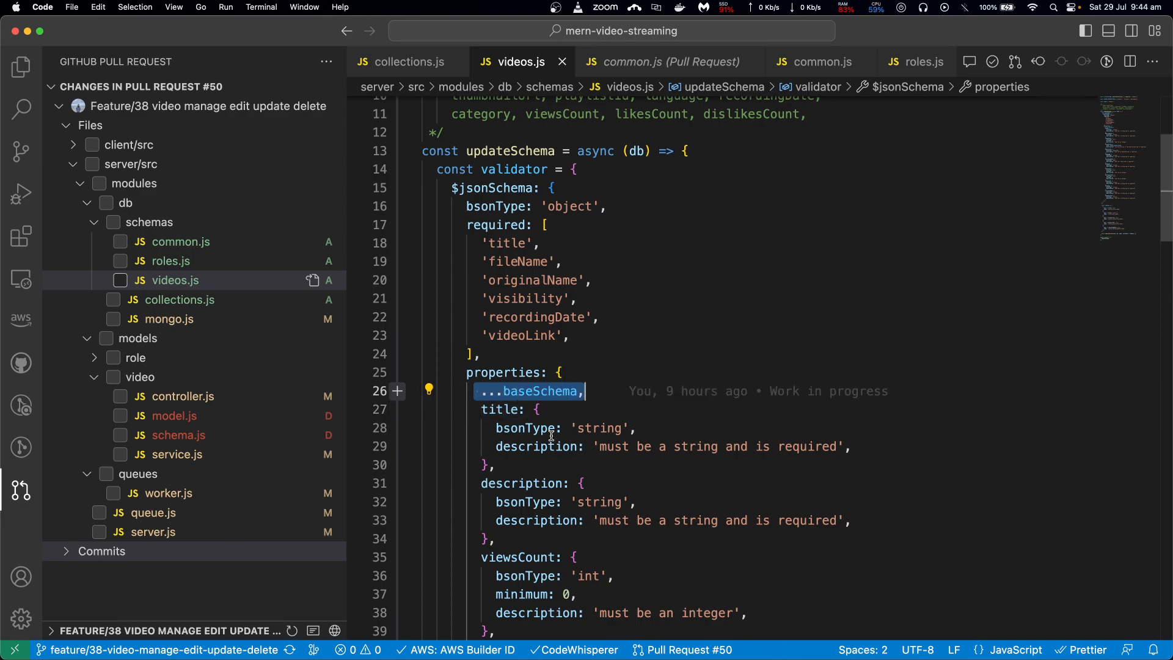
pyautogui.click(492, 464)
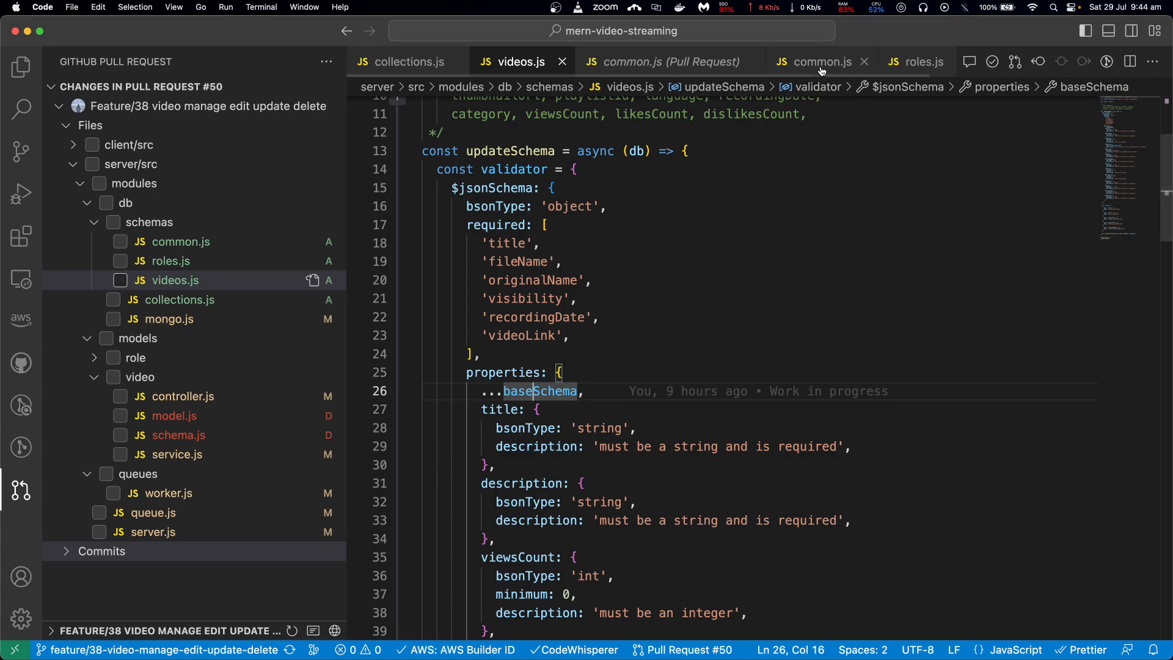
pyautogui.click(816, 61)
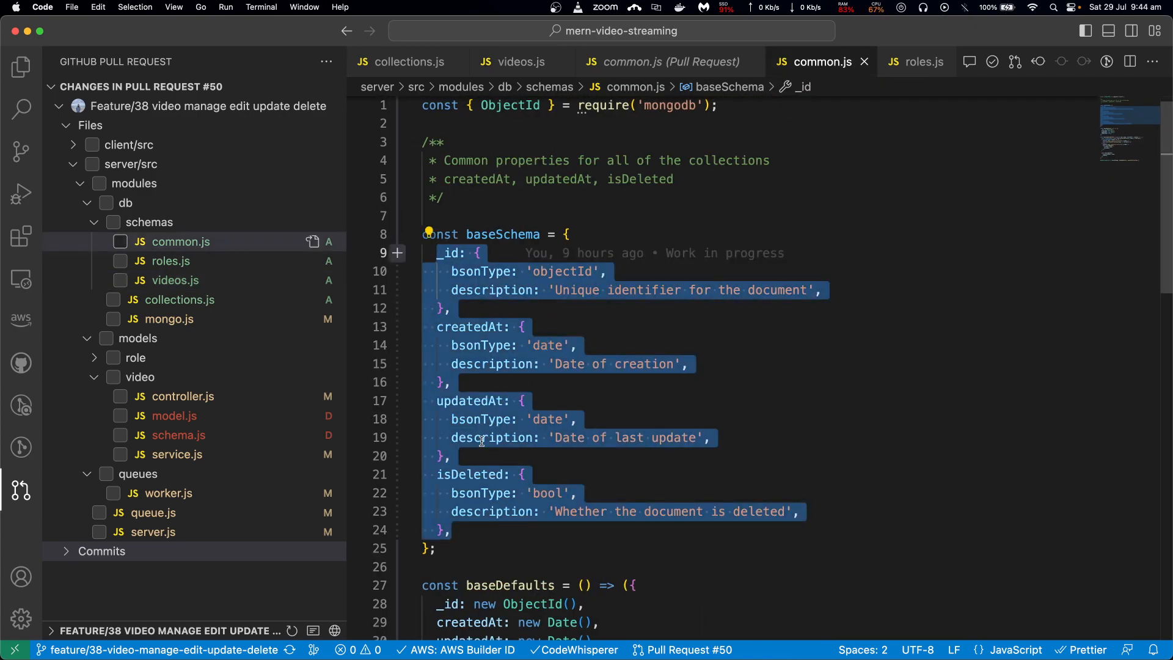
pyautogui.click(516, 61)
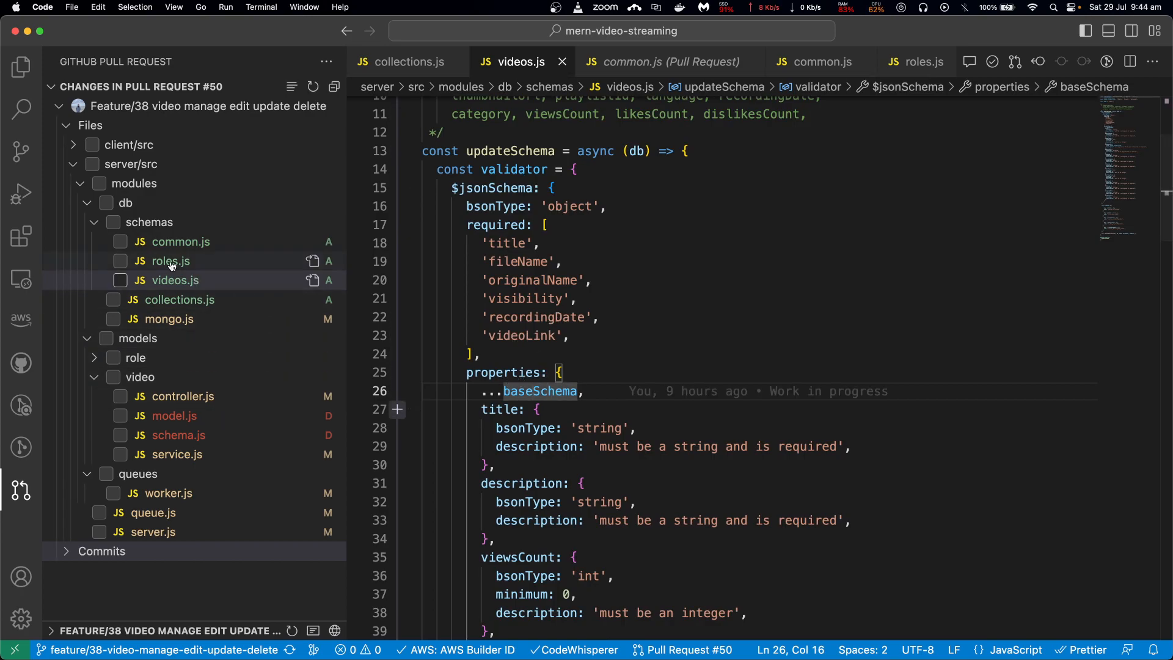
# - Open roles.js from pull request #50 as a full file and select its name, isActive and isPublic properties
pyautogui.click(170, 260)
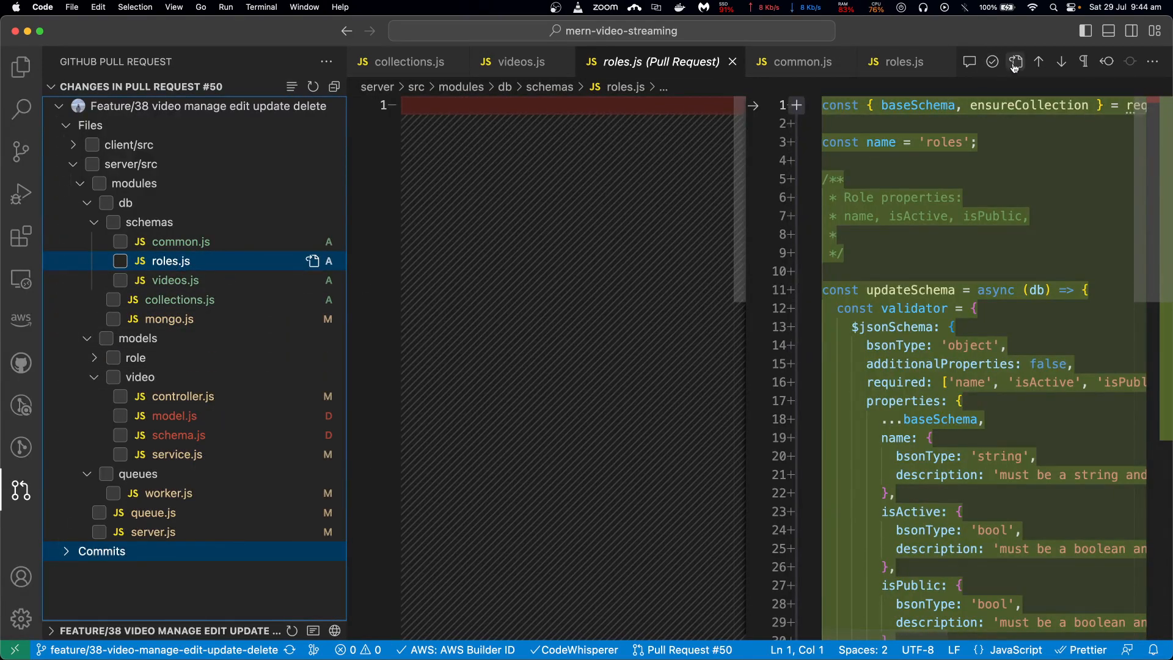
pyautogui.click(897, 61)
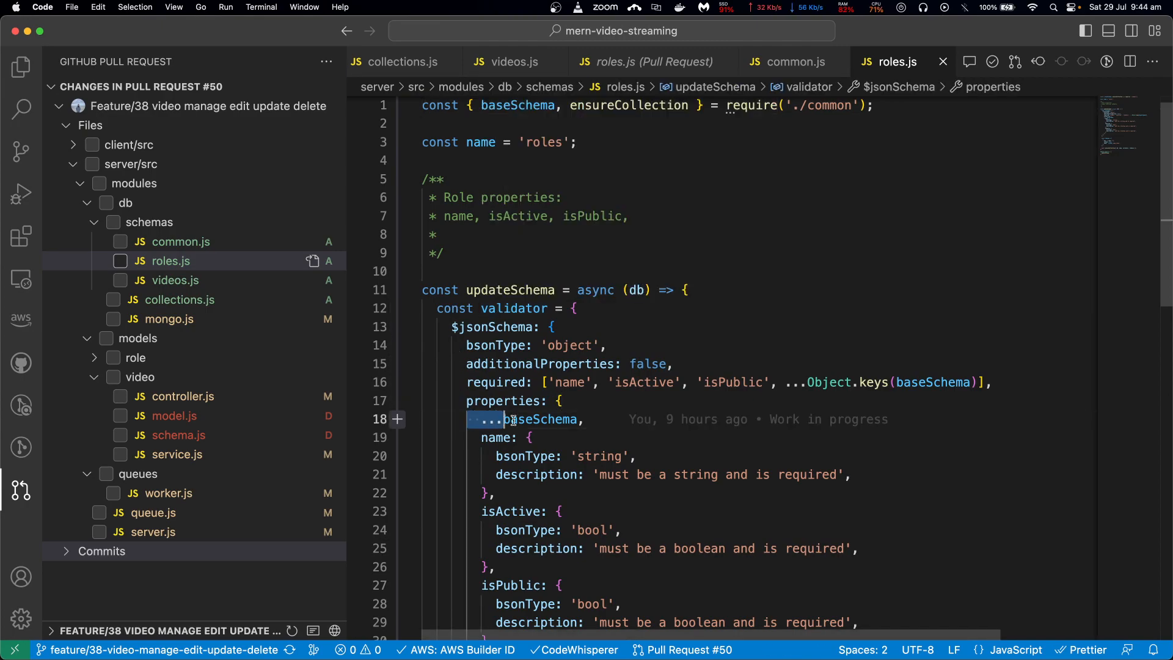
pyautogui.scroll(-3)
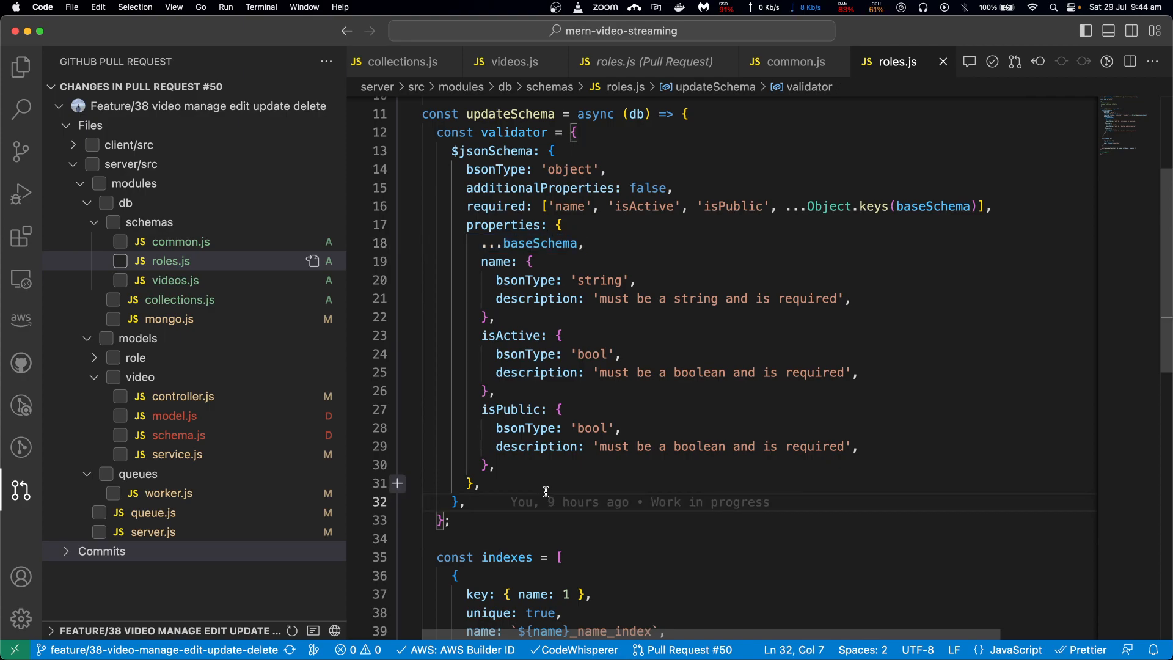
pyautogui.moveTo(481, 253)
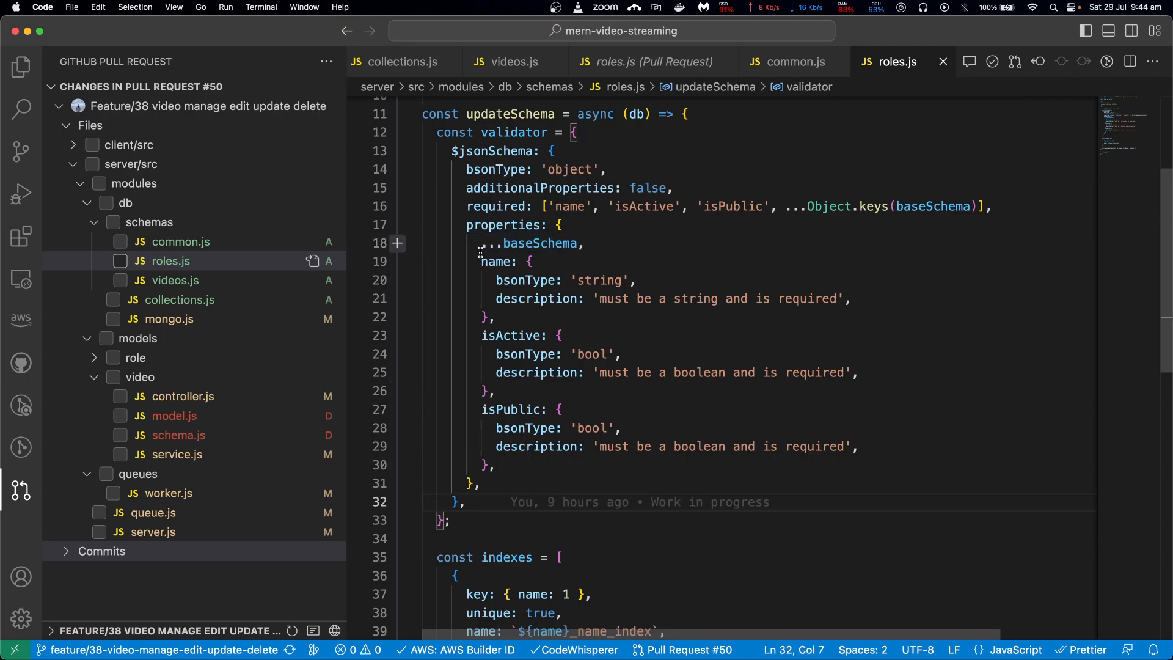
pyautogui.moveTo(481, 261); pyautogui.dragTo(494, 464)
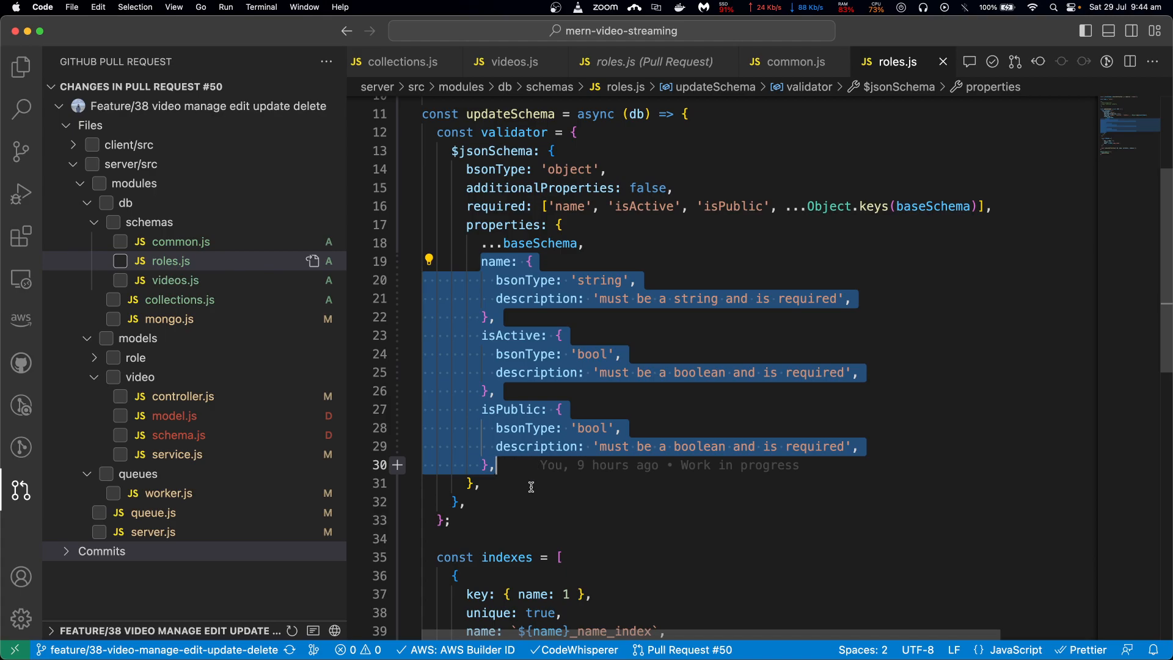
pyautogui.moveTo(526, 241)
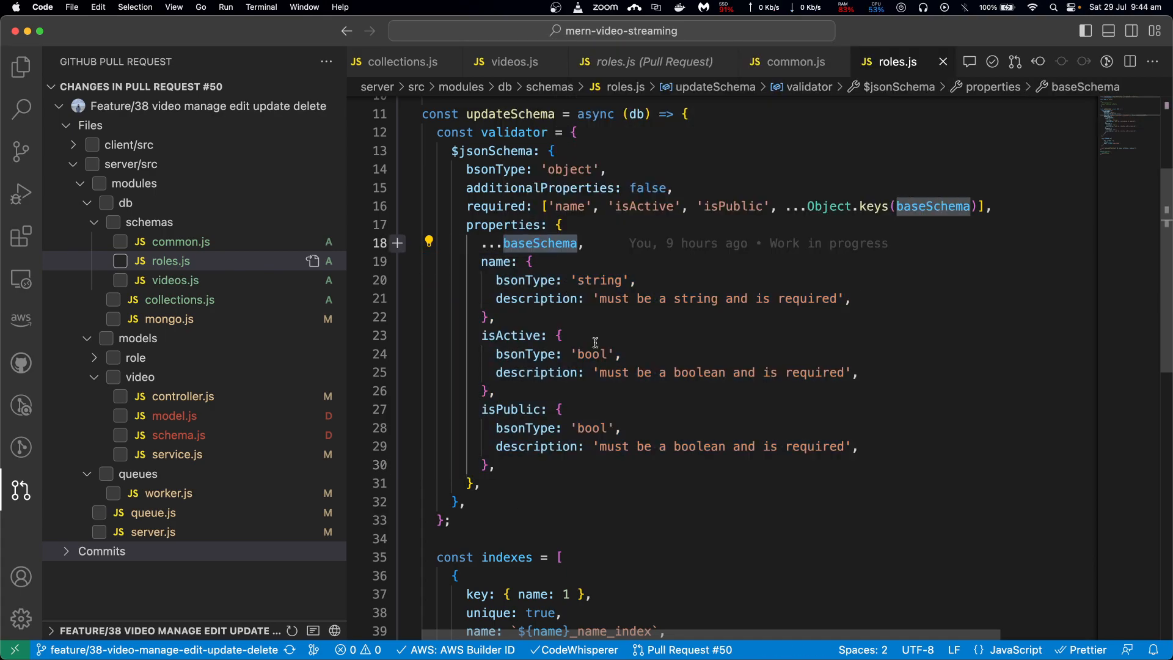
pyautogui.moveTo(583, 493)
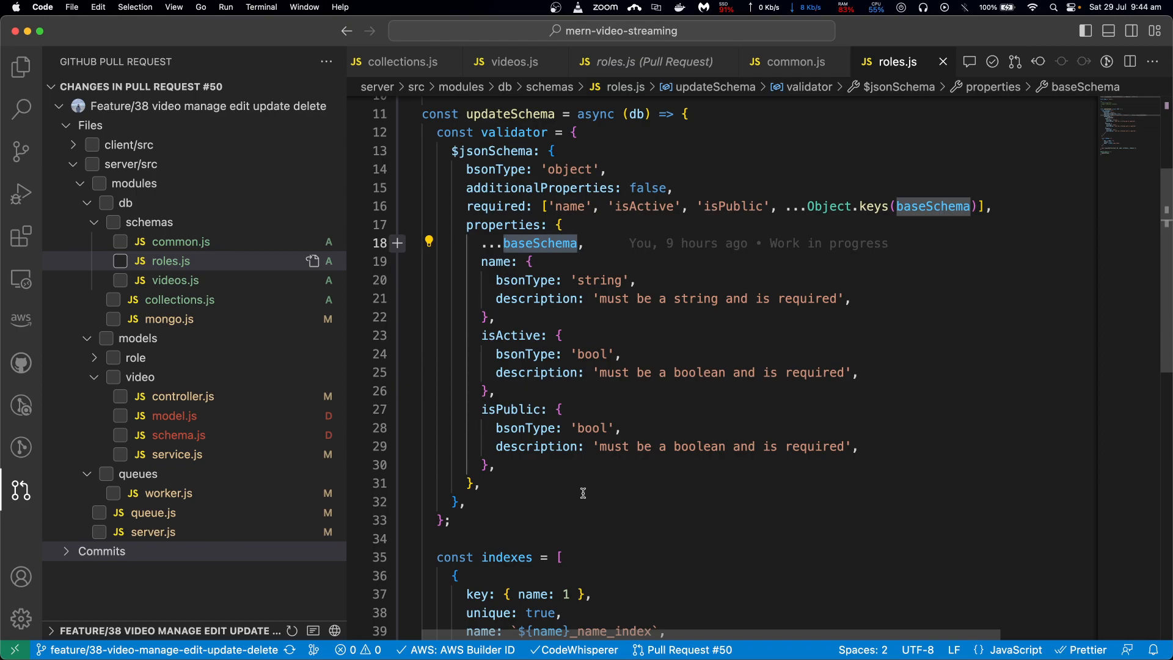
pyautogui.moveTo(574, 493)
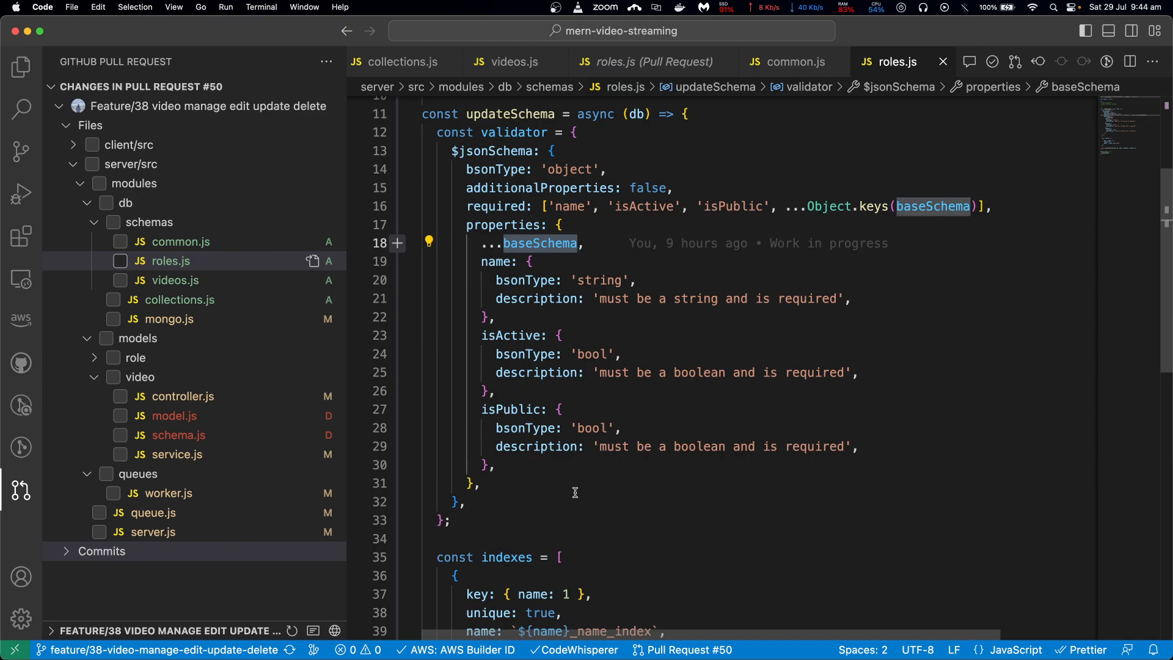
# - Compare with roles.js, then append ...Object.keys(baseSchema) to the videos.js required array
pyautogui.click(511, 61)
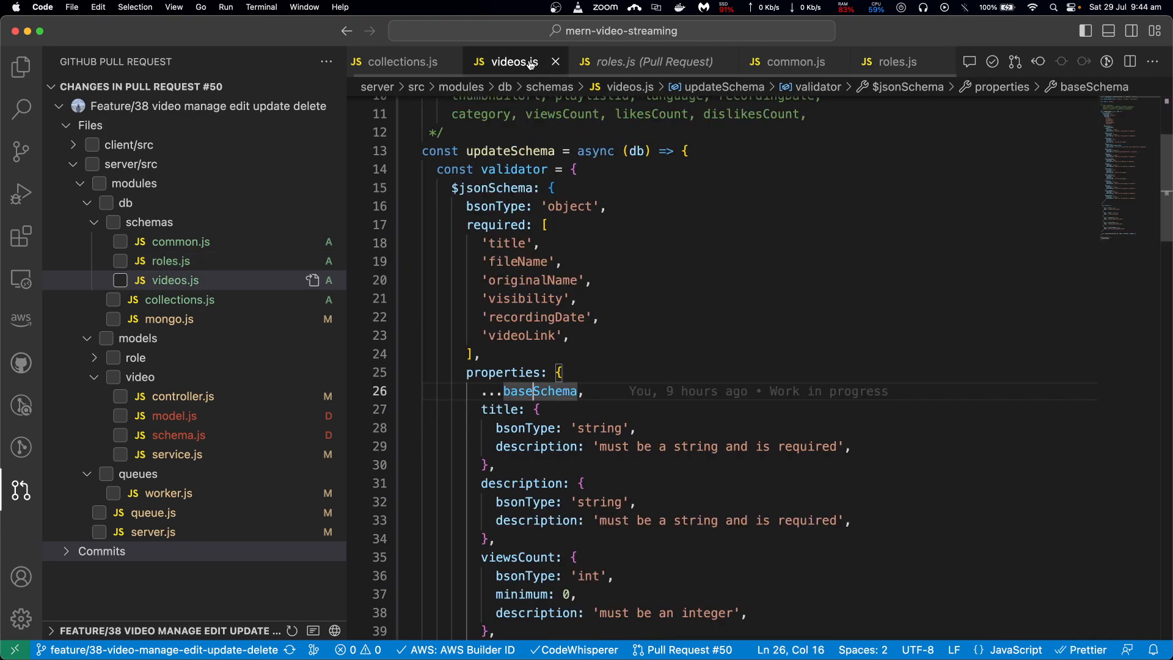
pyautogui.click(491, 243)
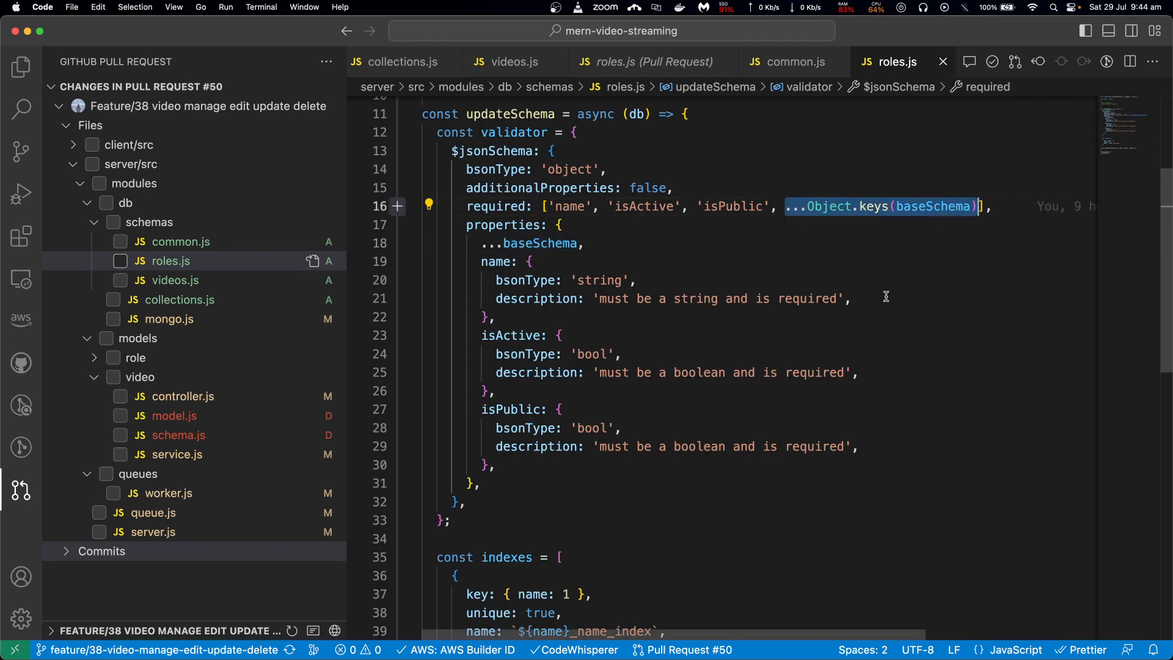
pyautogui.moveTo(618, 96)
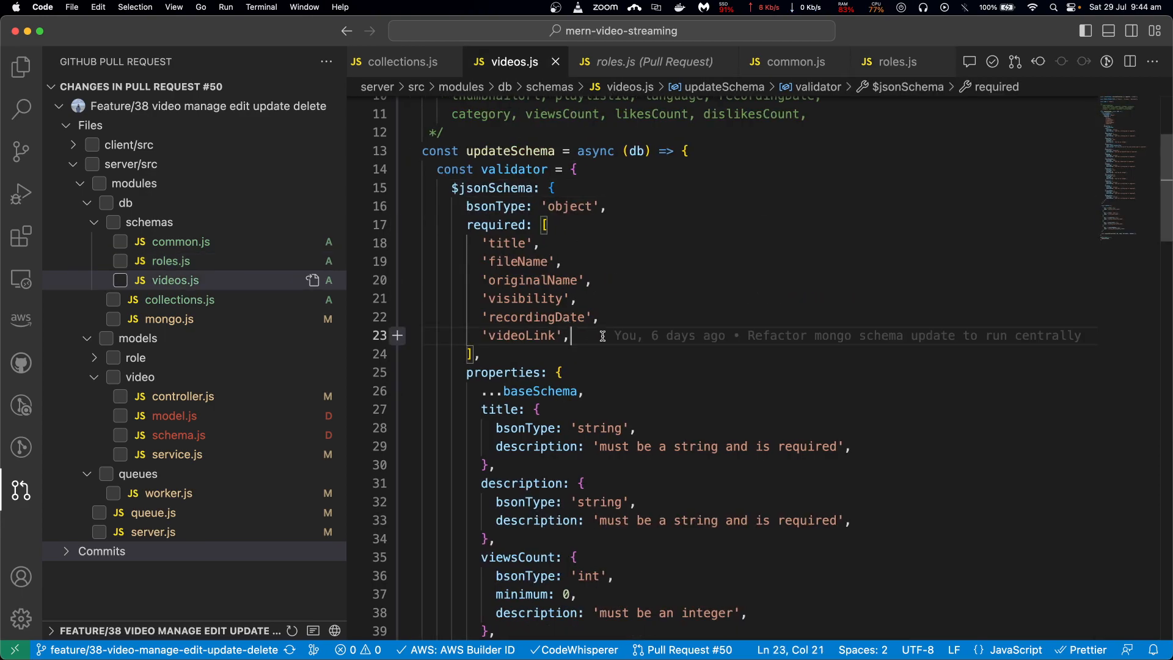
pyautogui.write('...Object.keys(baseSchema)')
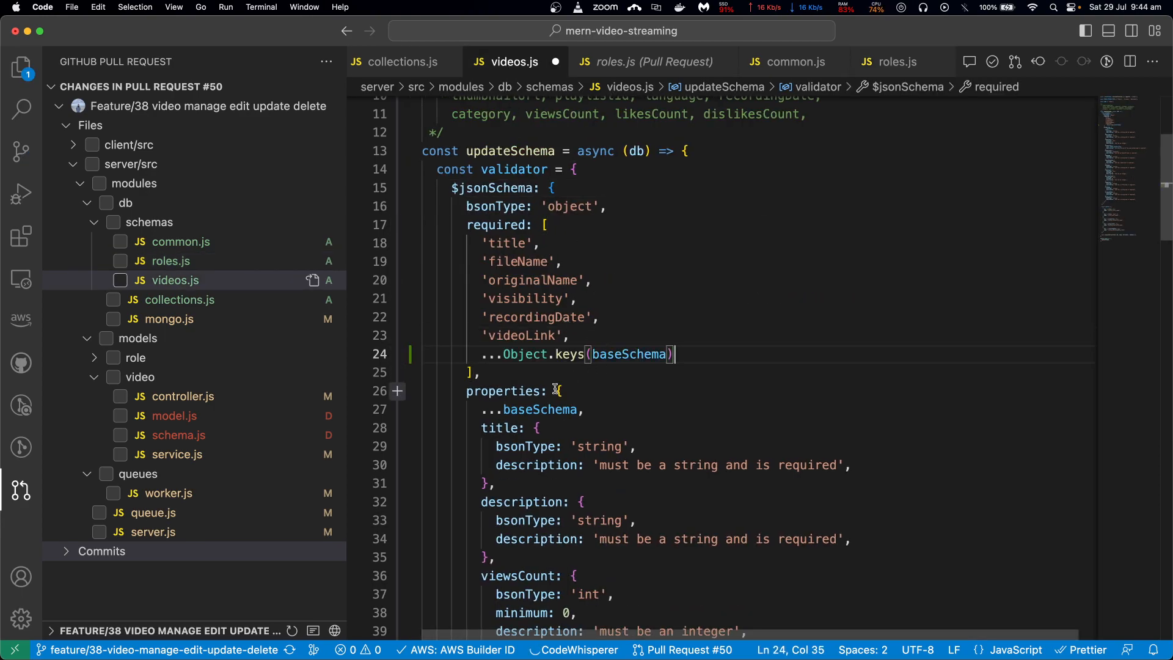
pyautogui.moveTo(513, 340)
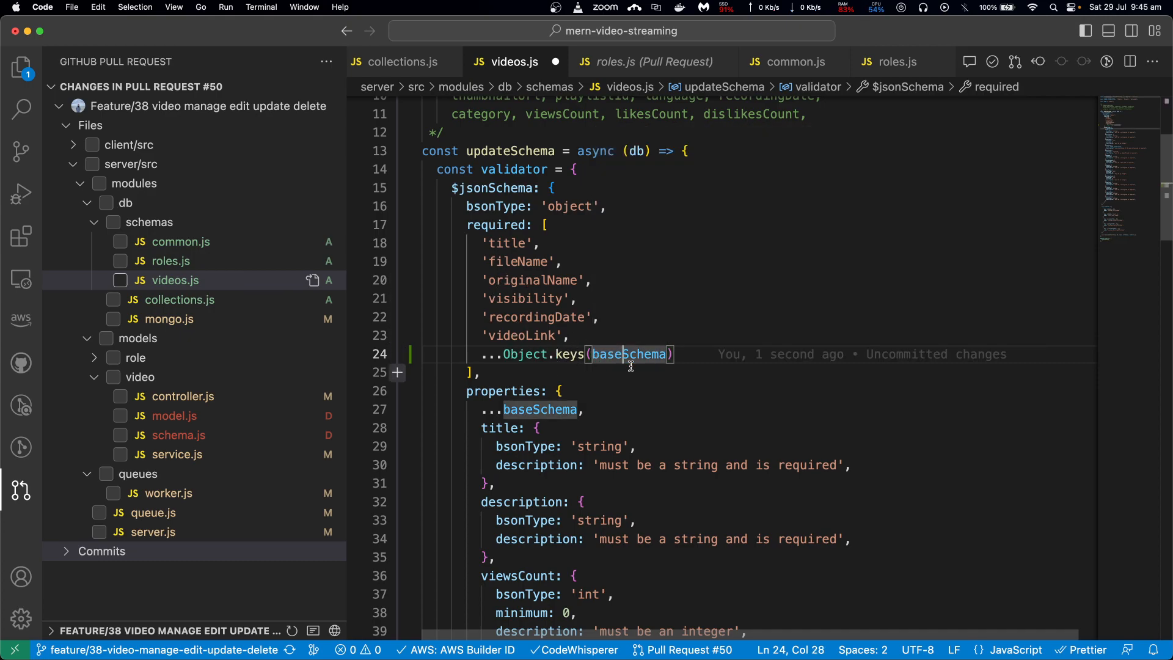
pyautogui.moveTo(631, 354)
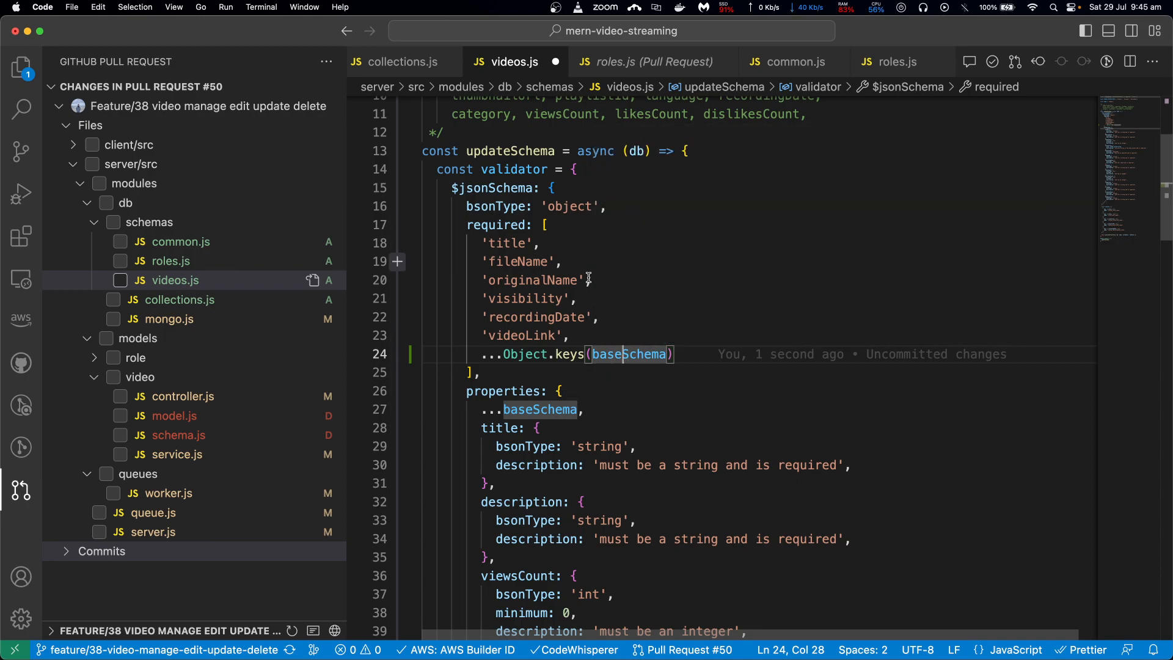
pyautogui.moveTo(614, 327)
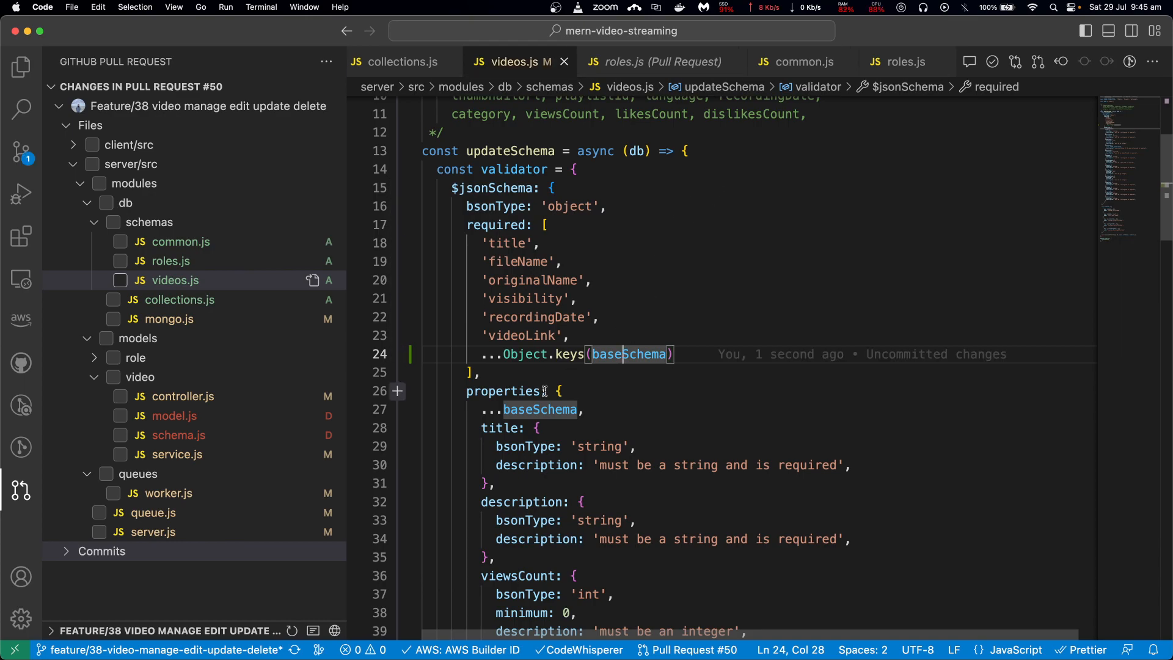
pyautogui.moveTo(180, 245)
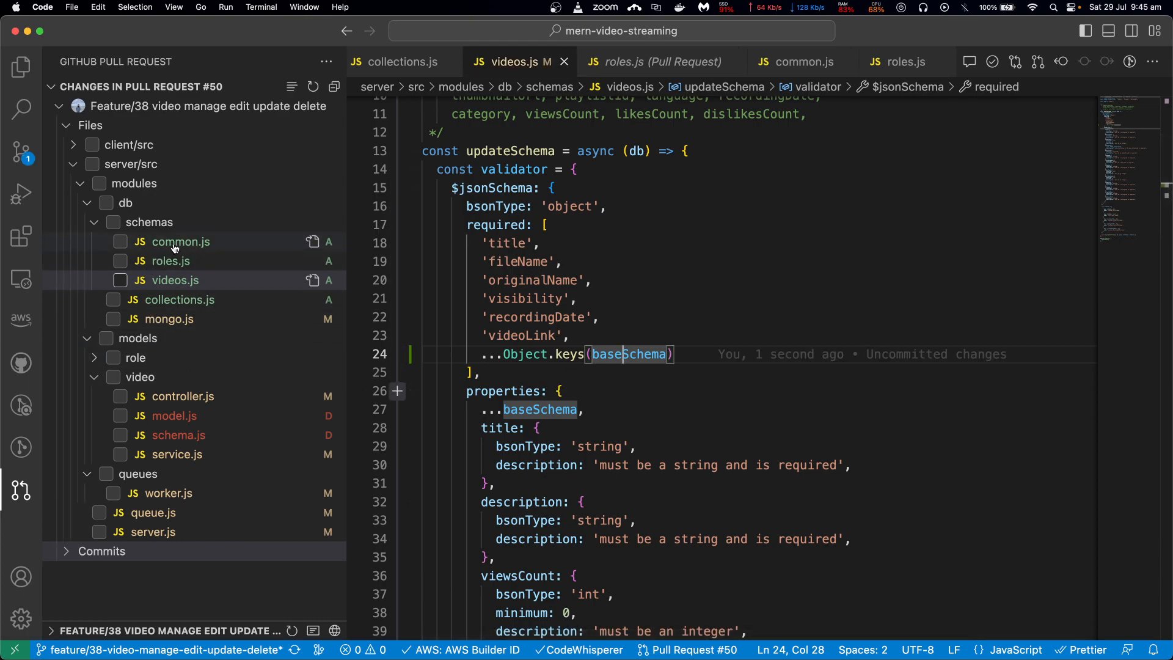
# - Open common.js, fold baseSchema, baseDefaults and ensureCollection, and expand the models folder
pyautogui.click(21, 67)
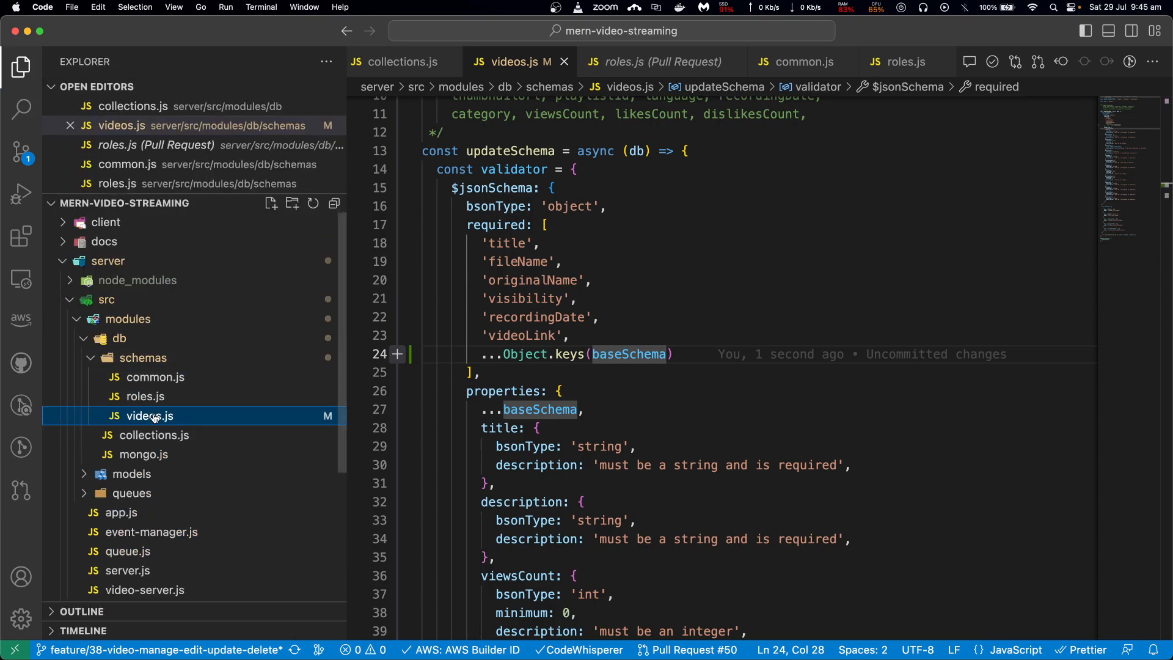
pyautogui.click(156, 376)
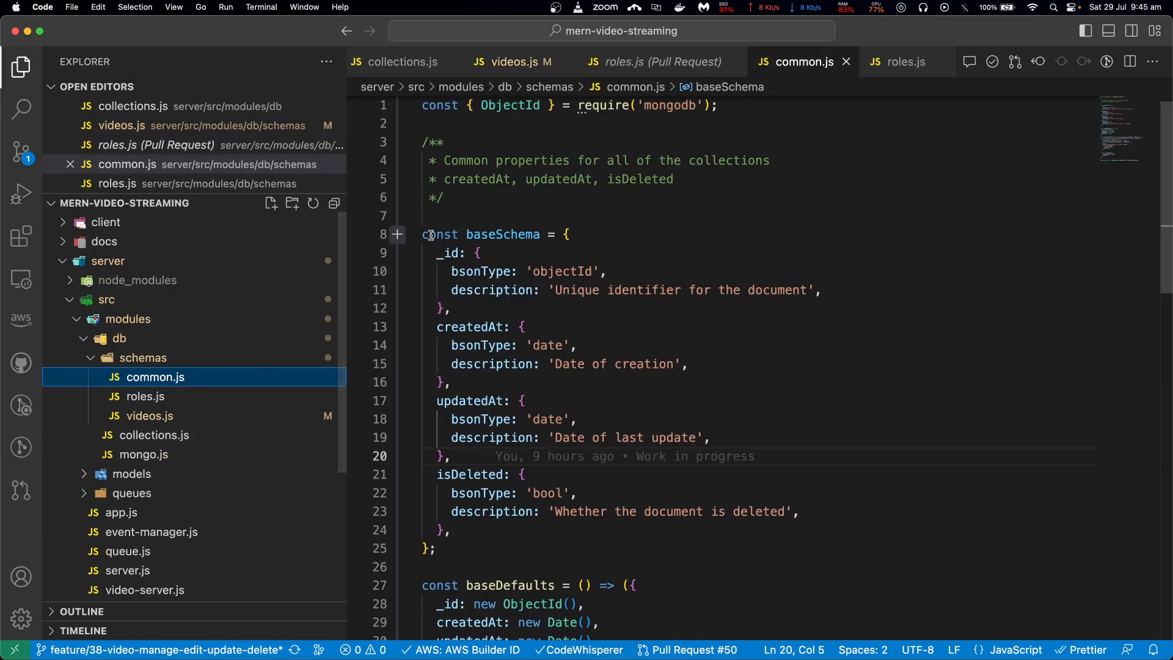
pyautogui.click(413, 250)
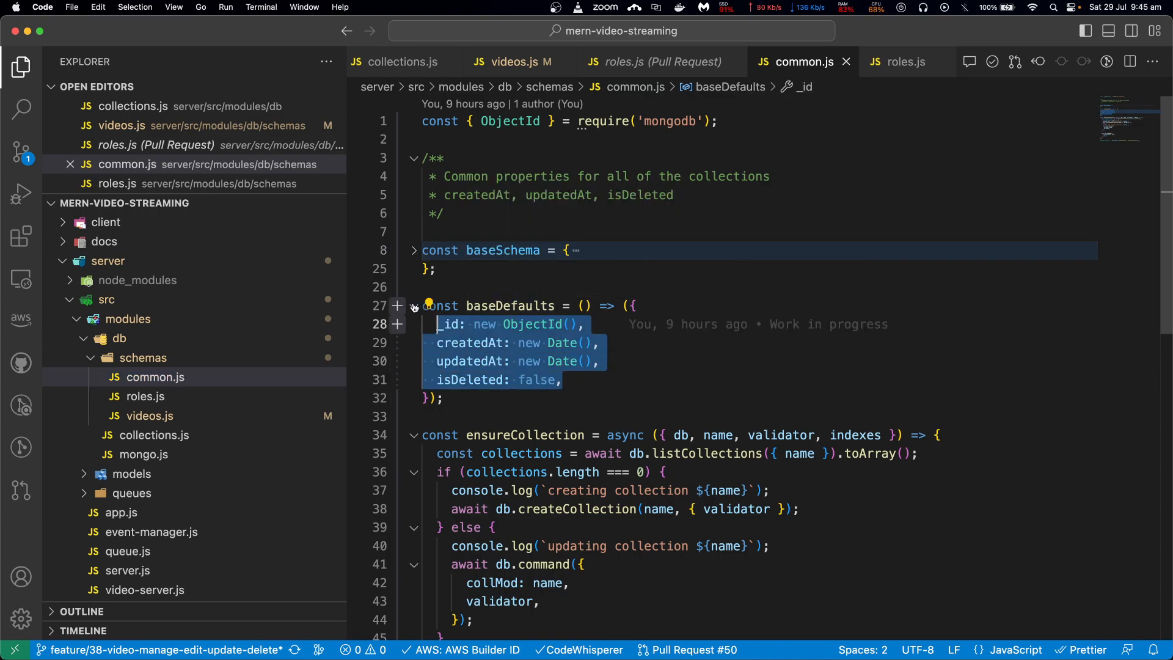
pyautogui.click(413, 305)
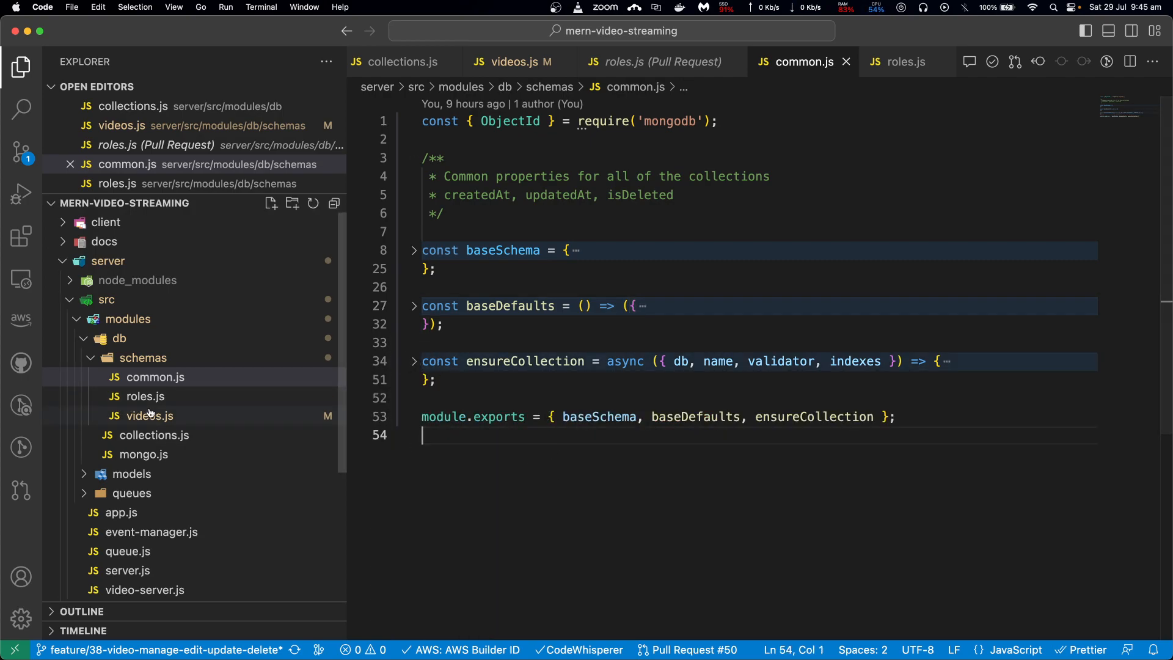
pyautogui.moveTo(143, 454)
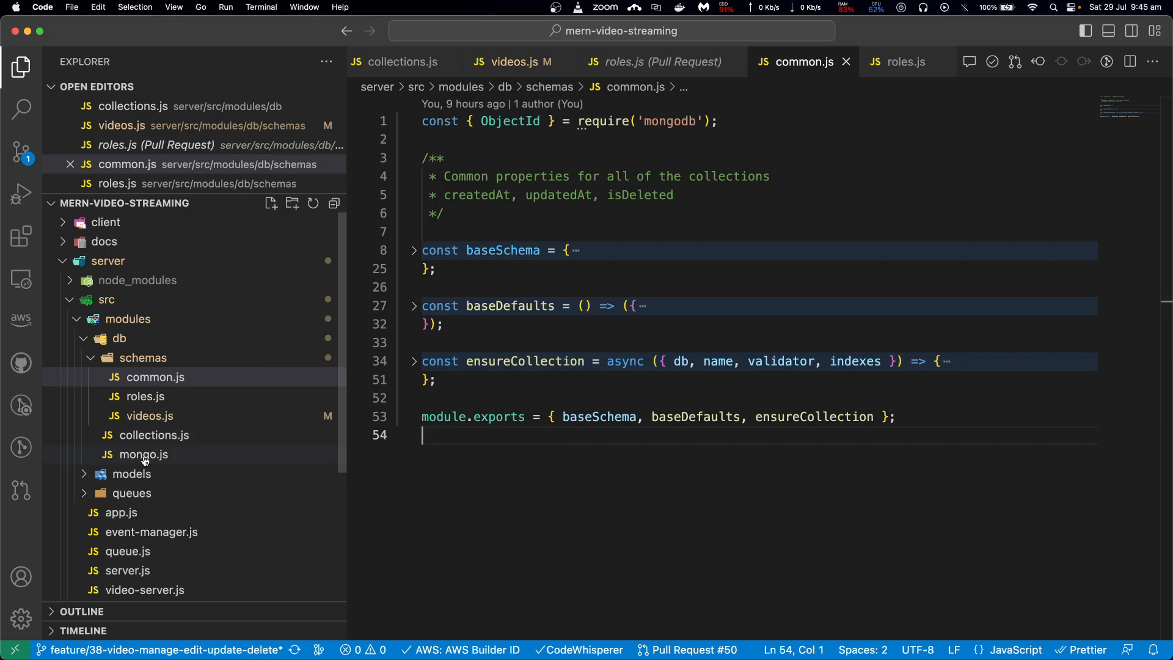
pyautogui.moveTo(143, 453)
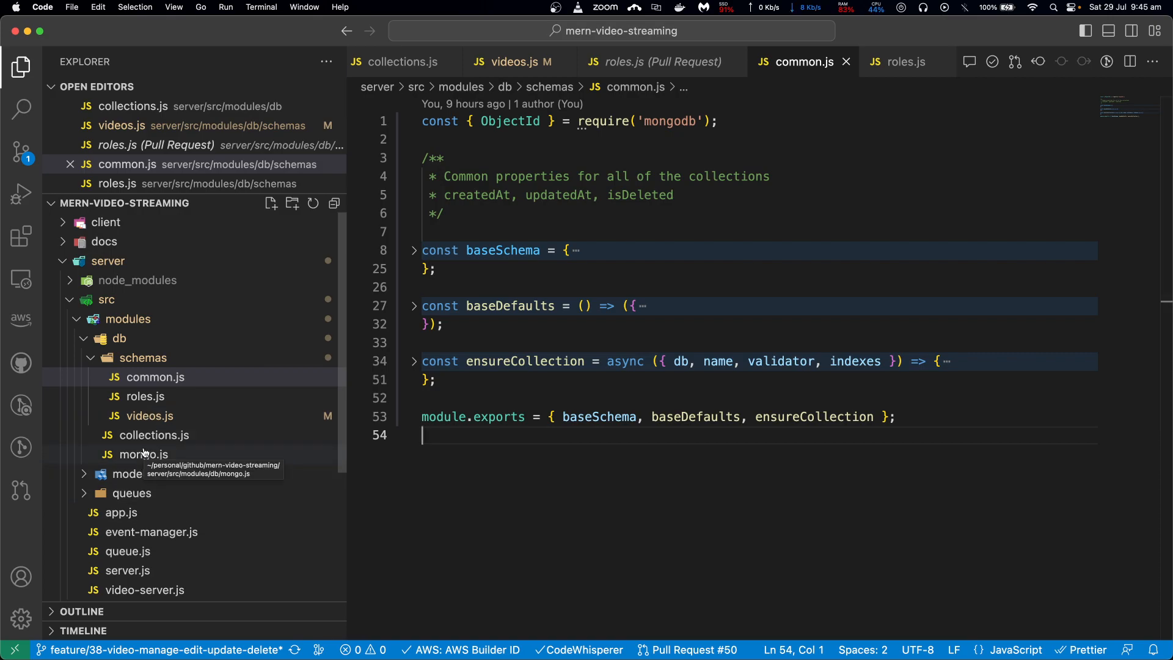
pyautogui.moveTo(133, 473)
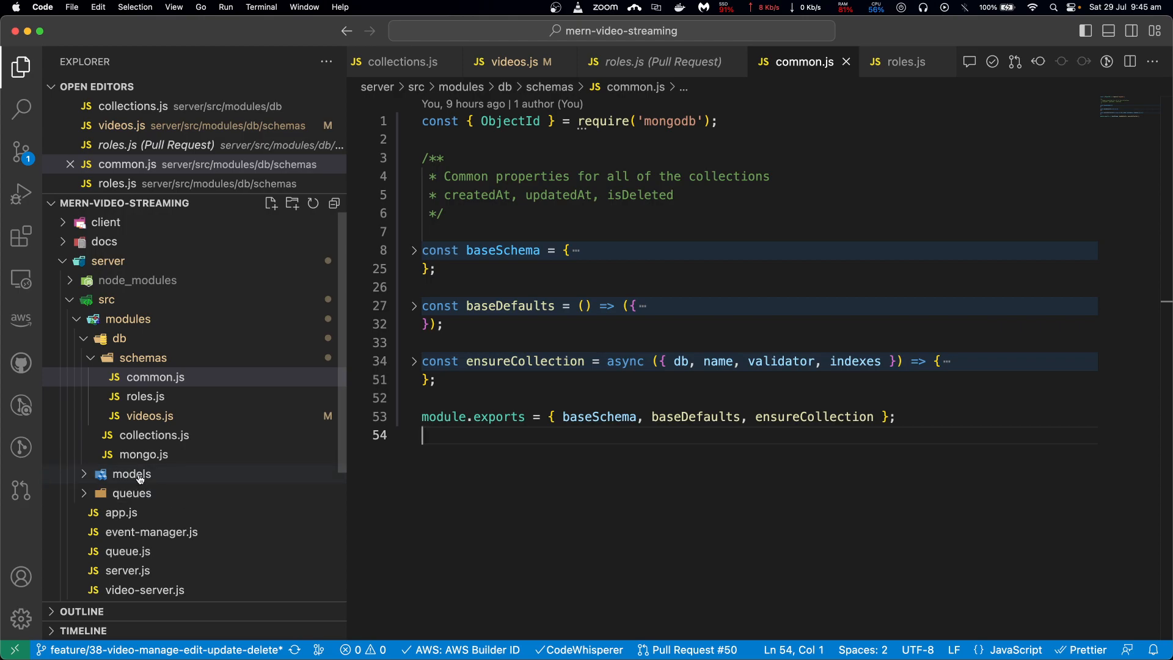
pyautogui.click(132, 473)
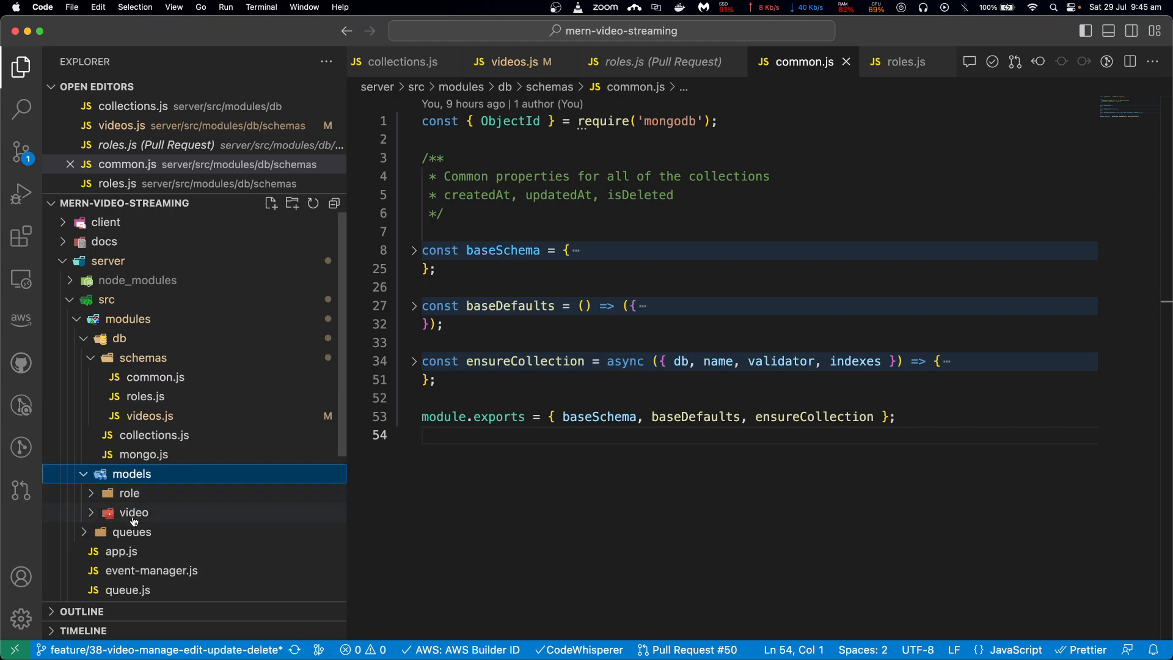
pyautogui.scroll(-3)
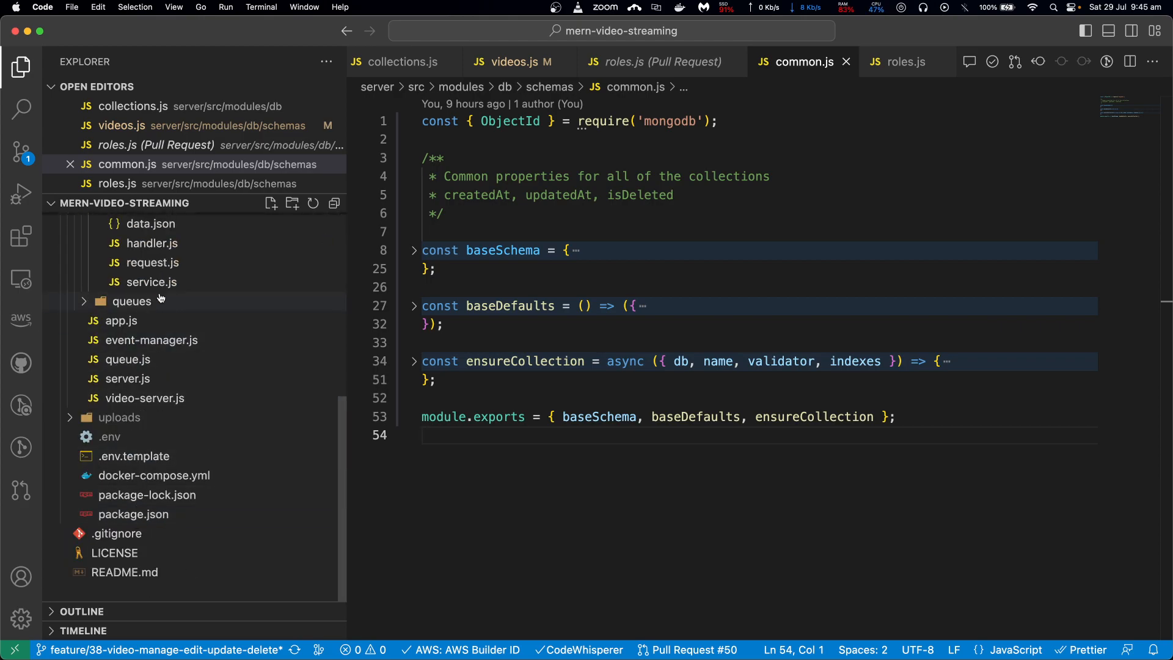
# - Open models/video service.js and inspect the insert function's logging of unsatisfied schema properties
pyautogui.click(151, 281)
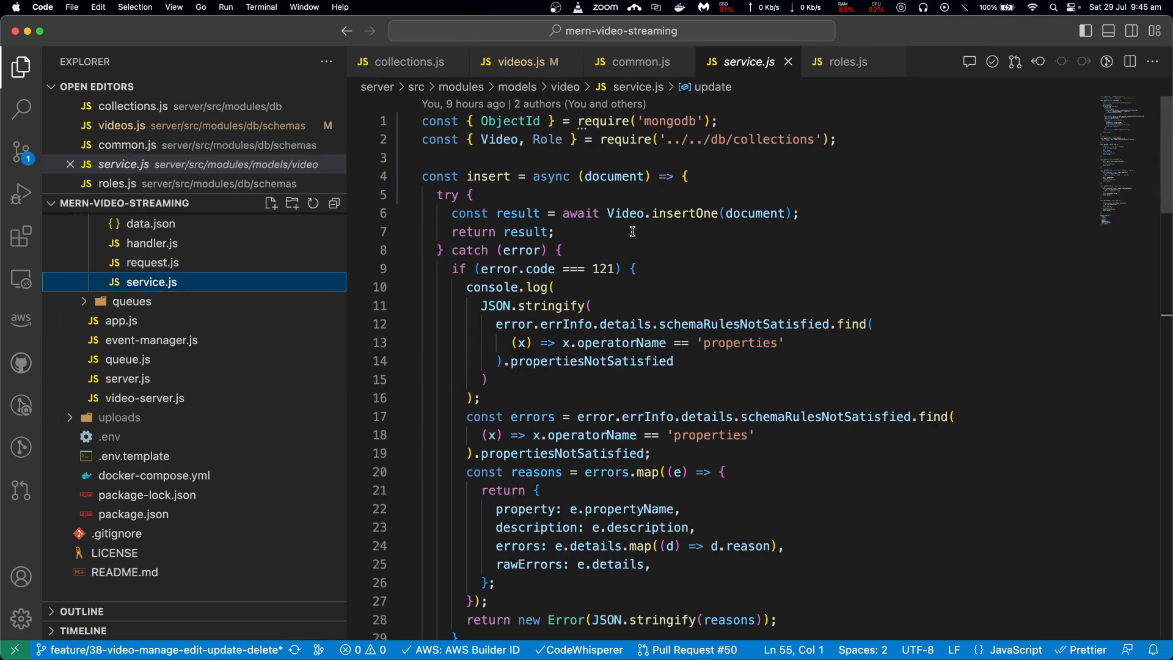
pyautogui.moveTo(511, 291)
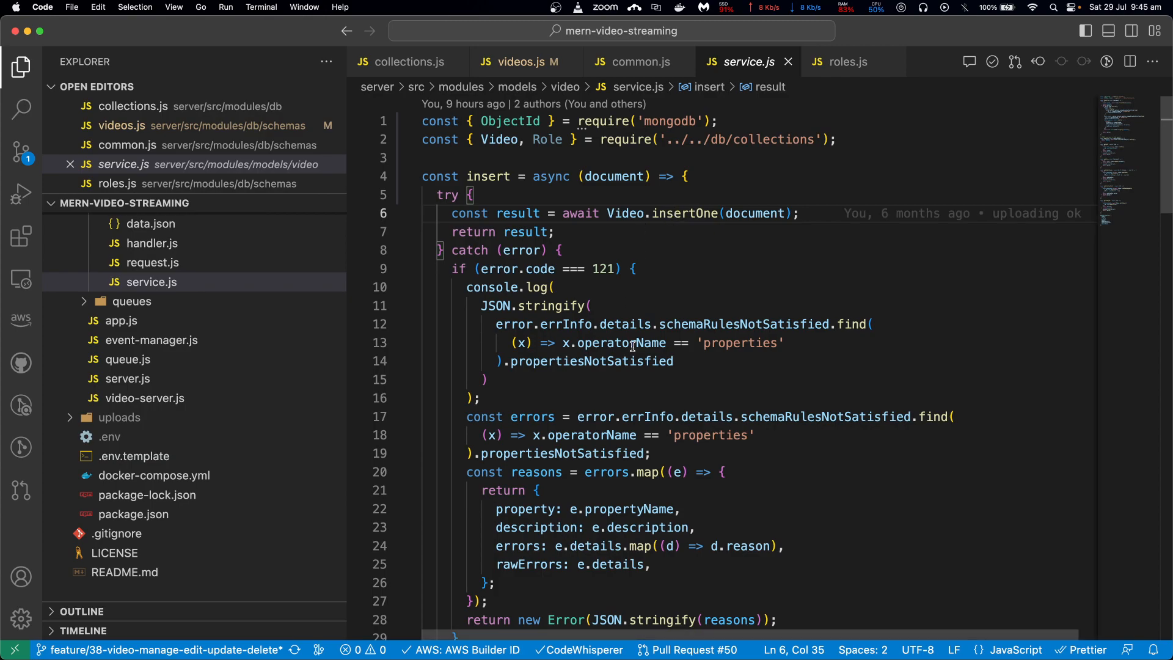
pyautogui.scroll(-3)
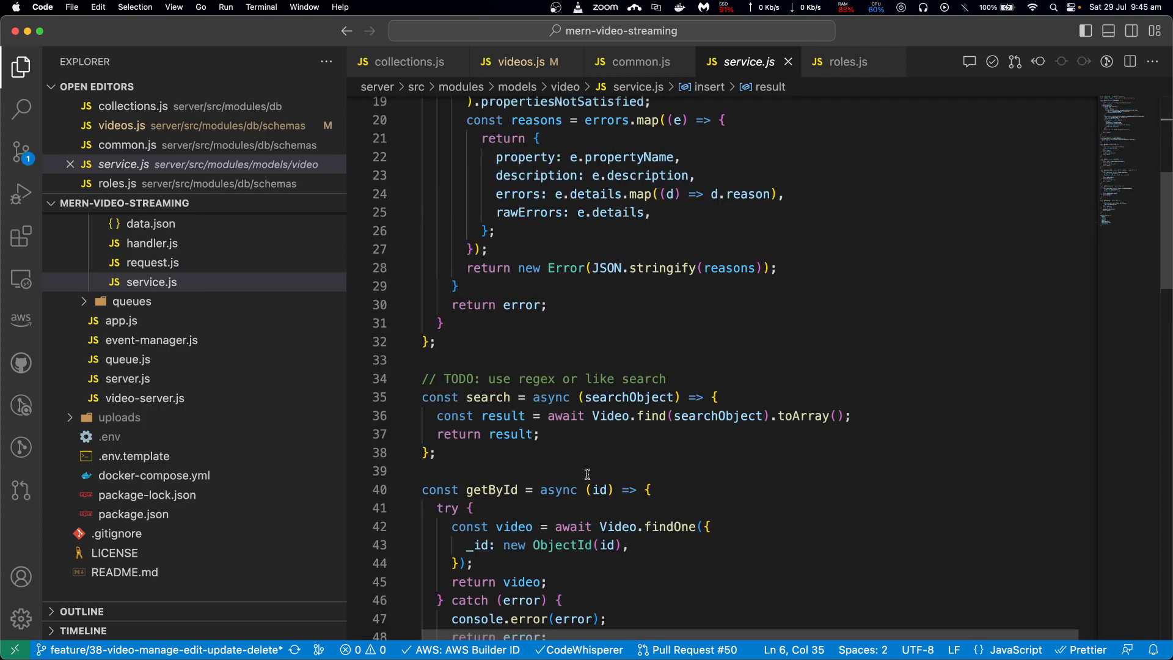
pyautogui.scroll(3)
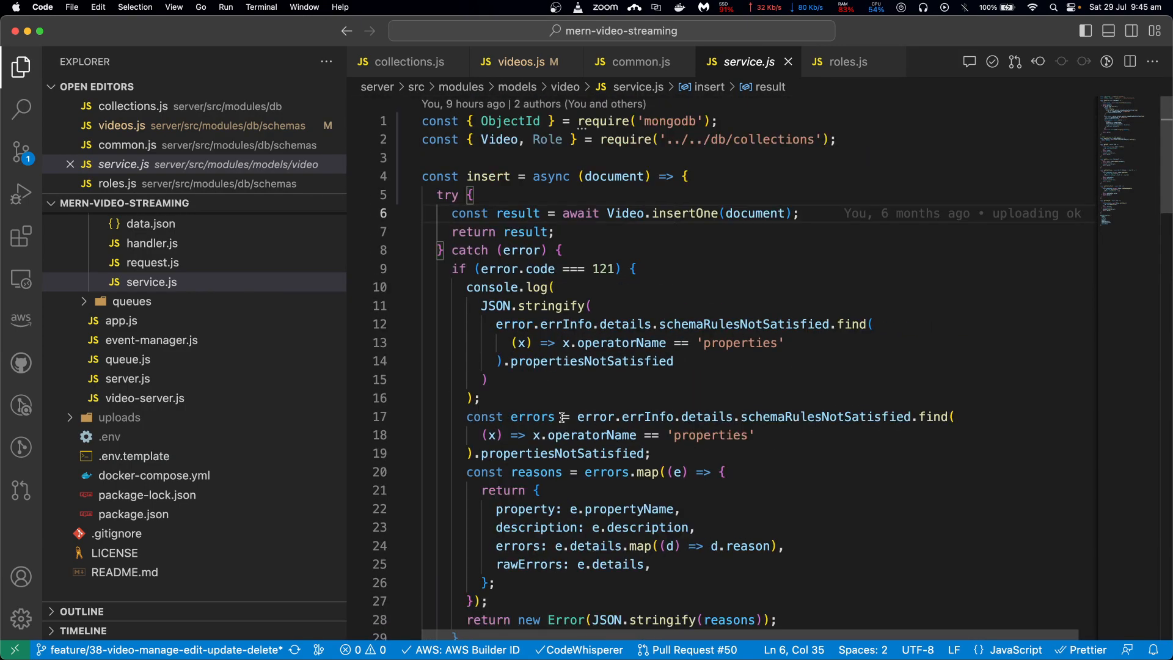
pyautogui.moveTo(754, 214)
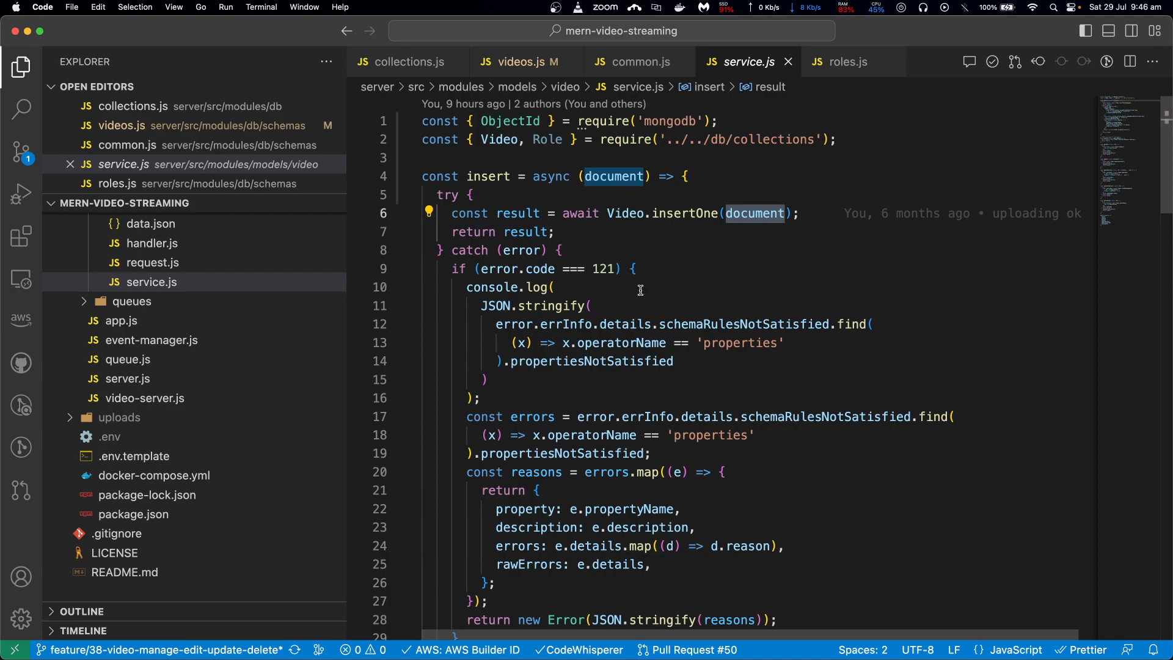
pyautogui.click(485, 380)
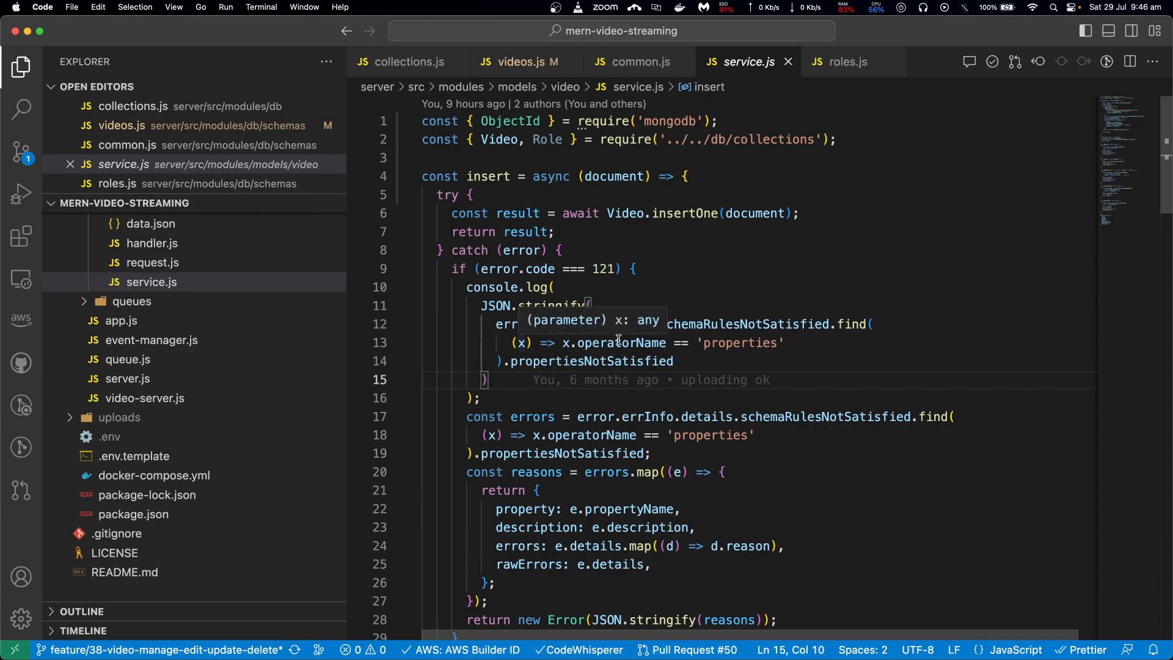
pyautogui.click(483, 398)
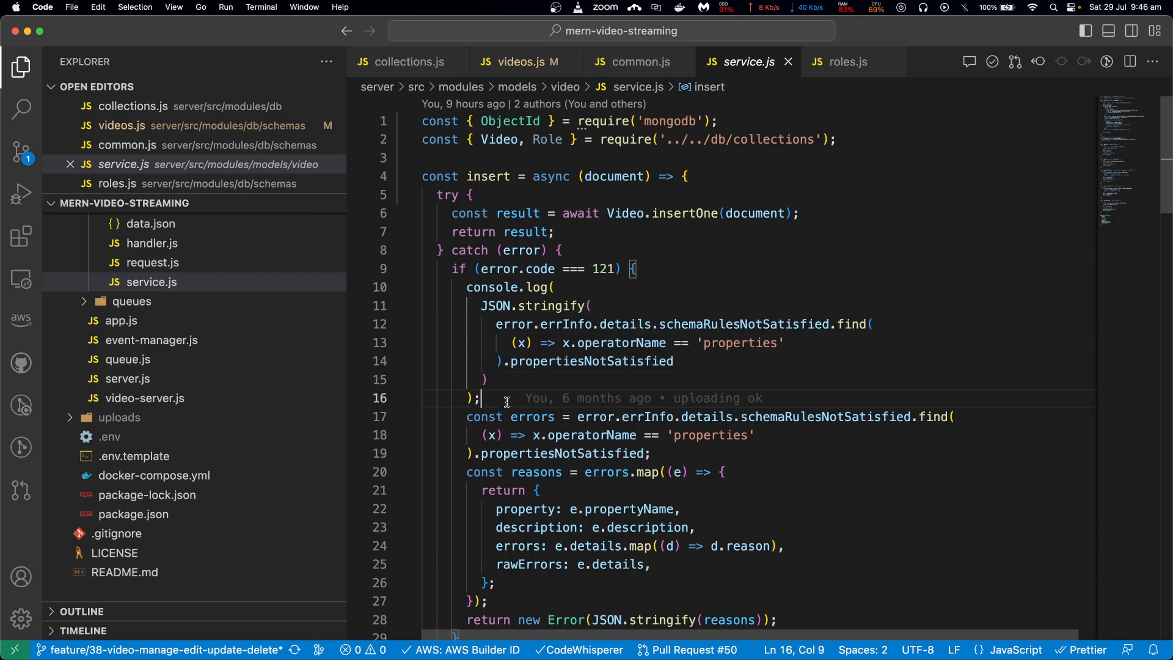
pyautogui.moveTo(488, 157)
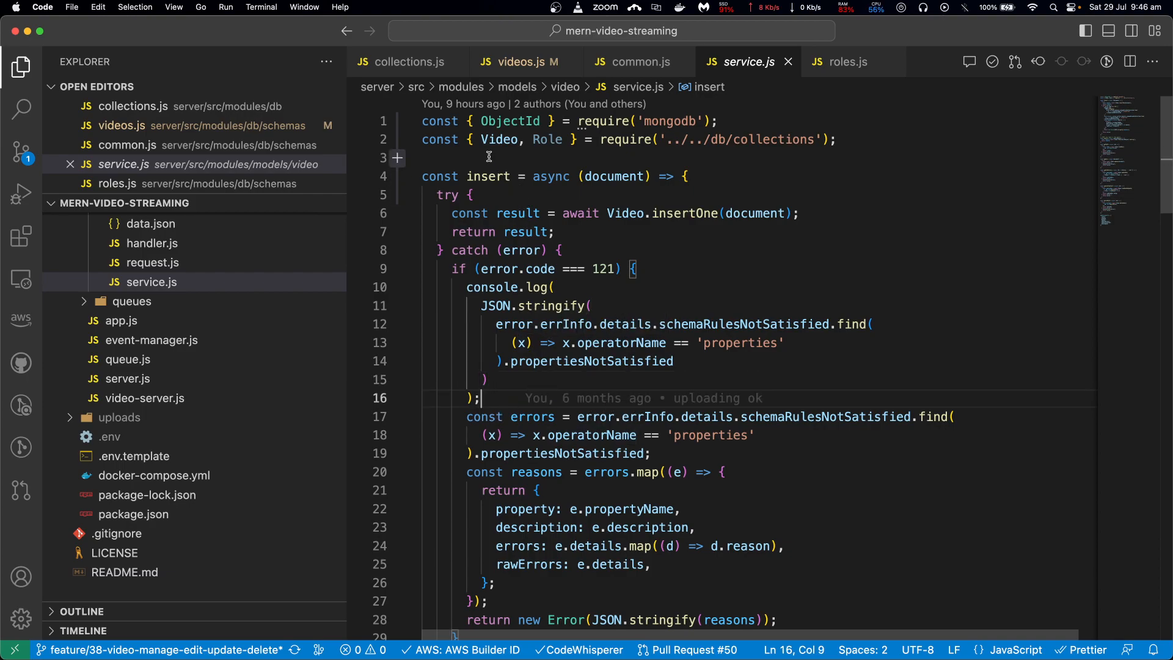
# - Highlight occurrences of insert and review the catch block's console.log and reasons mapping
pyautogui.click(487, 176)
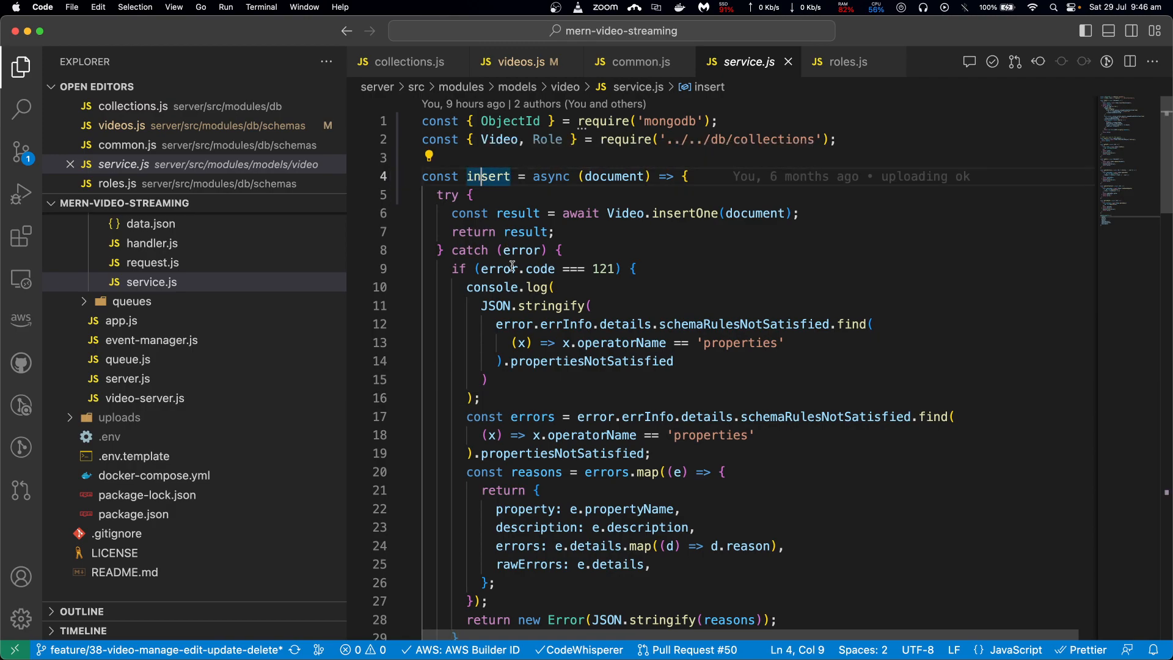
pyautogui.moveTo(611, 434)
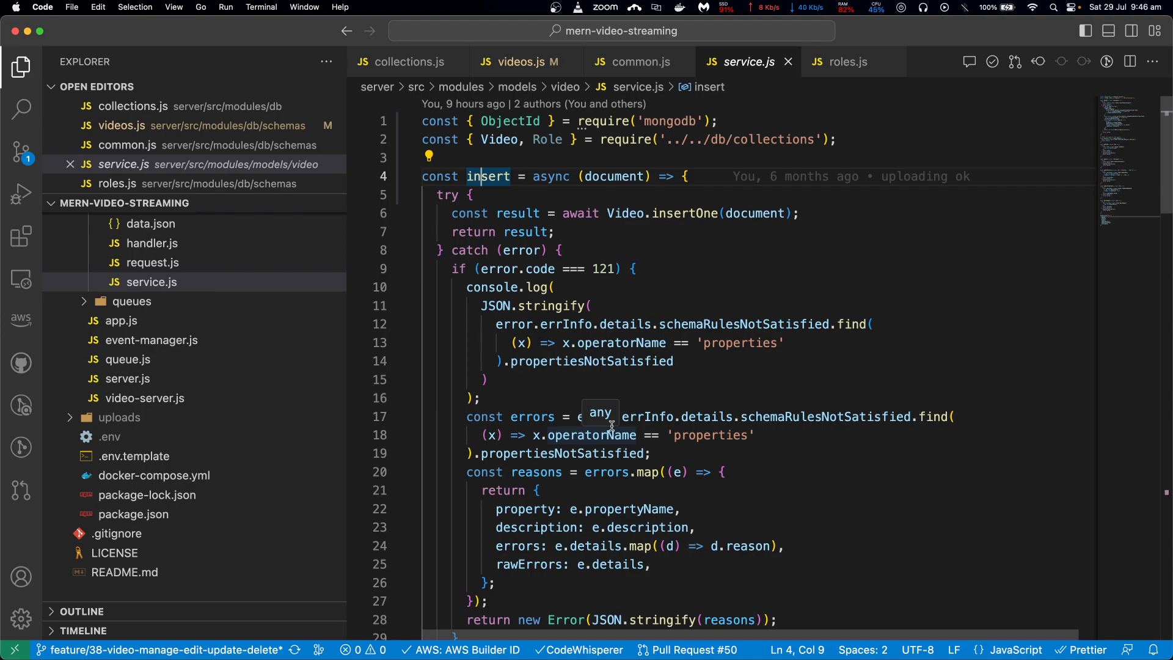
pyautogui.click(486, 380)
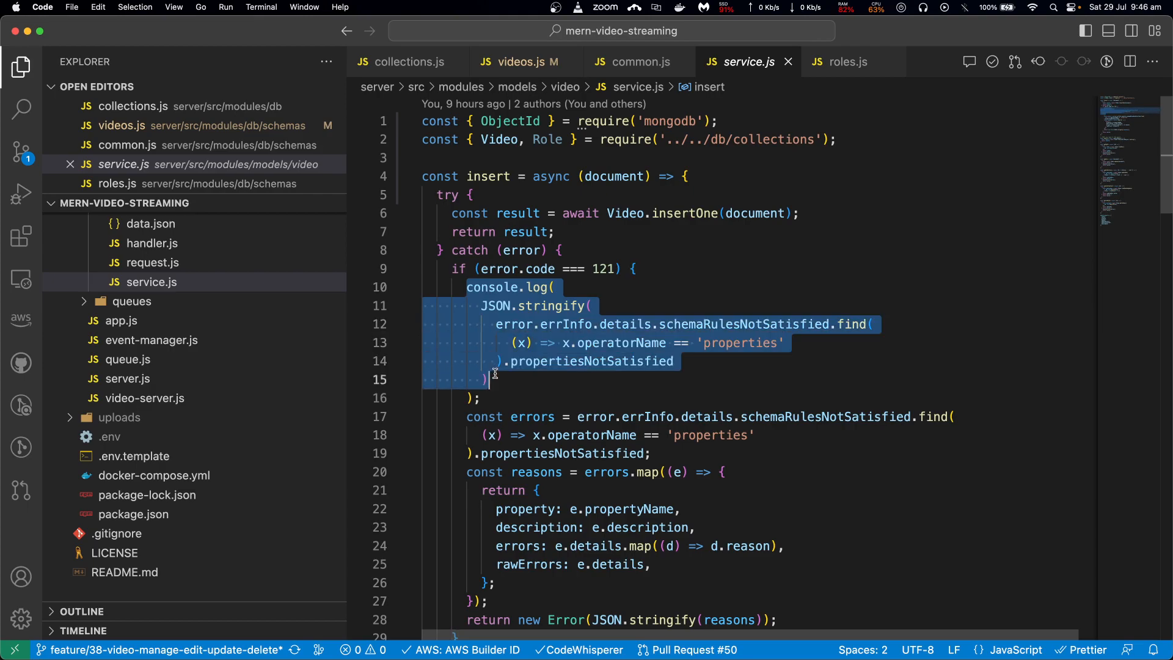
pyautogui.click(473, 269)
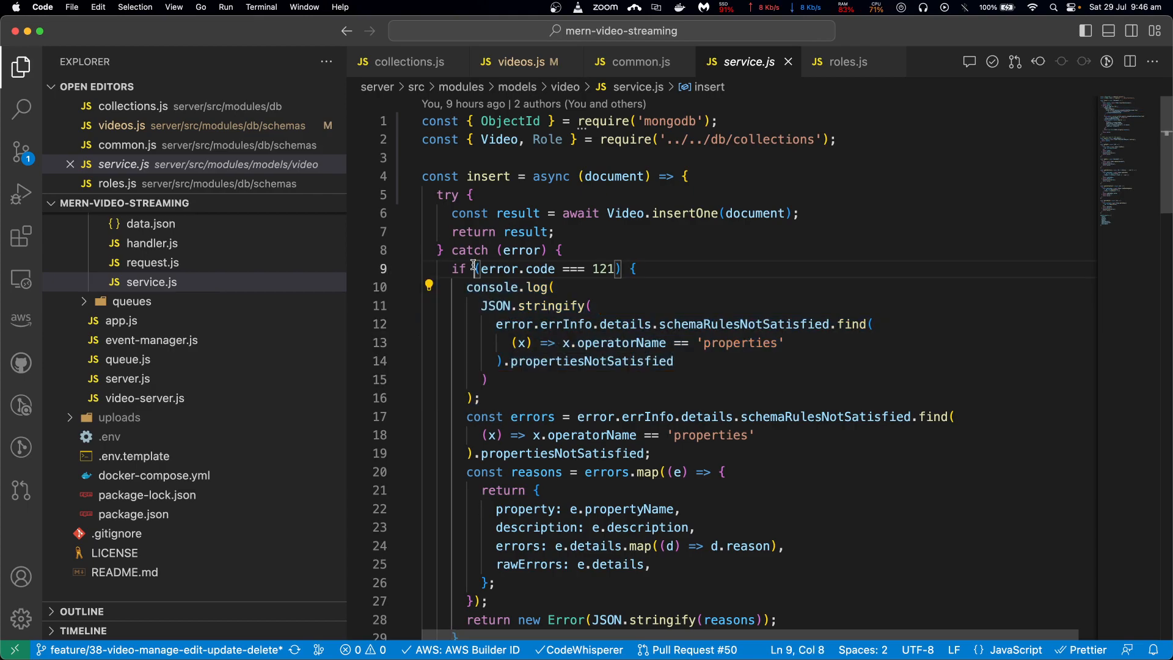
pyautogui.click(483, 397)
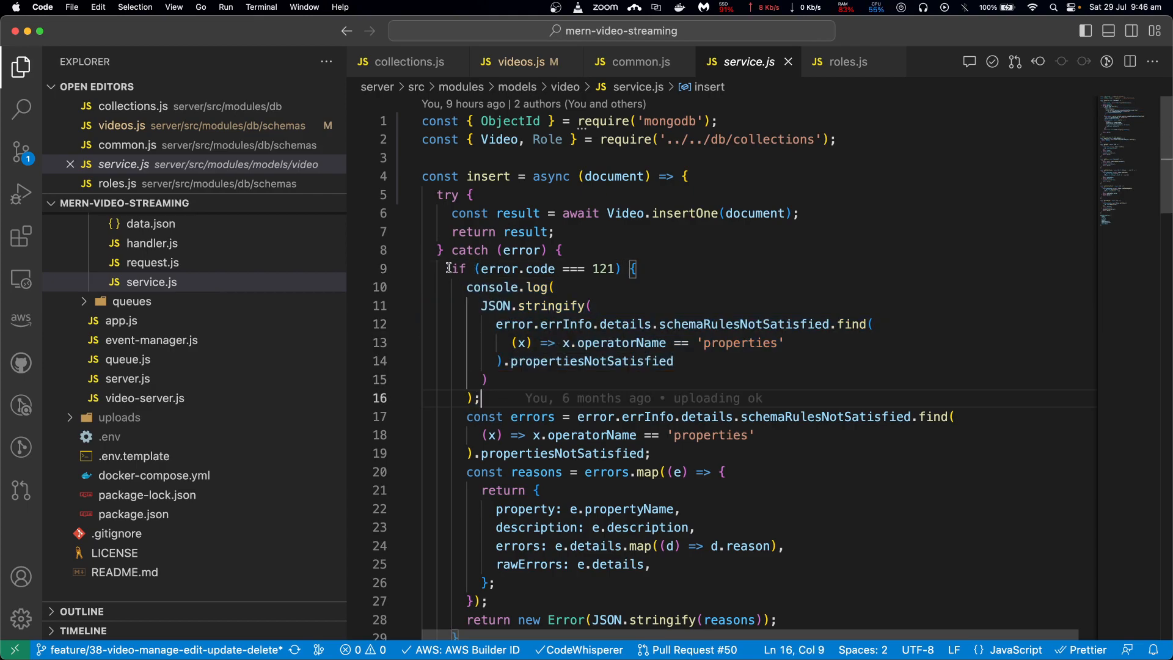
pyautogui.moveTo(461, 280)
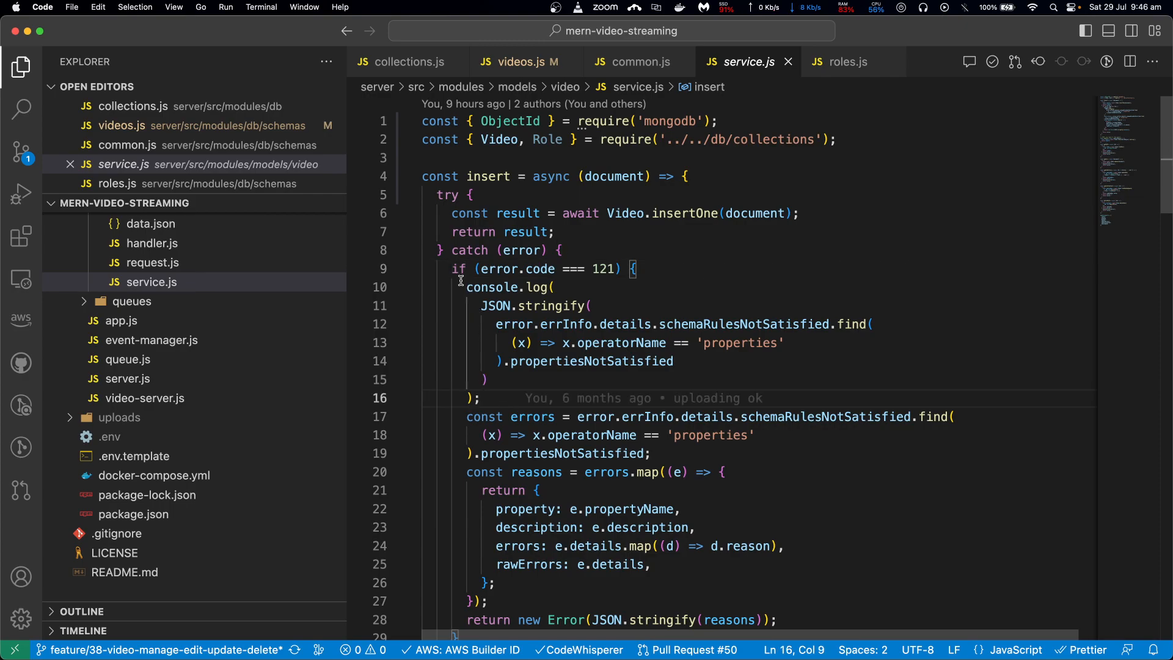
pyautogui.click(494, 397)
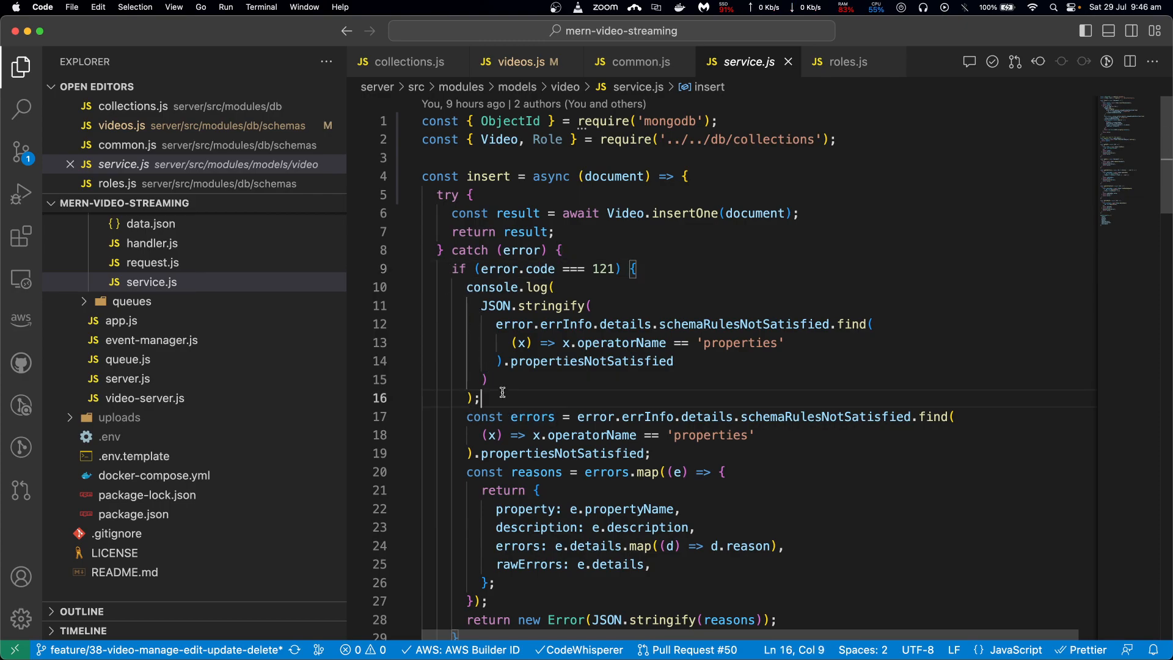
pyautogui.scroll(-3)
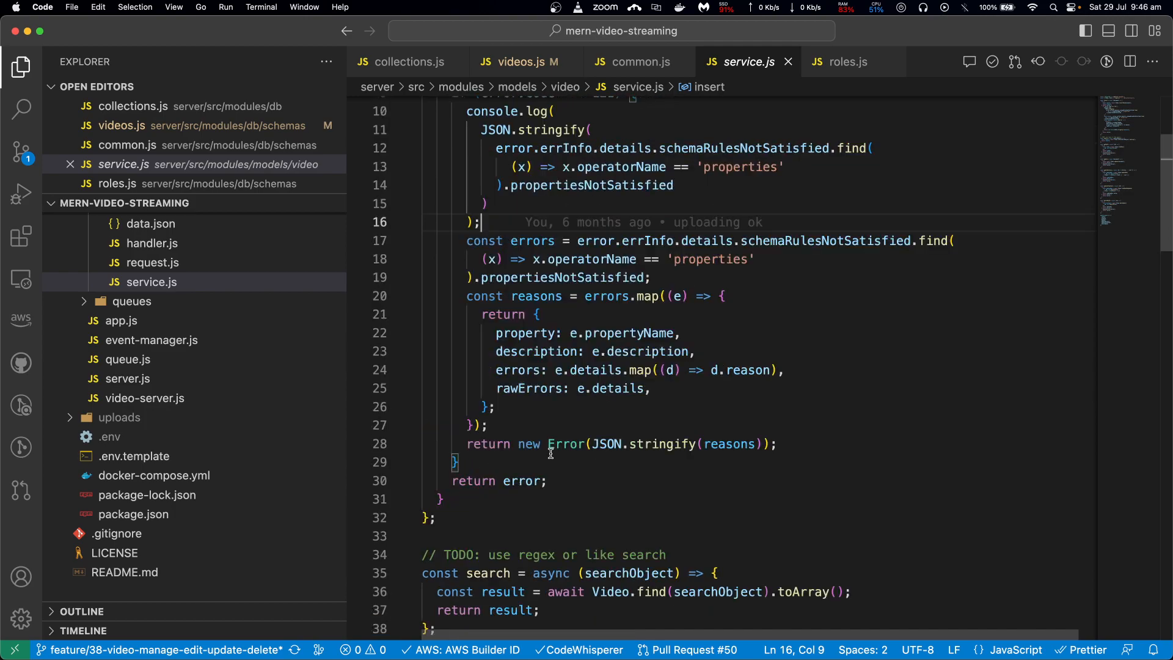
pyautogui.scroll(3)
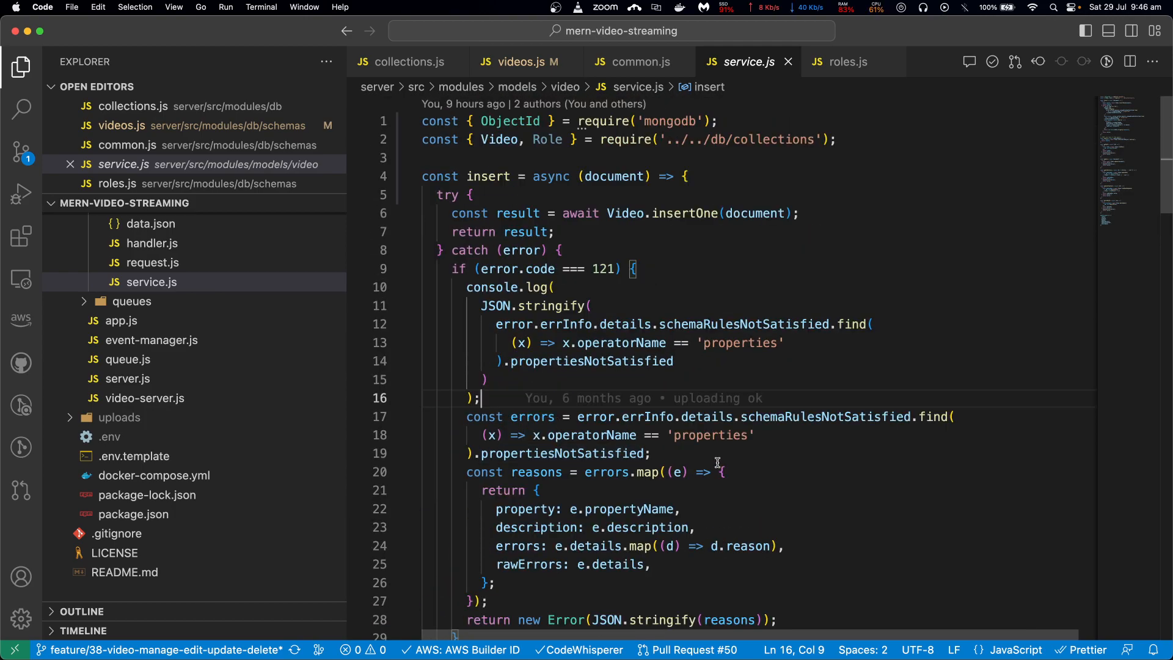